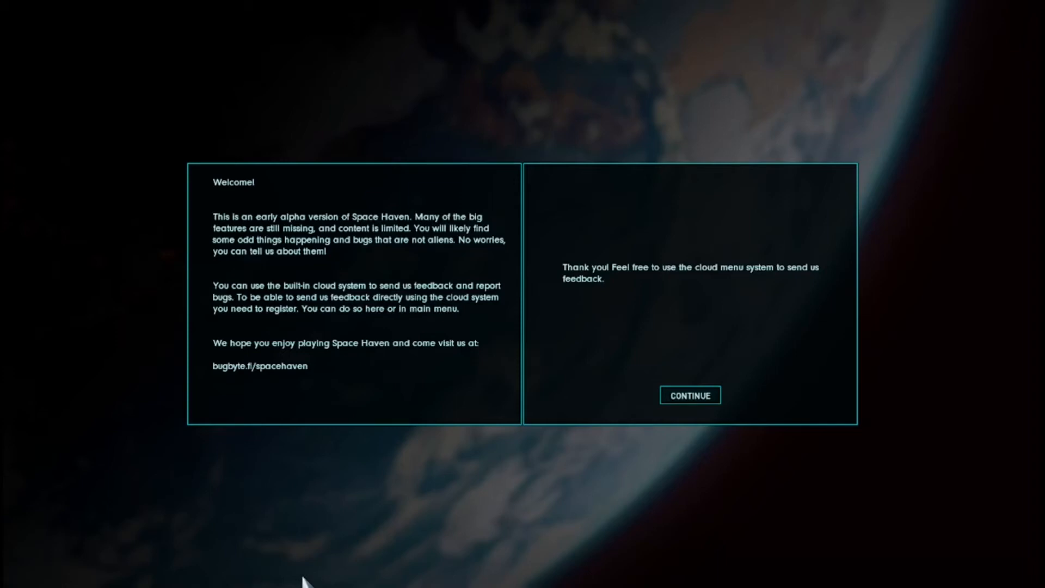
{"action": "mouse_move", "coordinate": [689, 395]}
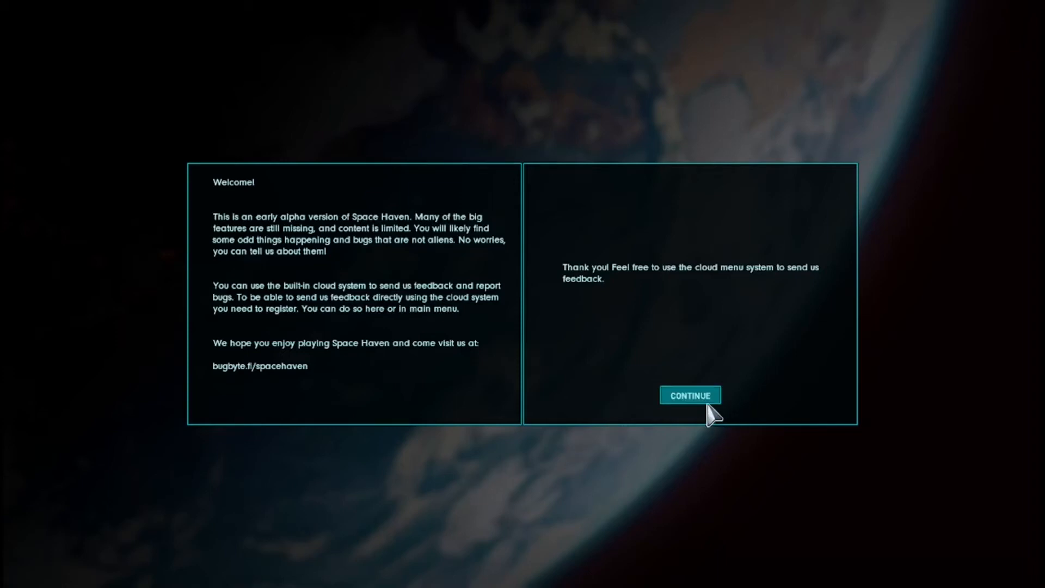
Dismiss the early-alpha welcome notice with CONTINUE
{"action": "left_click", "coordinate": [689, 395]}
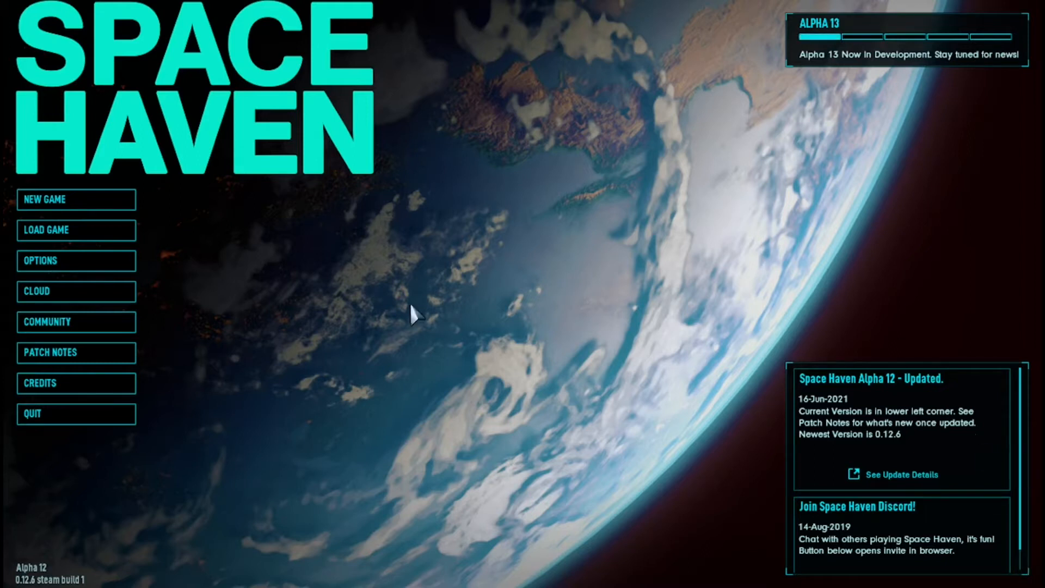
{"action": "mouse_move", "coordinate": [370, 260]}
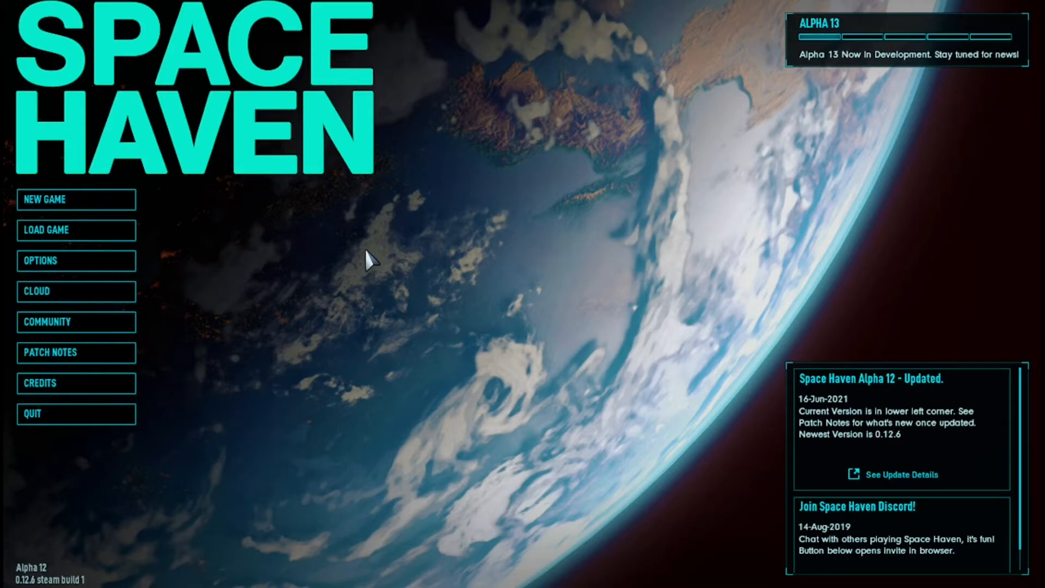
{"action": "mouse_move", "coordinate": [890, 87]}
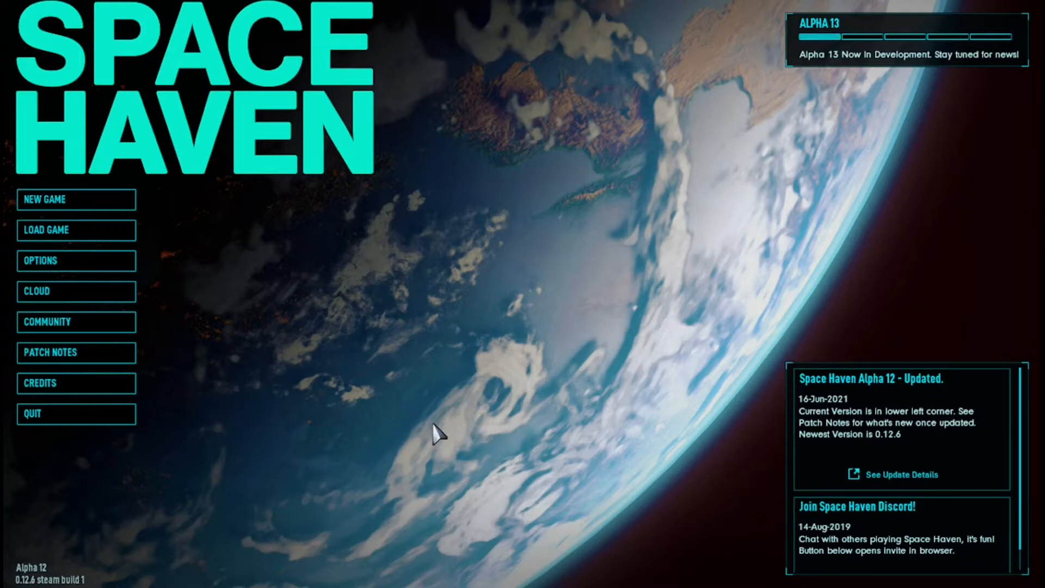
{"action": "mouse_move", "coordinate": [162, 298]}
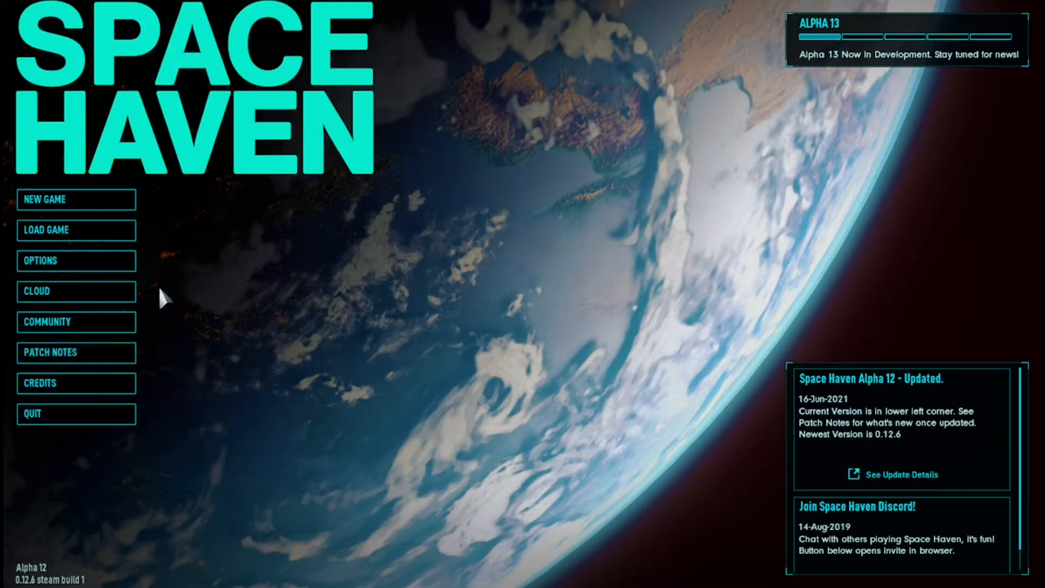
Begin a new game on the Abandoned mining station scenario, named 'tutorial game'
{"action": "left_click", "coordinate": [75, 199]}
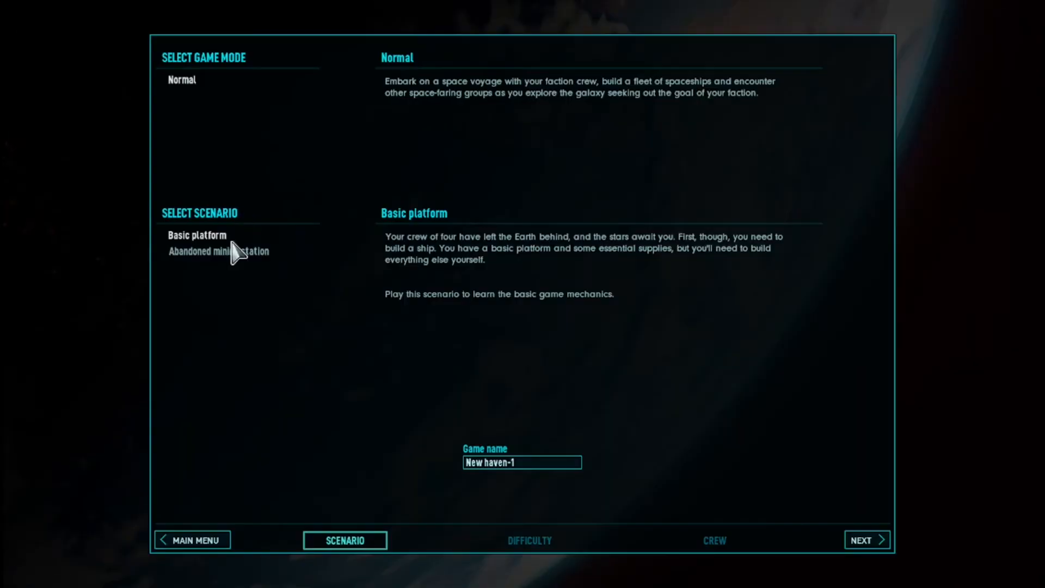
{"action": "mouse_move", "coordinate": [698, 562]}
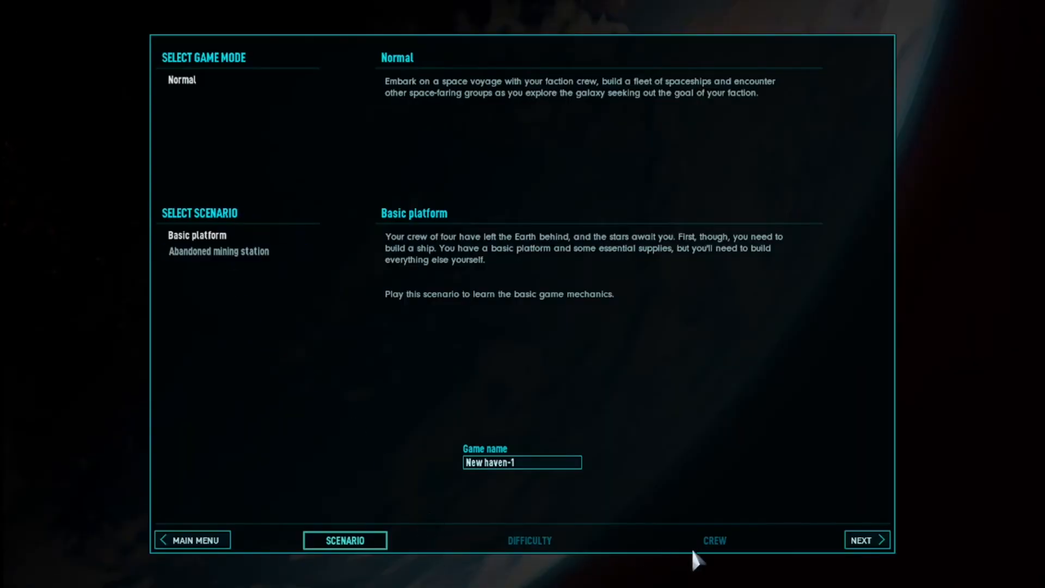
{"action": "mouse_move", "coordinate": [834, 554]}
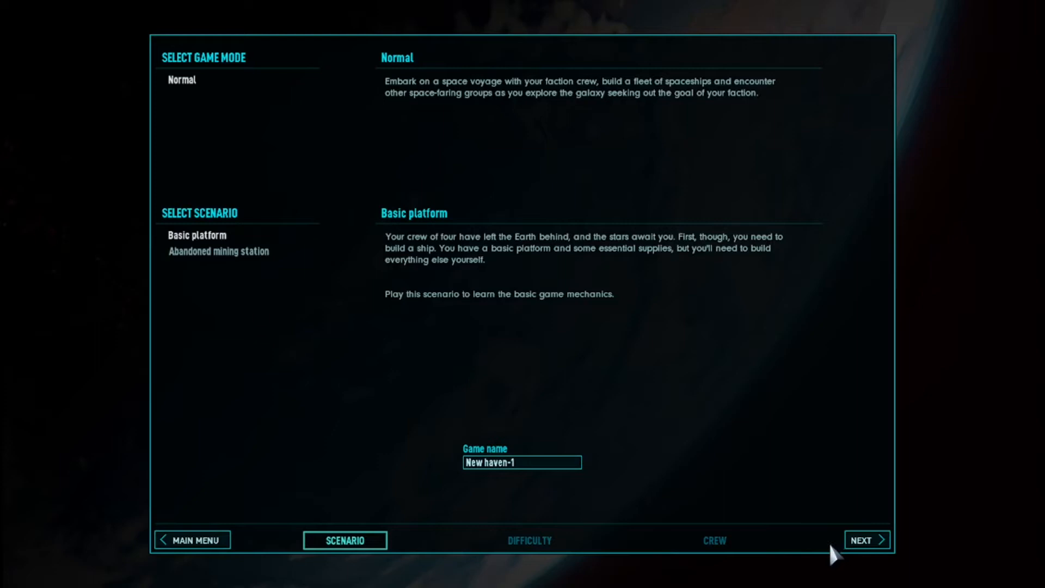
{"action": "left_click", "coordinate": [218, 251]}
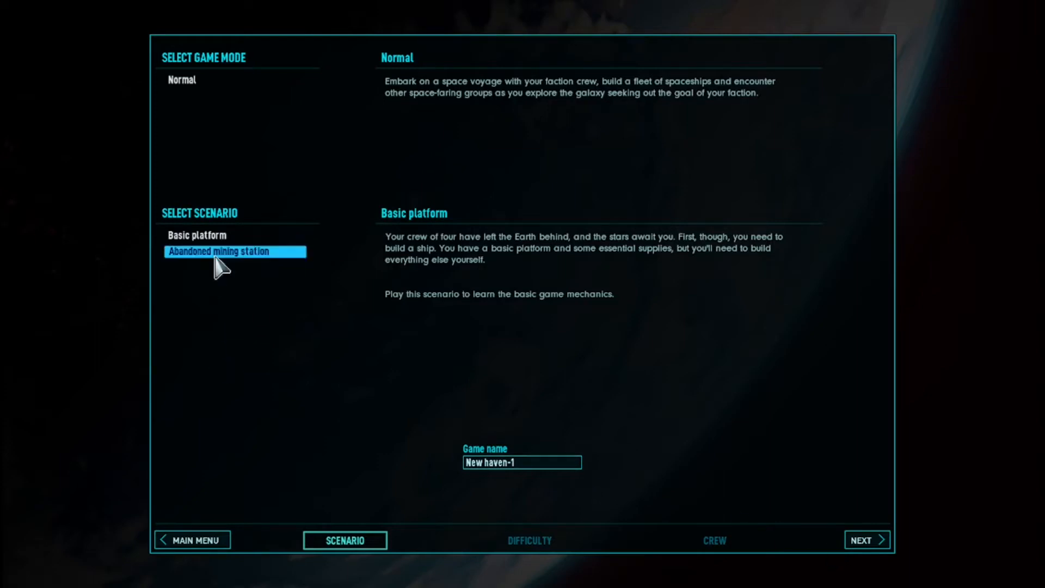
{"action": "left_click", "coordinate": [218, 251]}
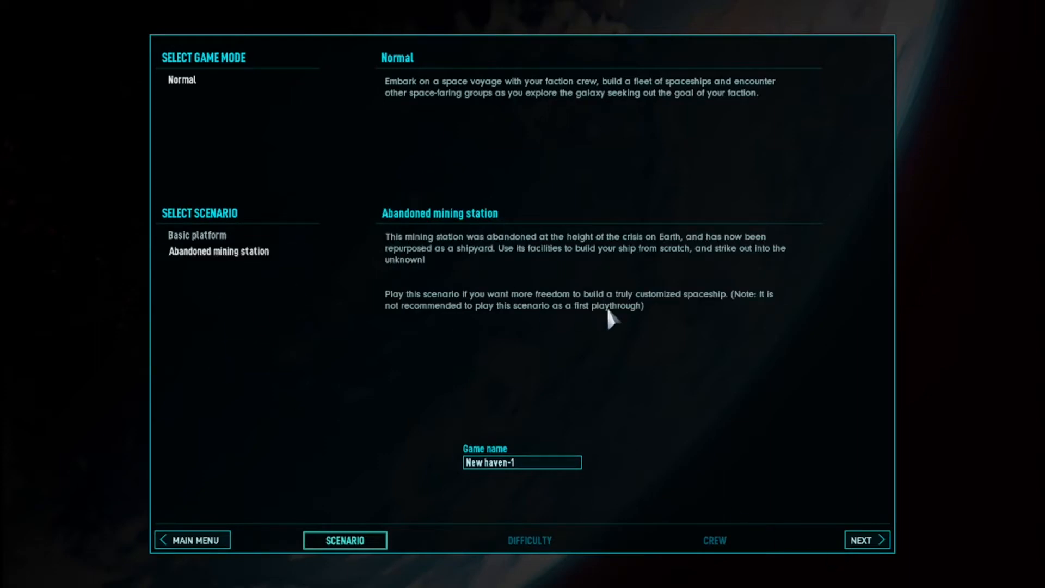
{"action": "mouse_move", "coordinate": [476, 387]}
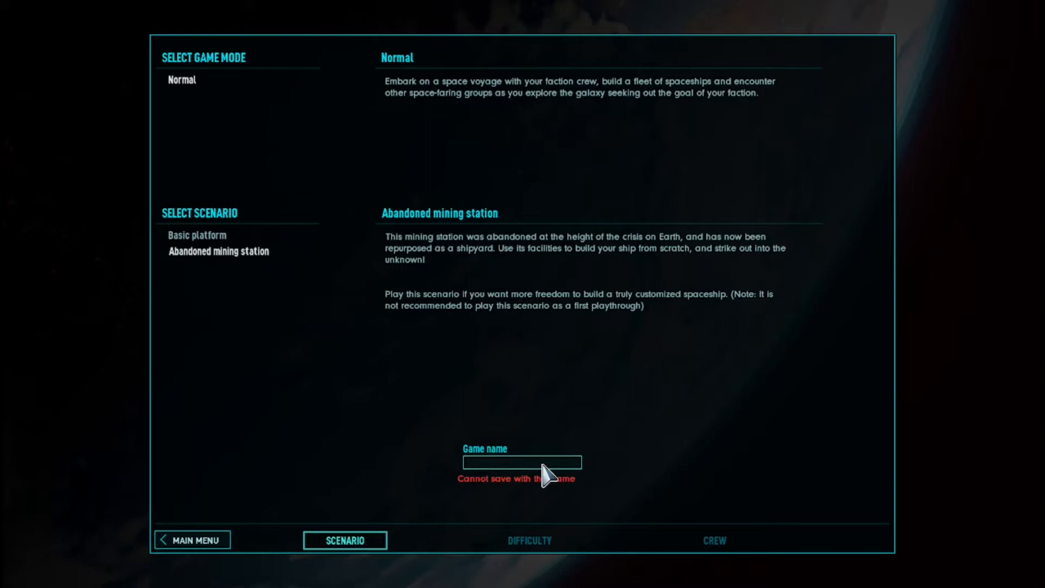
{"action": "type", "text": "tutorial"}
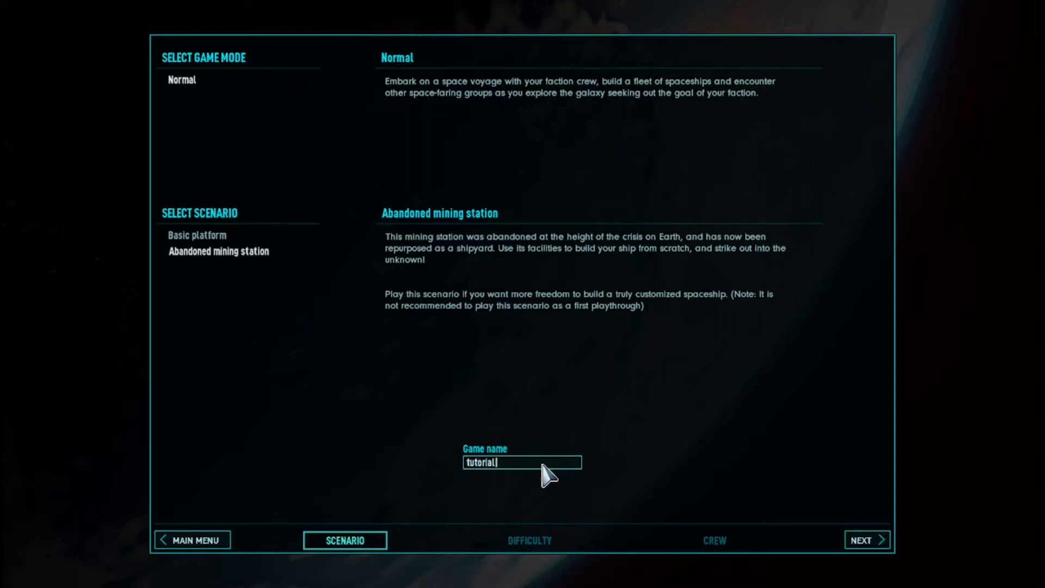
{"action": "type", "text": "game"}
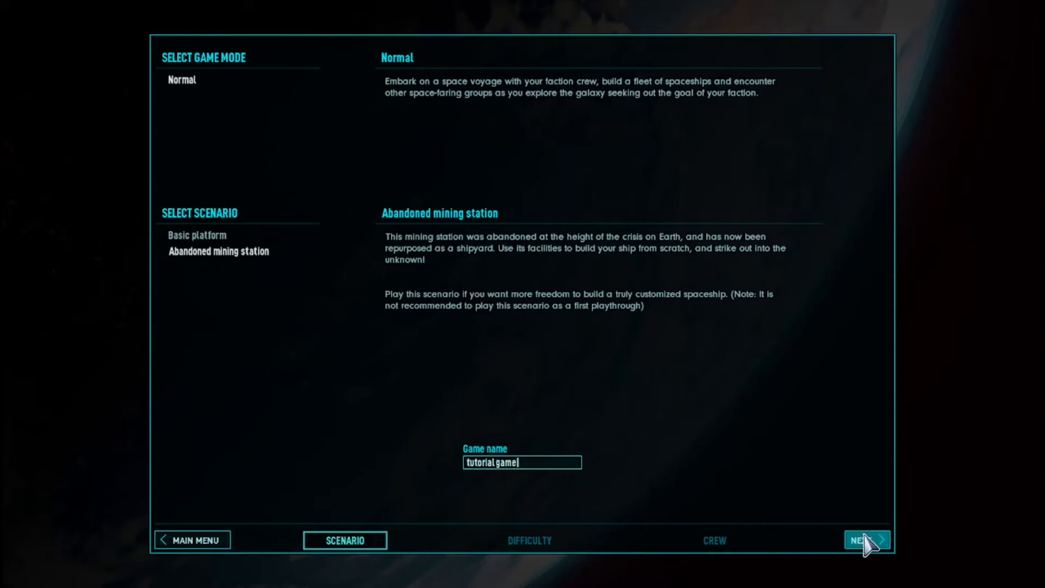
Compare the Peaceful and Builder difficulties on the Difficulty page
{"action": "left_click", "coordinate": [867, 539]}
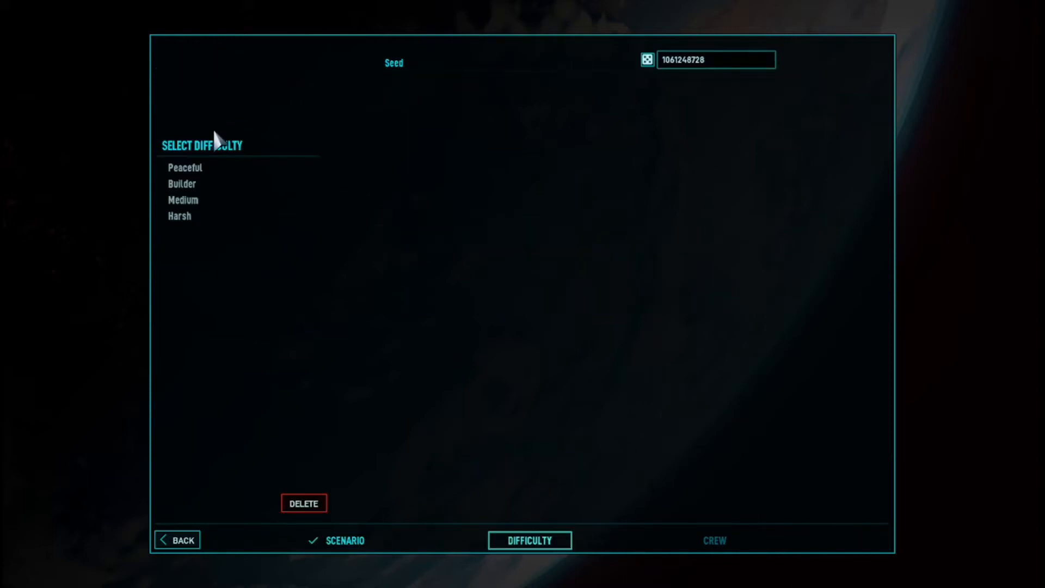
{"action": "left_click", "coordinate": [185, 167]}
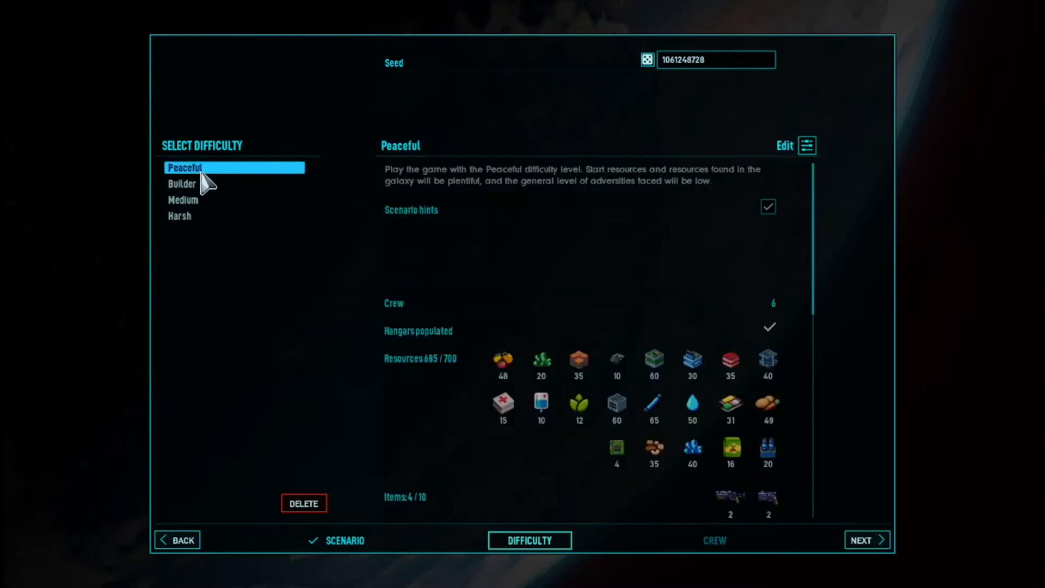
{"action": "left_click", "coordinate": [181, 184]}
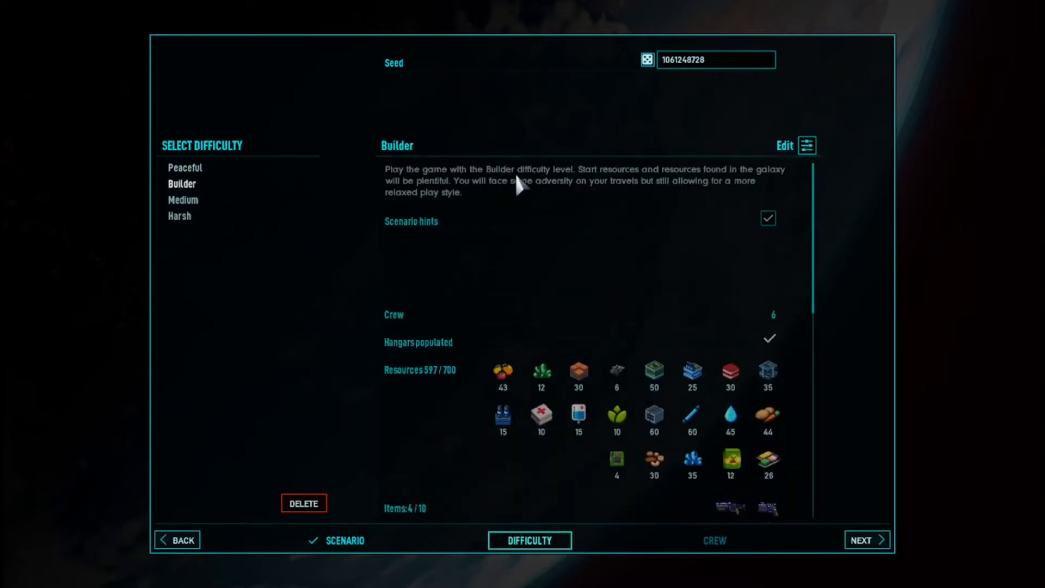
{"action": "mouse_move", "coordinate": [430, 197]}
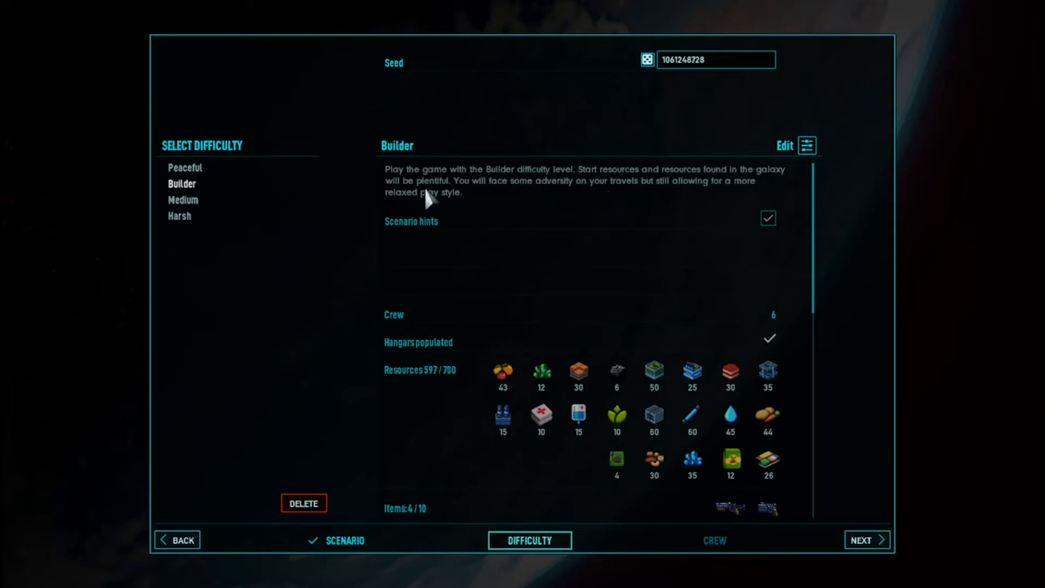
{"action": "mouse_move", "coordinate": [507, 214]}
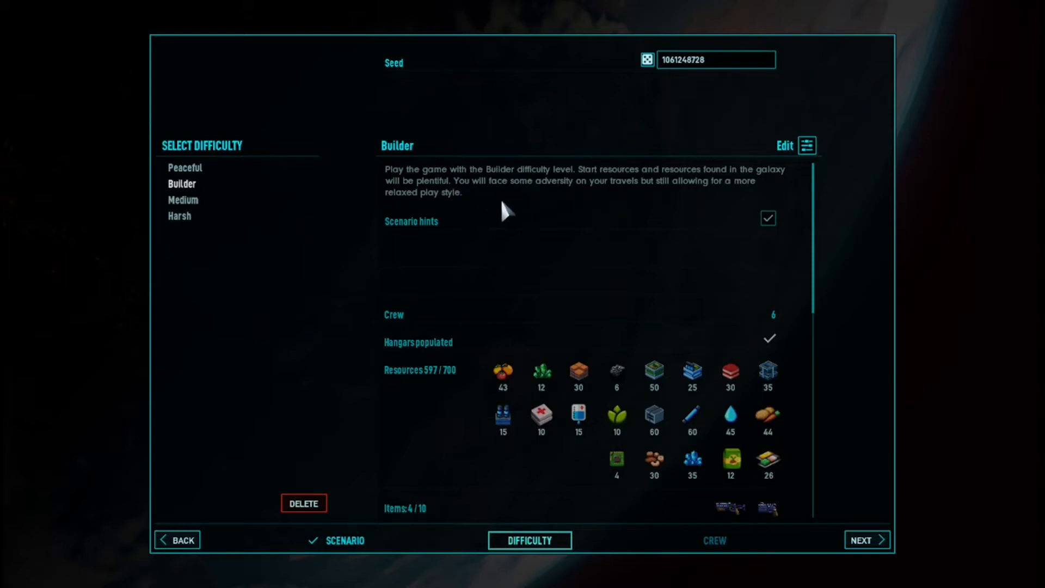
{"action": "mouse_move", "coordinate": [231, 173]}
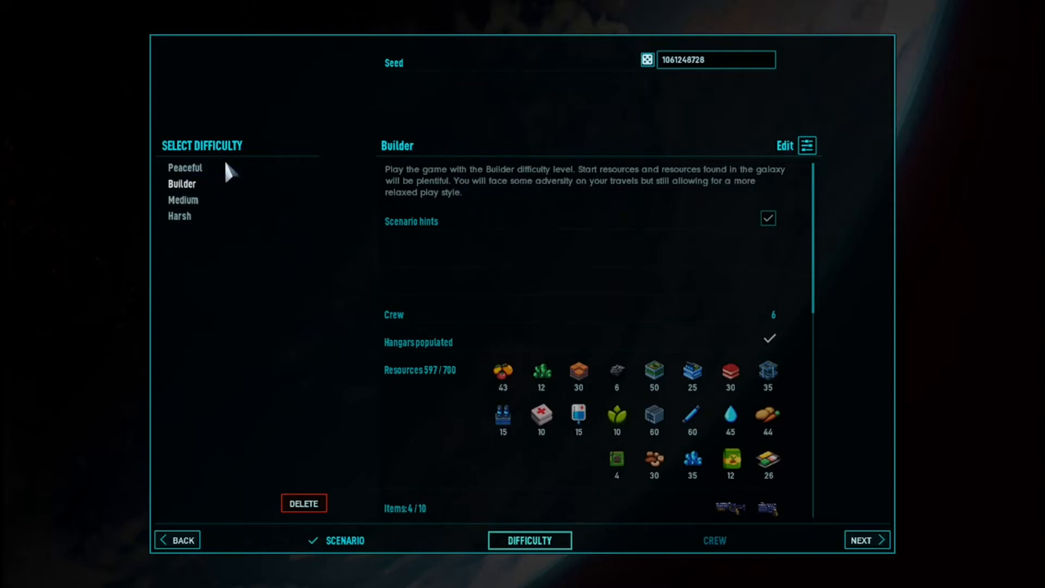
{"action": "left_click", "coordinate": [184, 167]}
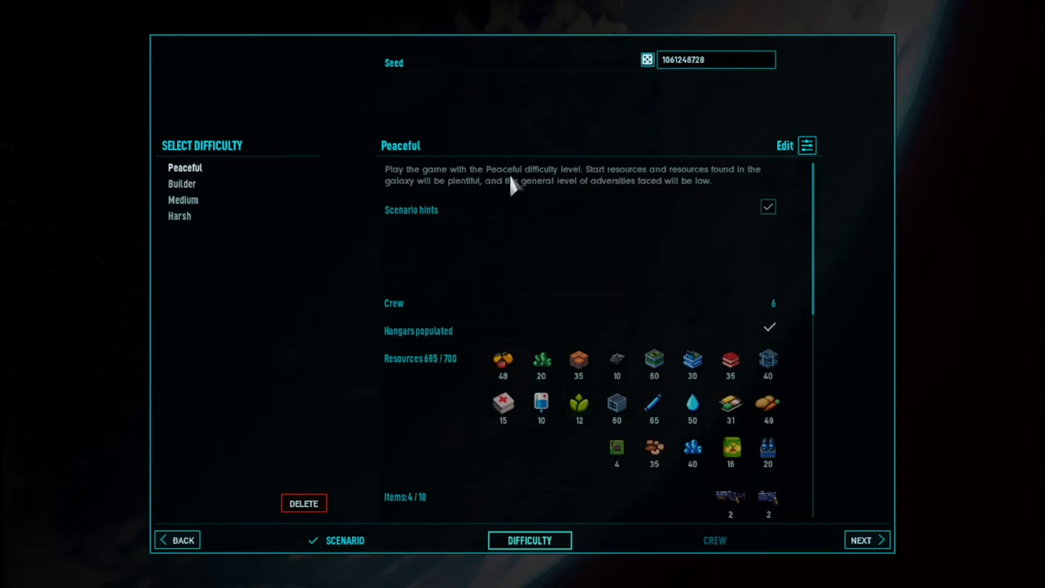
{"action": "mouse_move", "coordinate": [647, 187]}
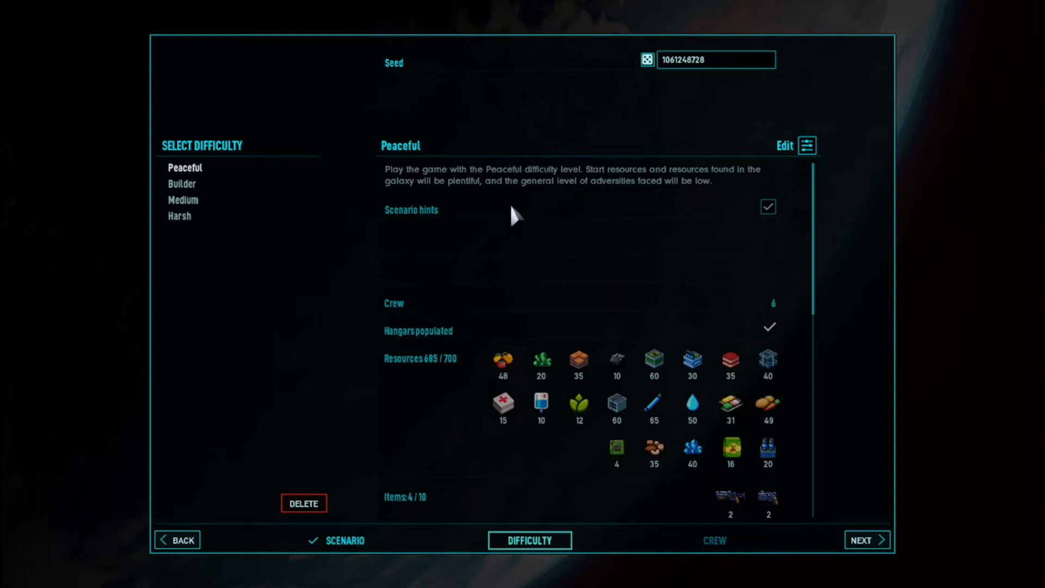
{"action": "mouse_move", "coordinate": [679, 503]}
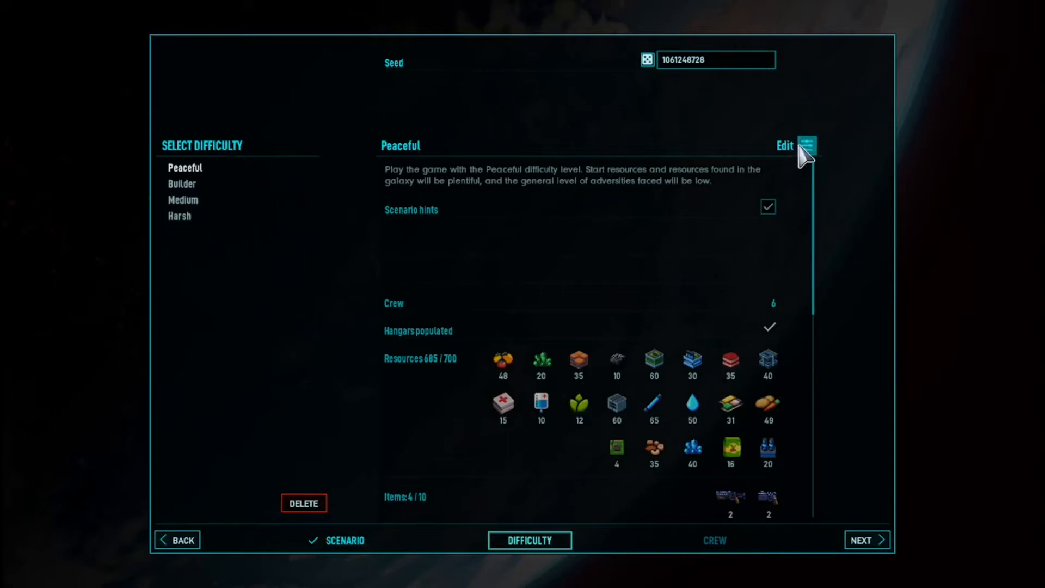
{"action": "mouse_move", "coordinate": [450, 286]}
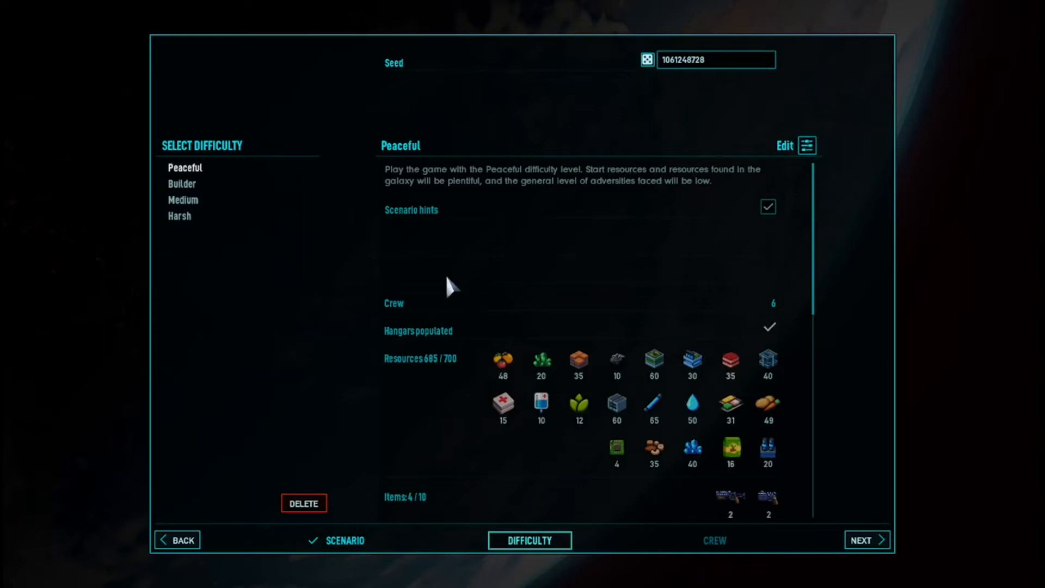
Review the difficulty settings and settle on Peaceful with 6 crew and 685/700 resources
{"action": "left_click", "coordinate": [805, 145]}
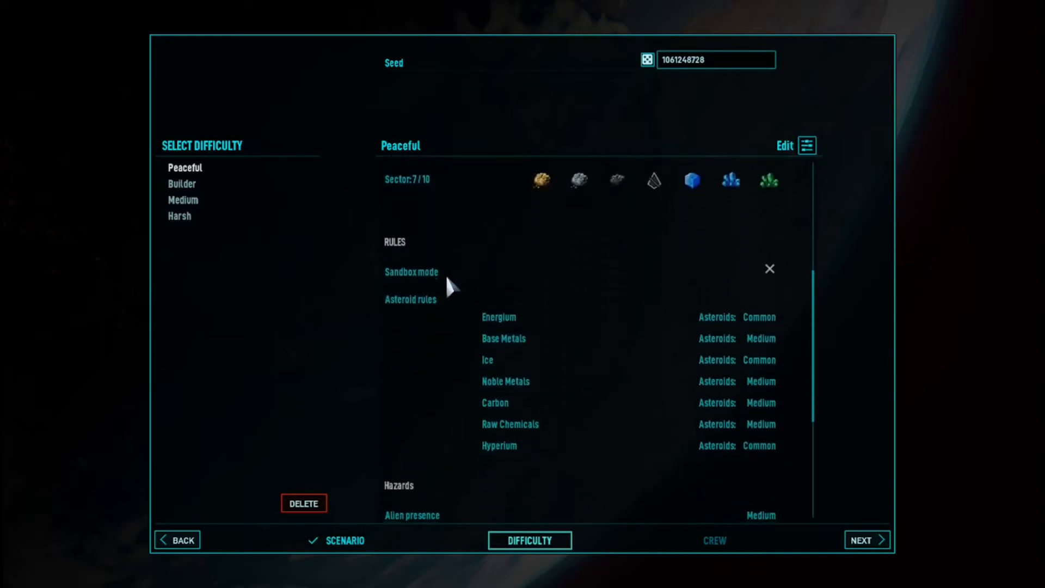
{"action": "scroll", "scroll_direction": "down", "scroll_amount": 3}
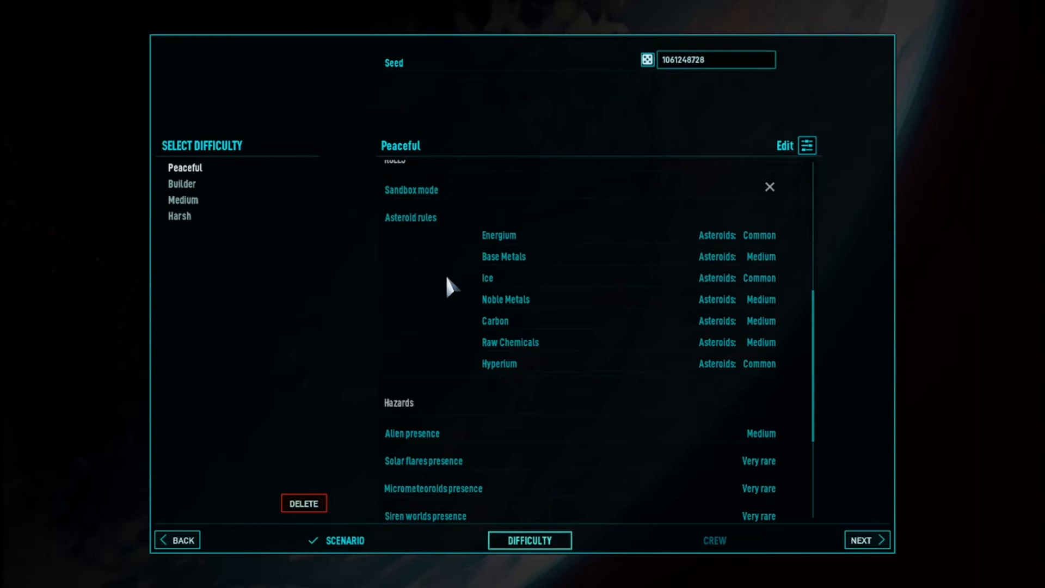
{"action": "scroll", "scroll_direction": "down", "scroll_amount": 3}
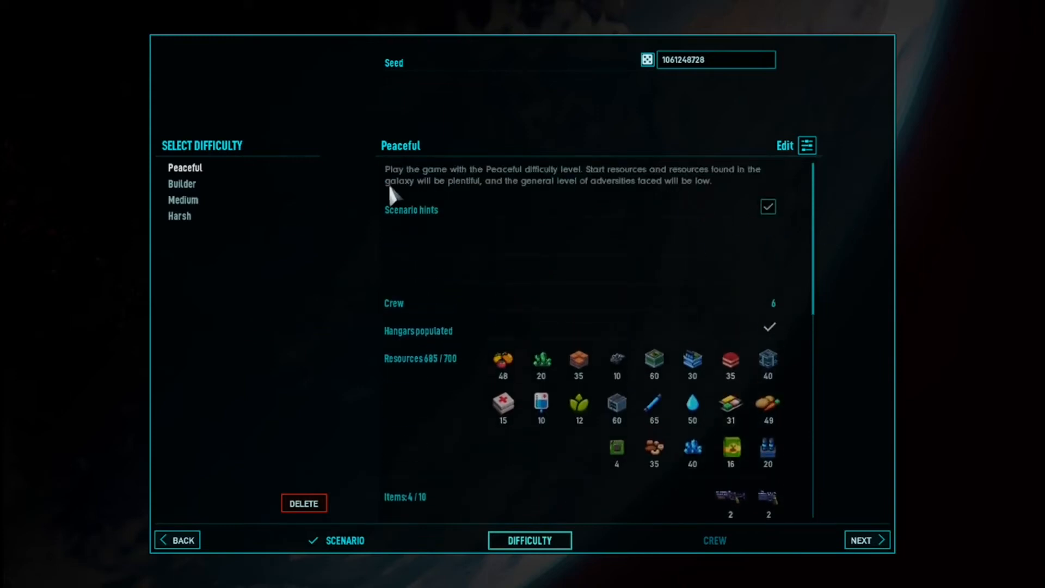
{"action": "mouse_move", "coordinate": [652, 205]}
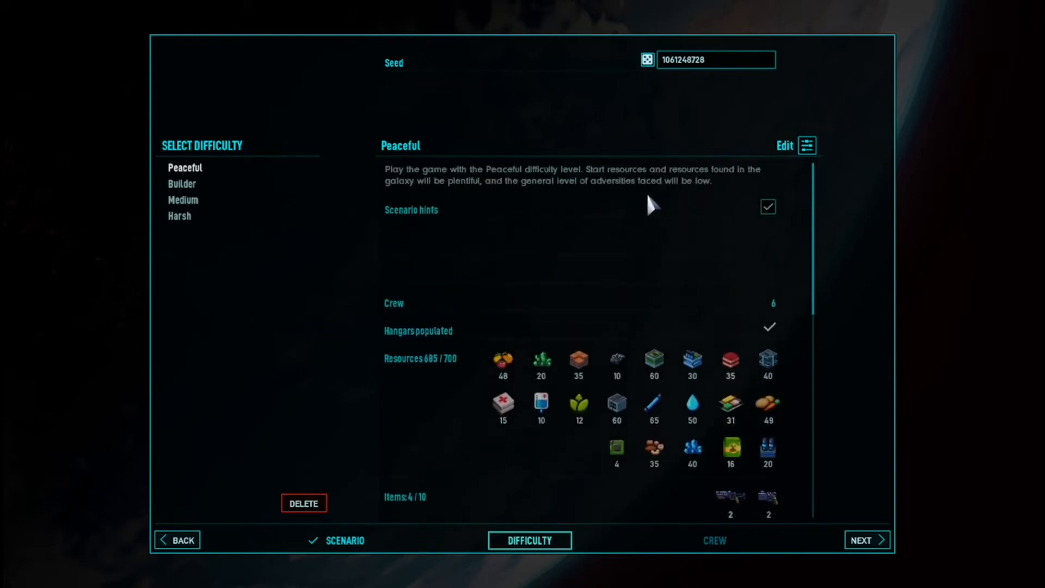
{"action": "left_click", "coordinate": [181, 183]}
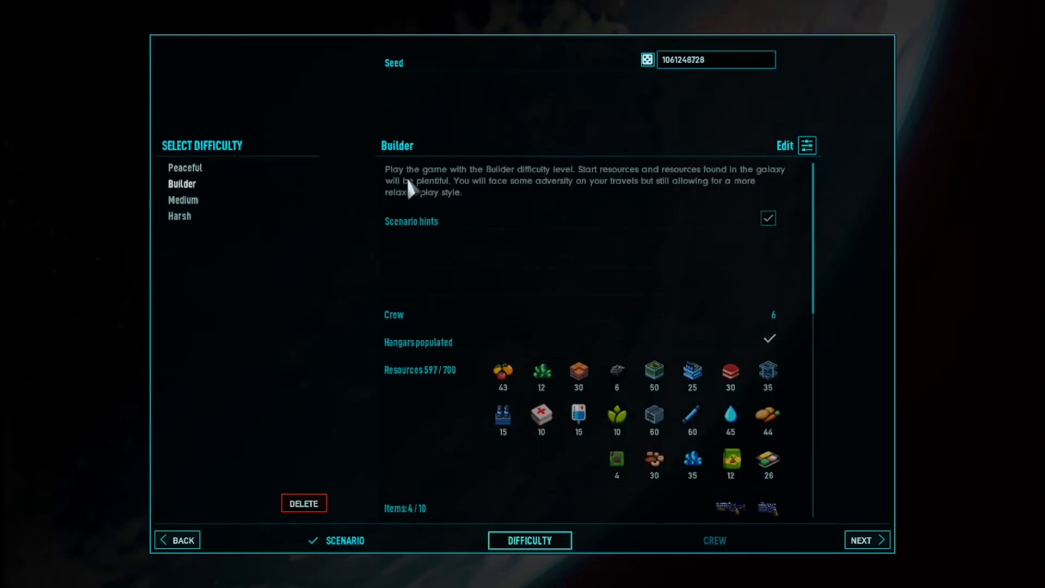
{"action": "mouse_move", "coordinate": [666, 190]}
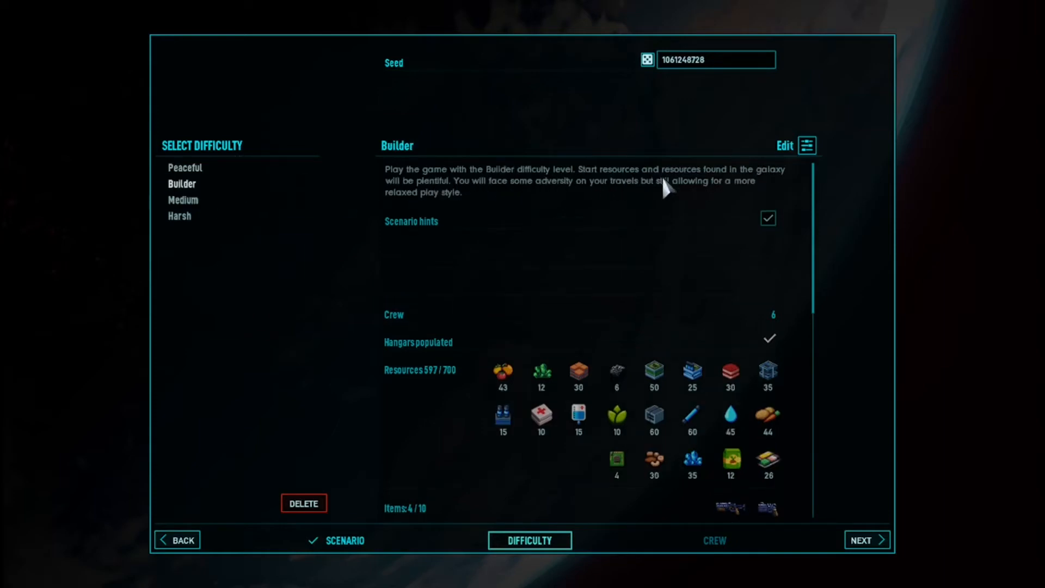
{"action": "mouse_move", "coordinate": [496, 197]}
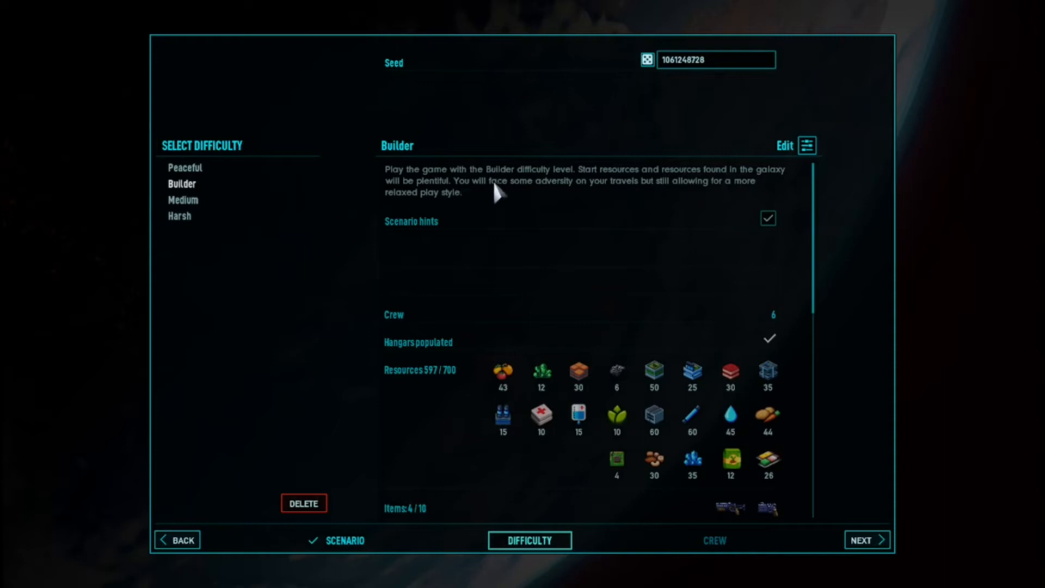
{"action": "mouse_move", "coordinate": [470, 230]}
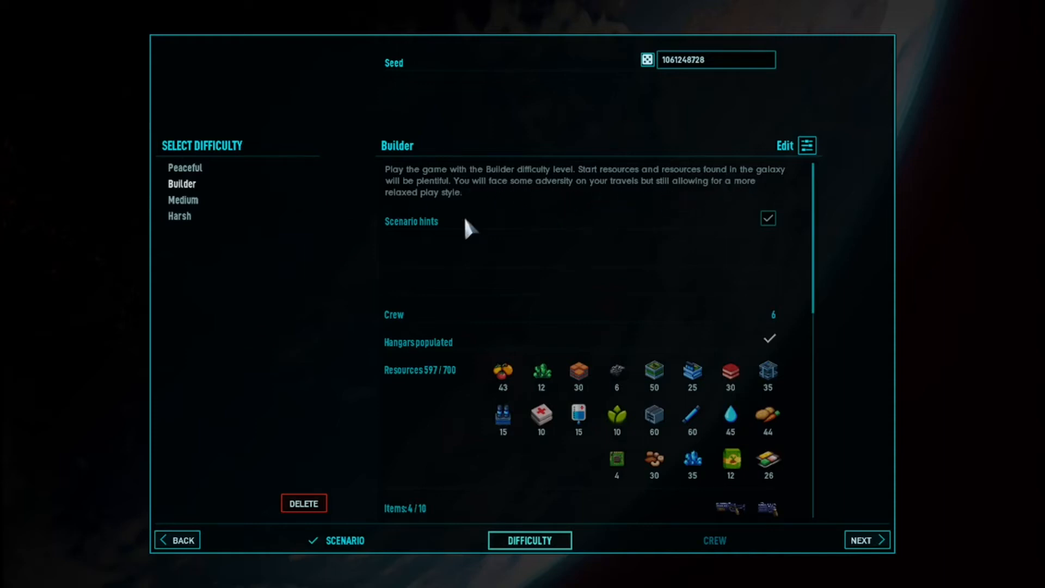
{"action": "left_click", "coordinate": [185, 167]}
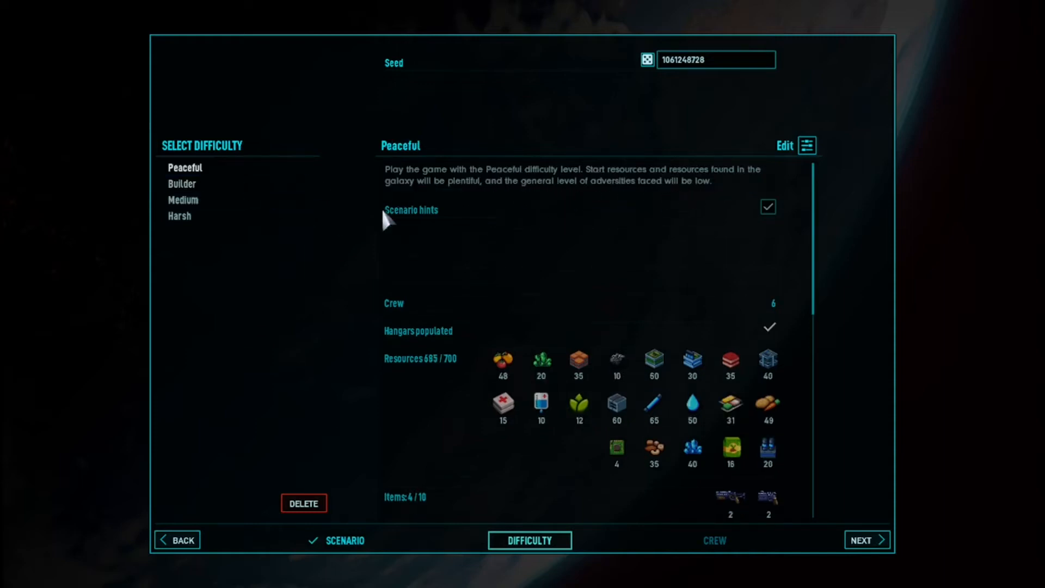
{"action": "mouse_move", "coordinate": [810, 550]}
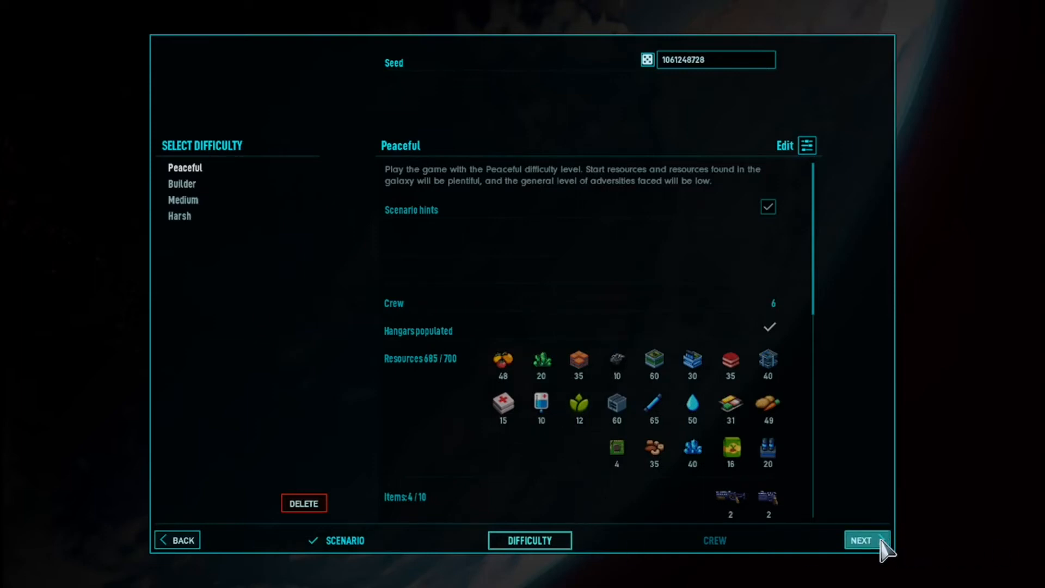
Accept the six-member crew, start the game, and dismiss the starvation hint
{"action": "left_click", "coordinate": [860, 540]}
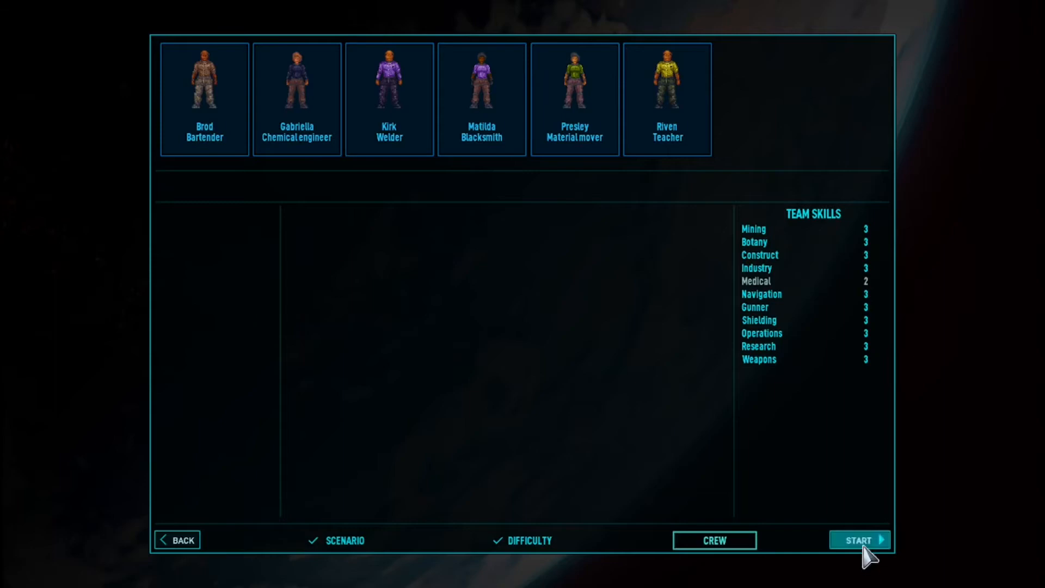
{"action": "left_click", "coordinate": [858, 540]}
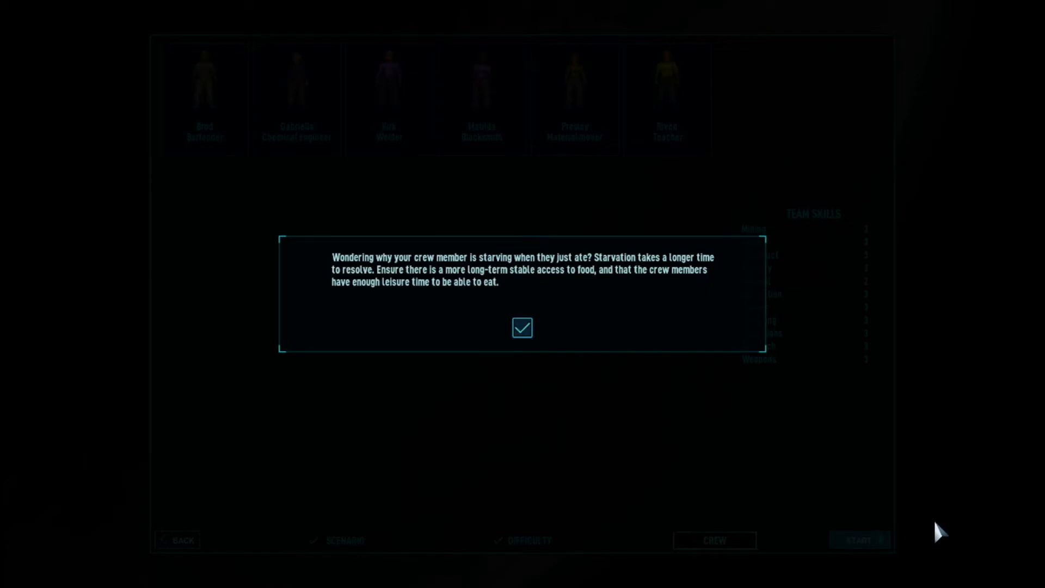
{"action": "left_click", "coordinate": [522, 327]}
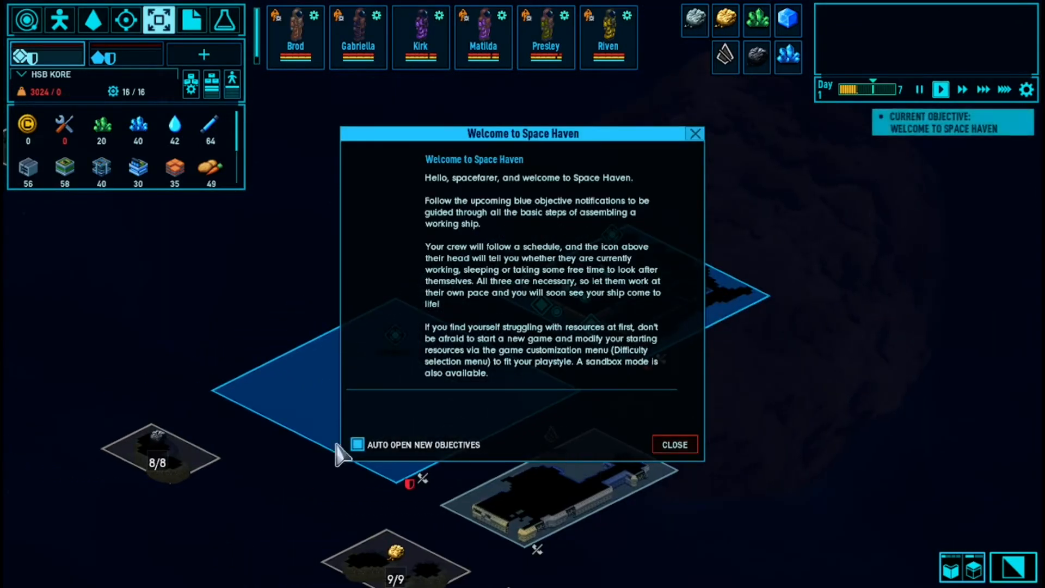
Close the Welcome to Space Haven message and pause the game
{"action": "left_click", "coordinate": [673, 444]}
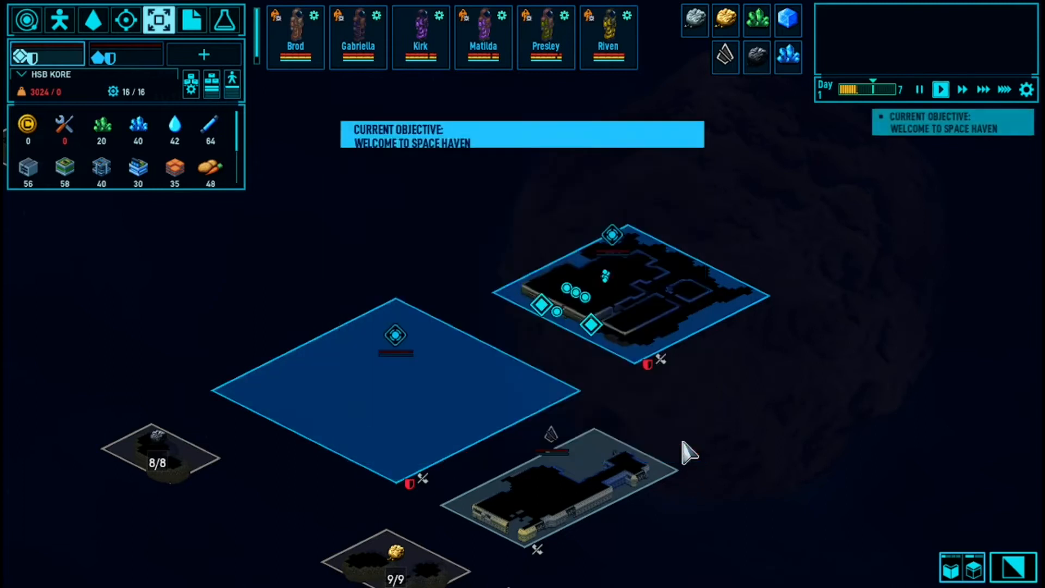
{"action": "left_click", "coordinate": [953, 122]}
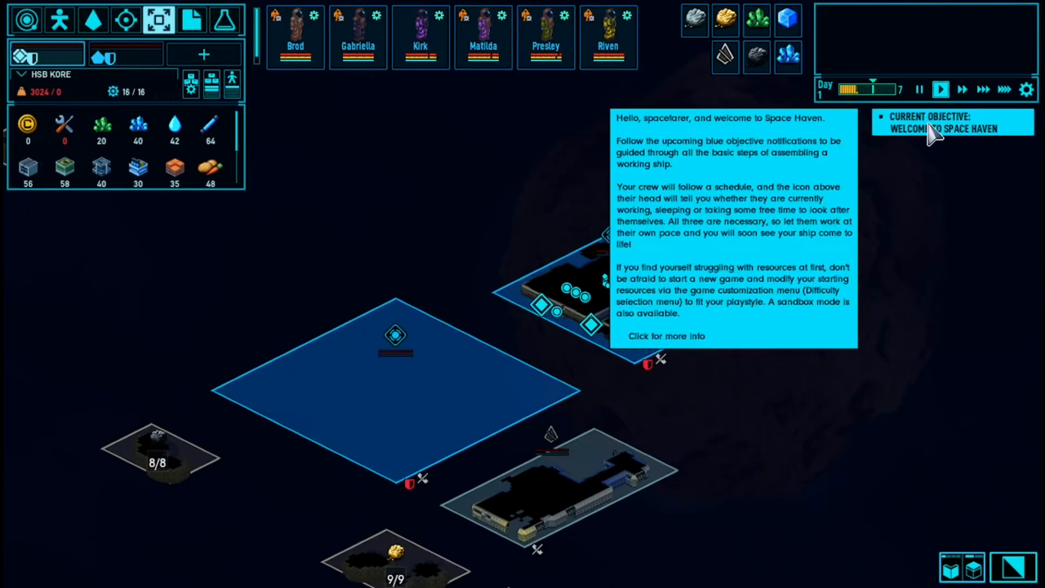
{"action": "left_click", "coordinate": [945, 122]}
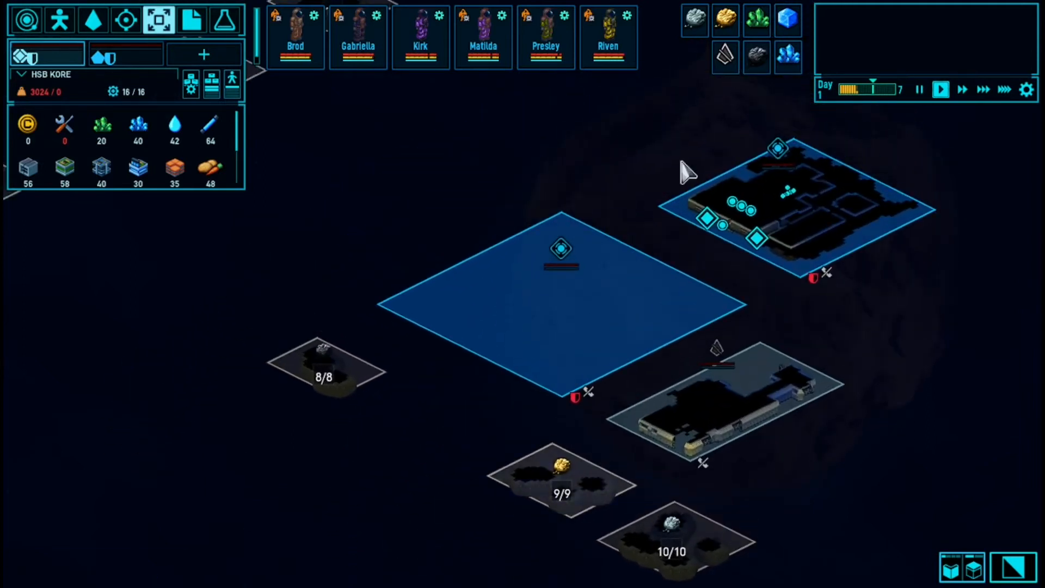
{"action": "left_click", "coordinate": [918, 89]}
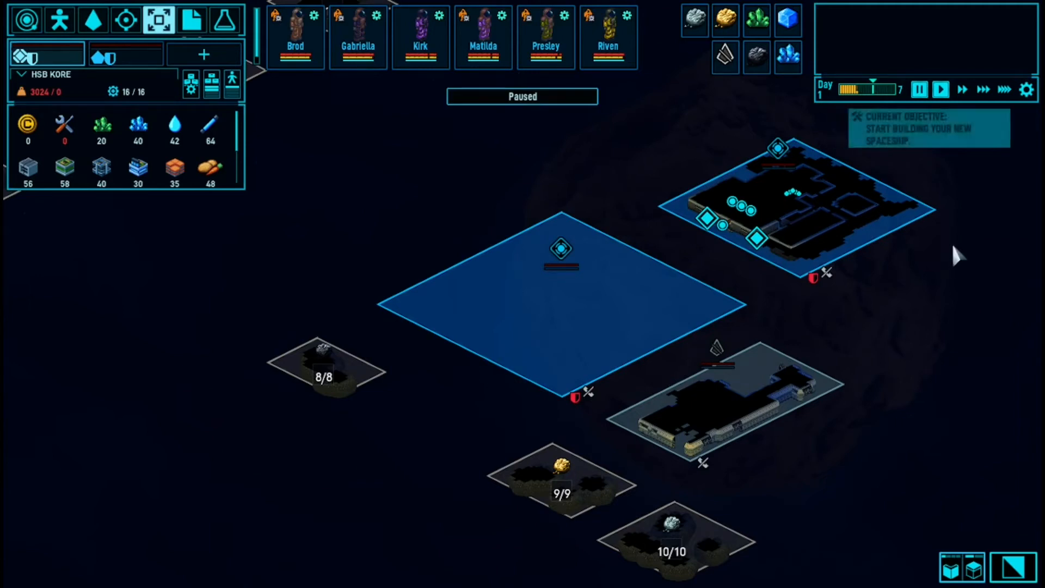
{"action": "mouse_move", "coordinate": [679, 258]}
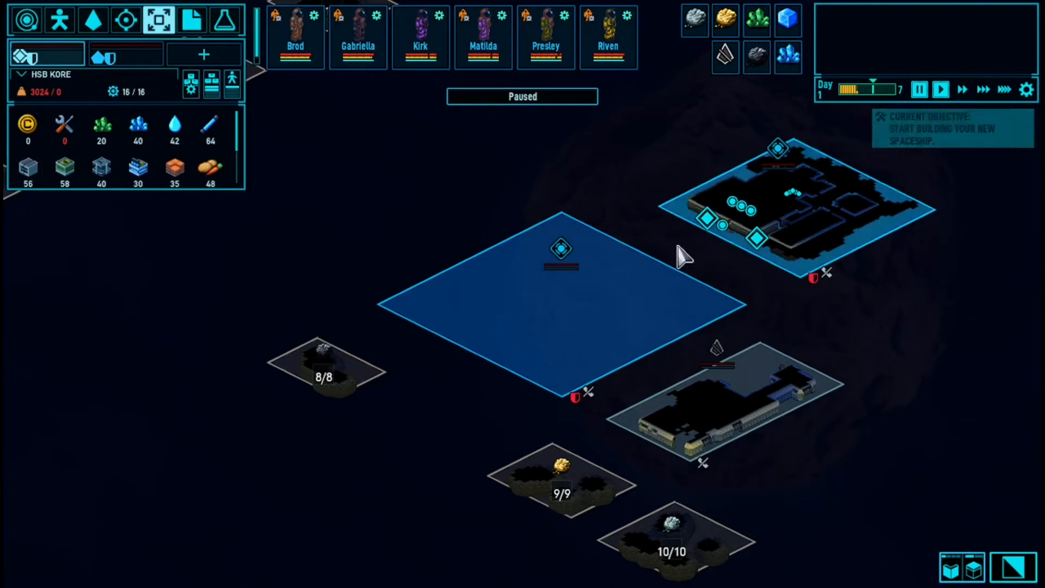
{"action": "mouse_move", "coordinate": [923, 143]}
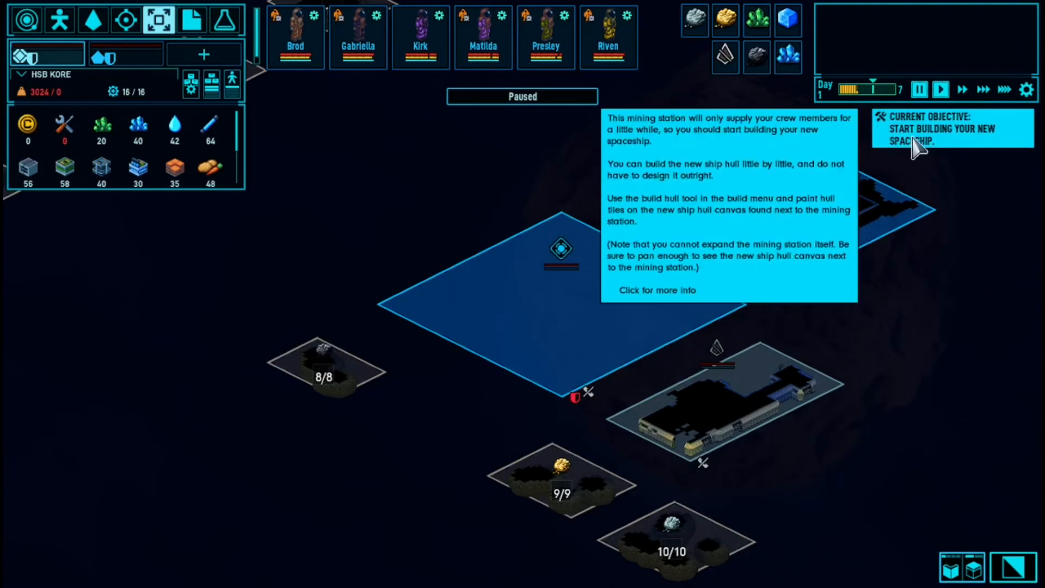
{"action": "left_click", "coordinate": [656, 289]}
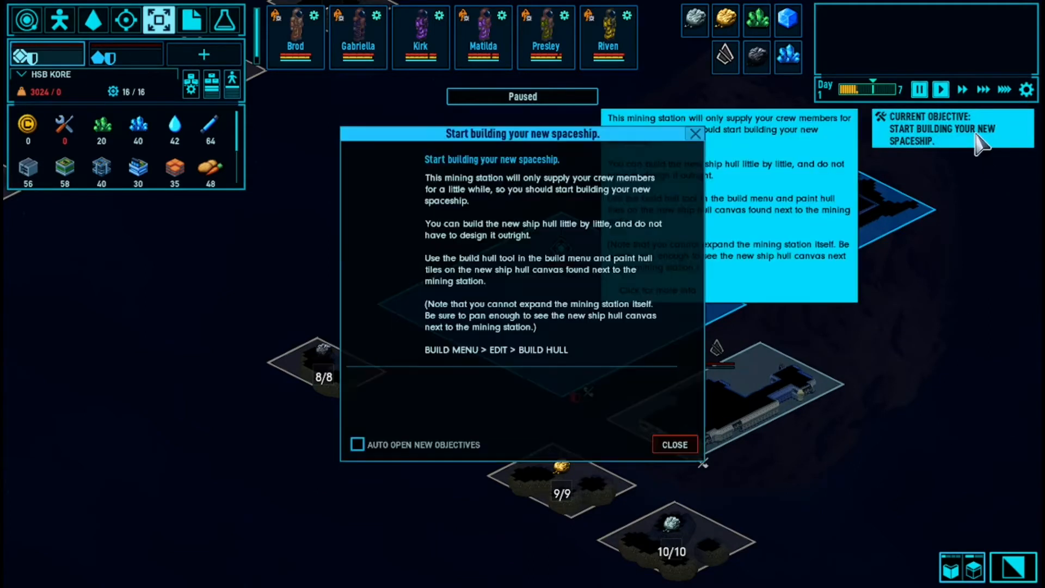
{"action": "left_click", "coordinate": [673, 444]}
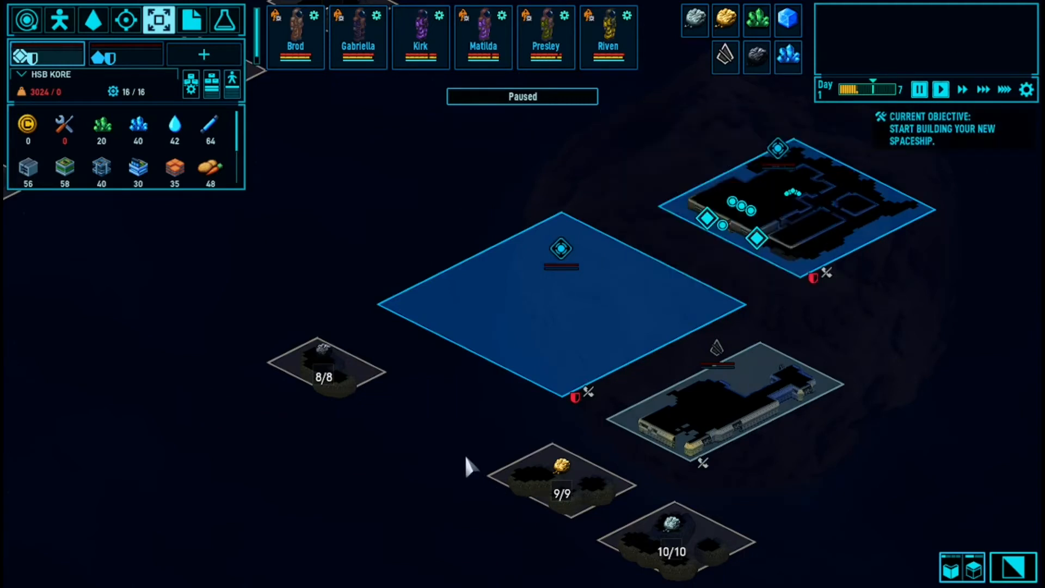
{"action": "mouse_move", "coordinate": [567, 344]}
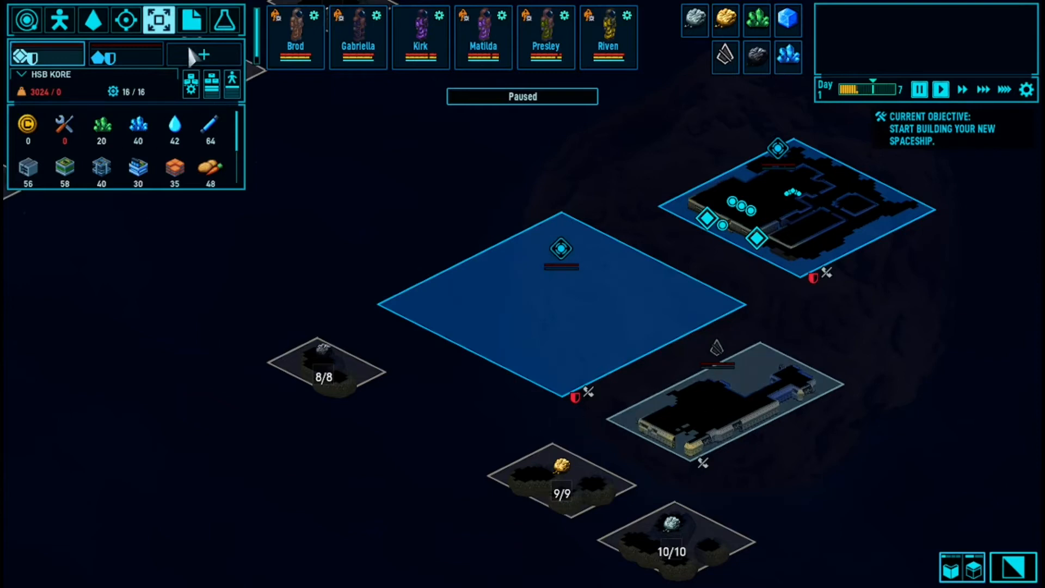
{"action": "mouse_move", "coordinate": [203, 56]}
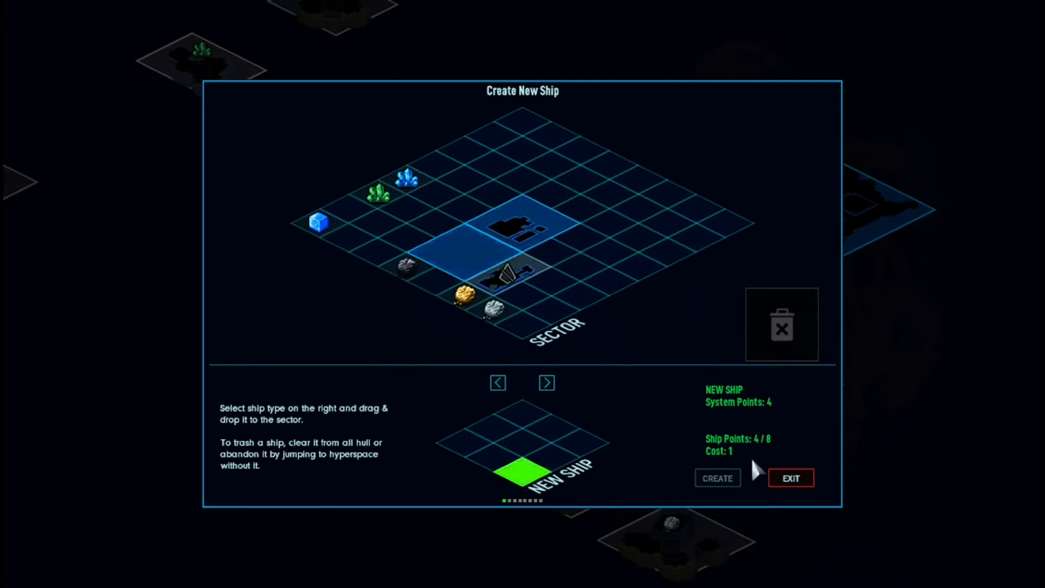
Place one-tile ships such as HSS Alexius in the sector, leaving 5 of 8 ship points
{"action": "left_click", "coordinate": [790, 478]}
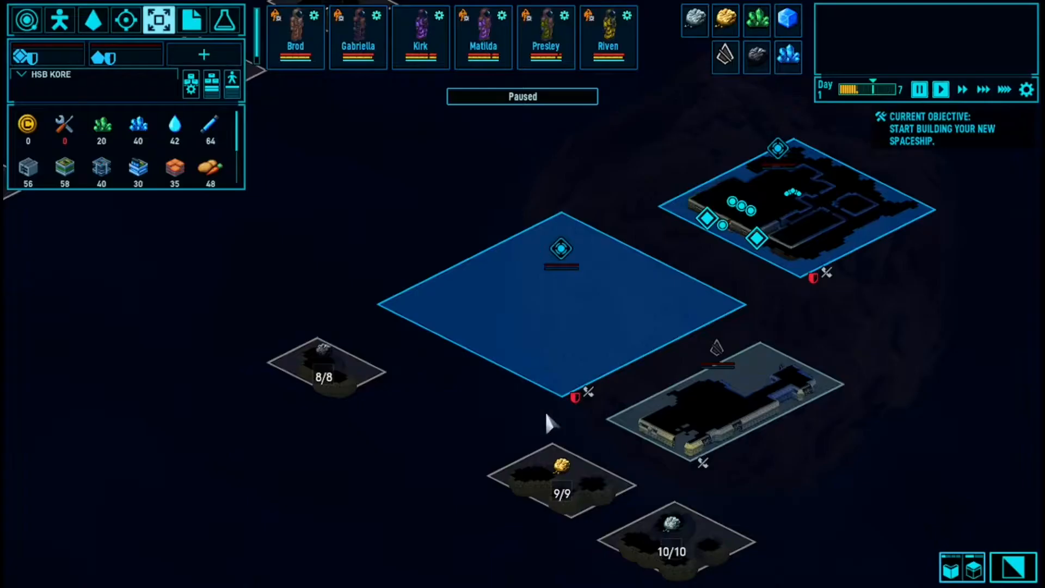
{"action": "mouse_move", "coordinate": [620, 320]}
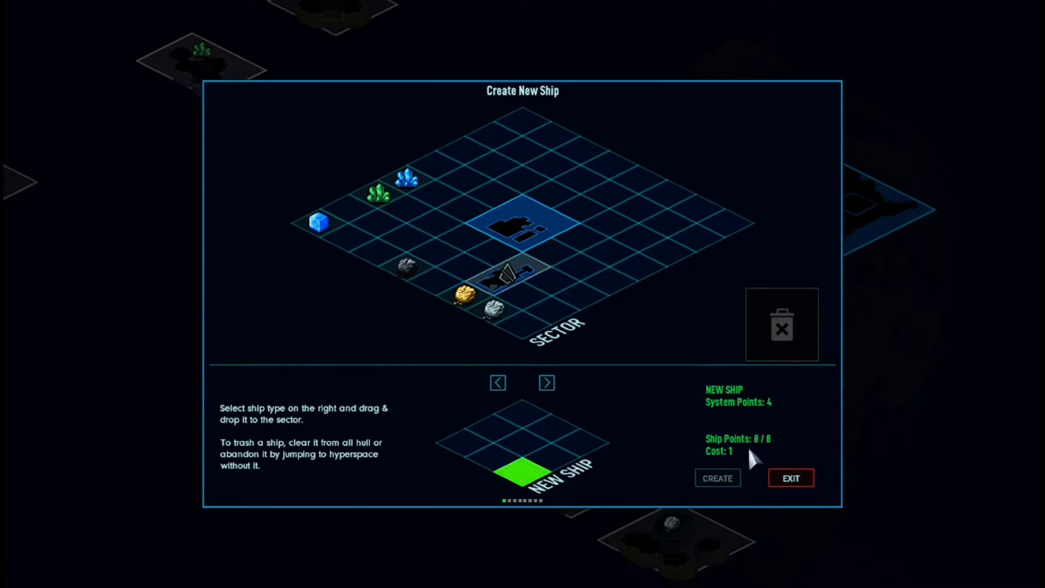
{"action": "mouse_move", "coordinate": [756, 457]}
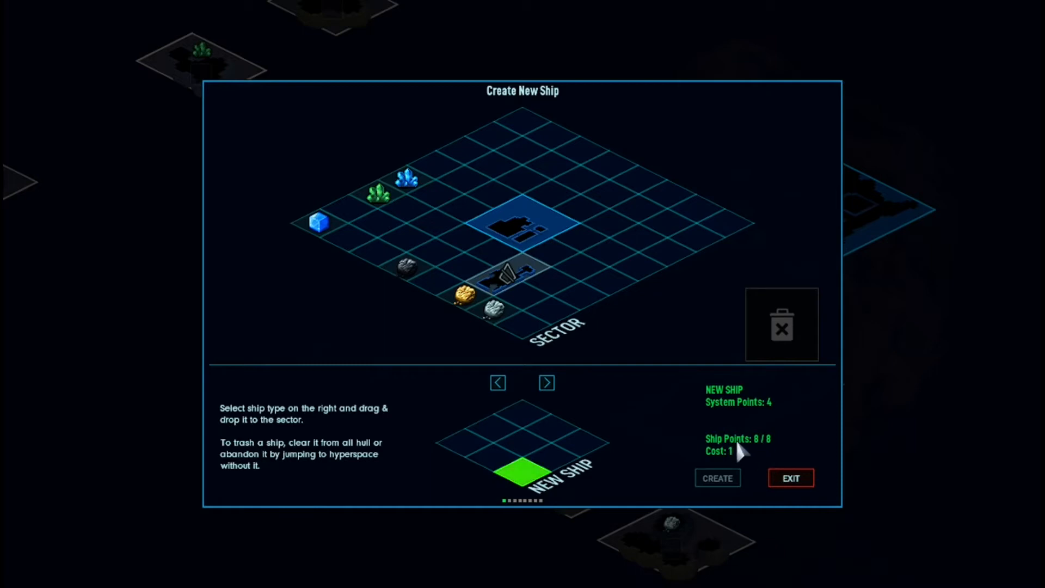
{"action": "mouse_move", "coordinate": [498, 459]}
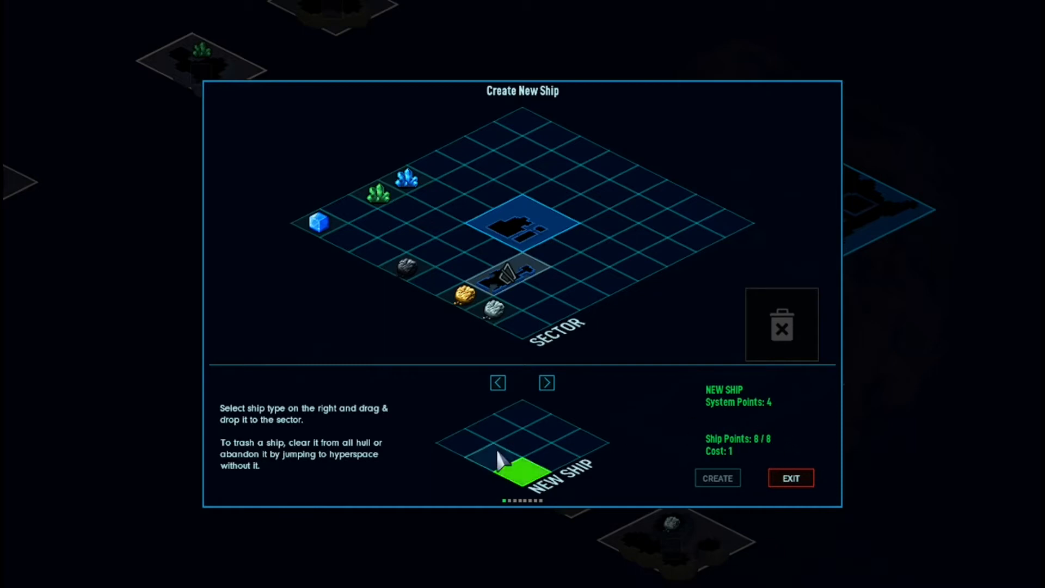
{"action": "left_click_drag", "start_coordinate": [519, 466], "coordinate": [466, 173]}
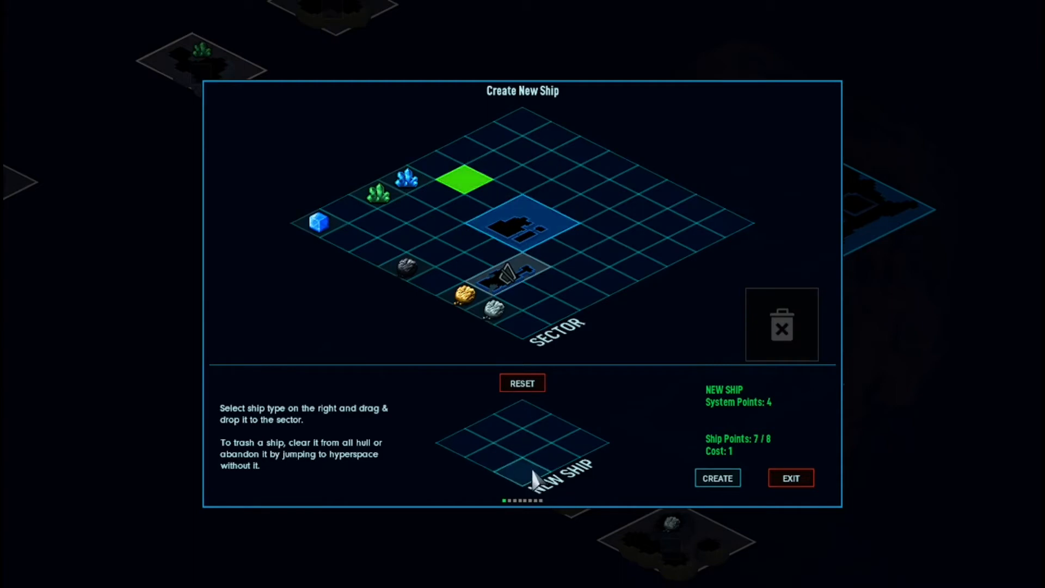
{"action": "left_click", "coordinate": [790, 478]}
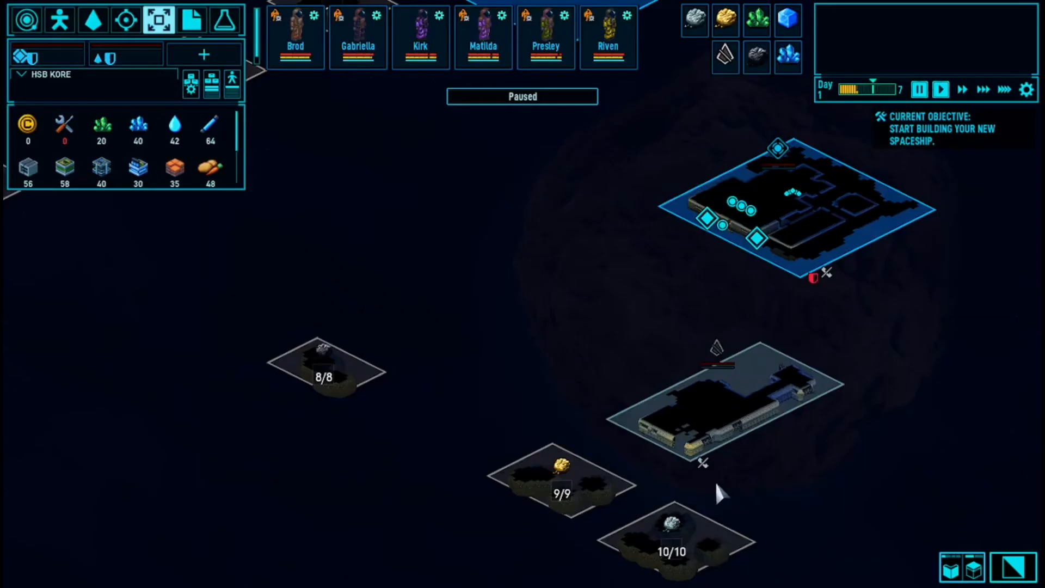
{"action": "left_click", "coordinate": [124, 54]}
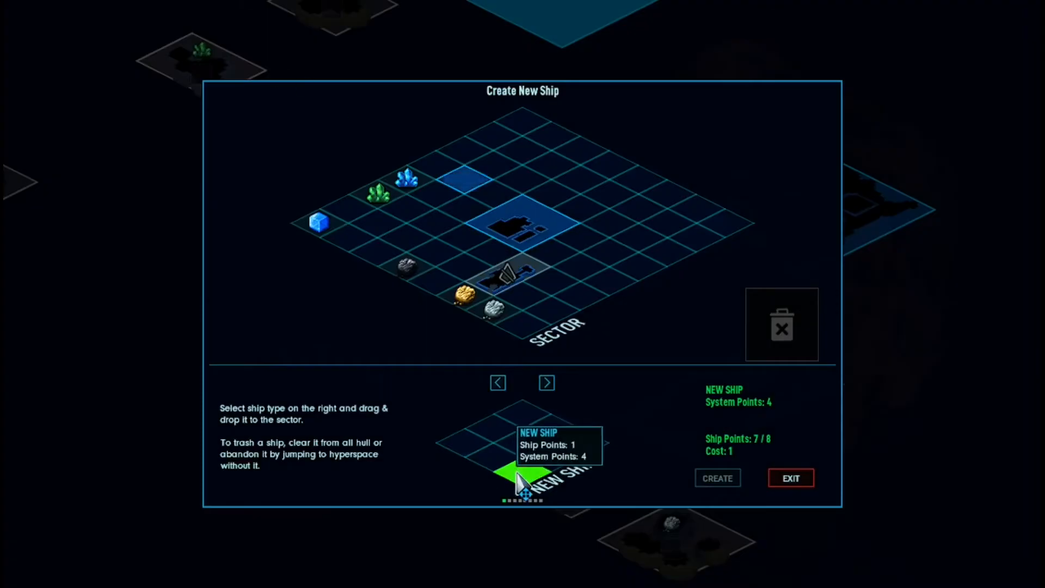
{"action": "left_click_drag", "start_coordinate": [520, 472], "coordinate": [496, 163]}
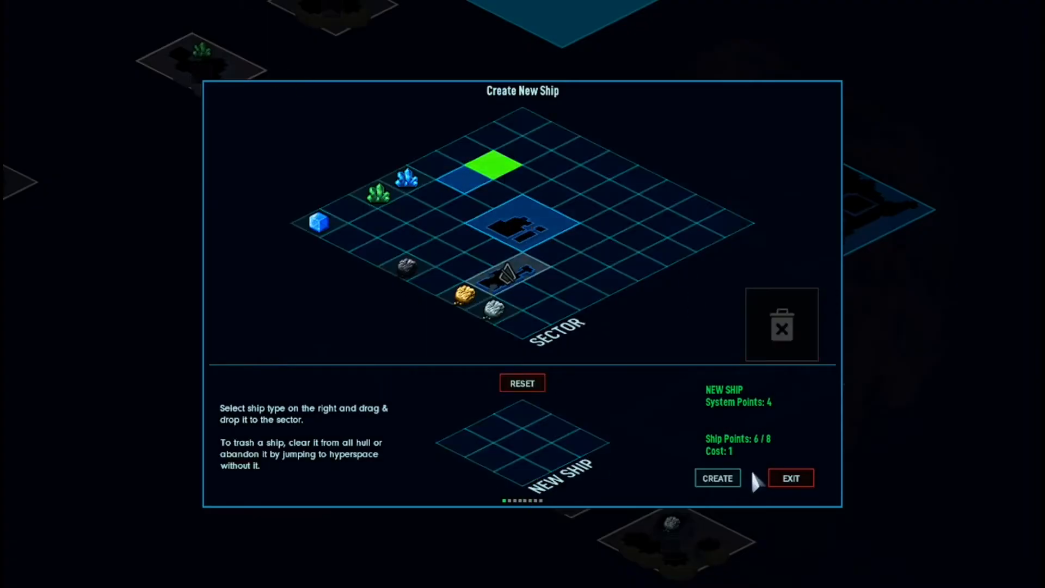
{"action": "left_click", "coordinate": [790, 477]}
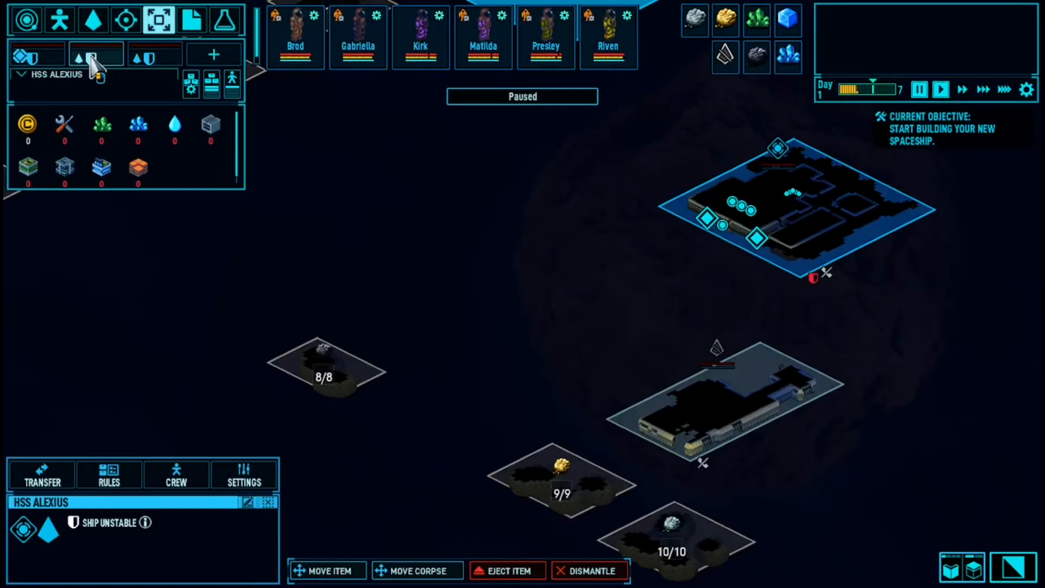
{"action": "left_click", "coordinate": [213, 54]}
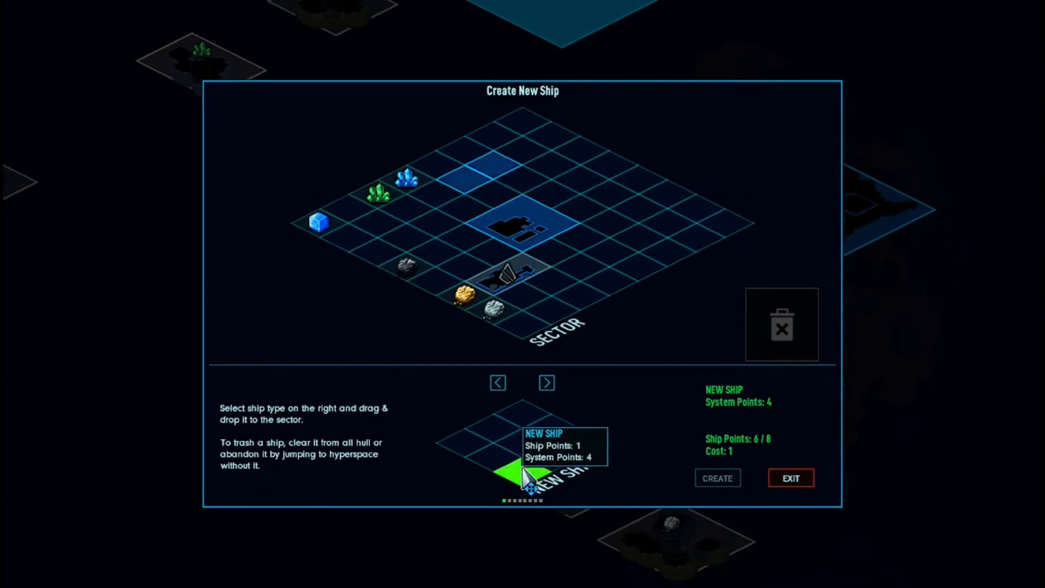
{"action": "left_click_drag", "start_coordinate": [525, 470], "coordinate": [517, 146]}
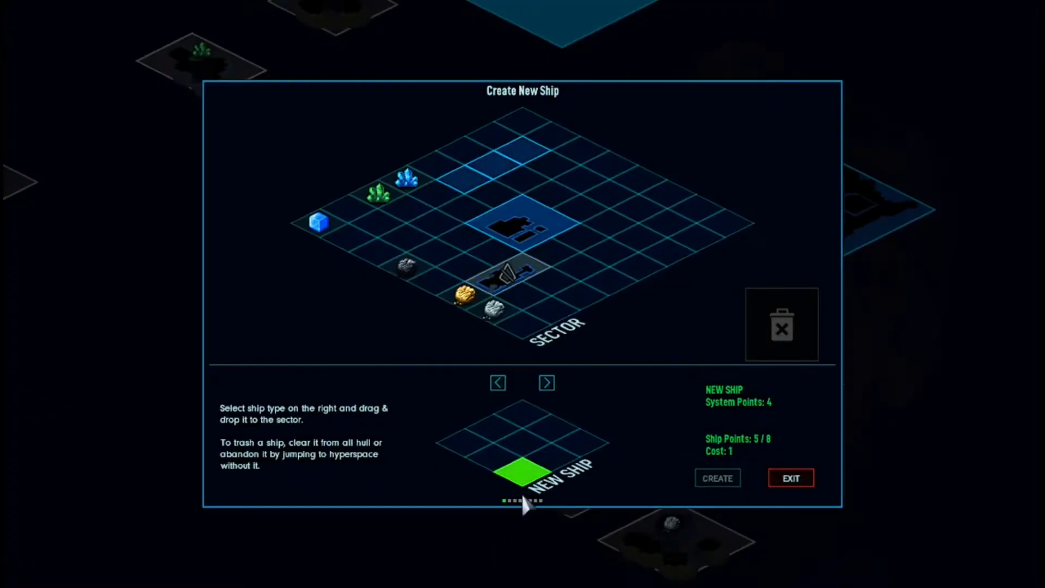
Drop another one-tile ship near the top of the sector
{"action": "left_click_drag", "start_coordinate": [526, 473], "coordinate": [526, 166]}
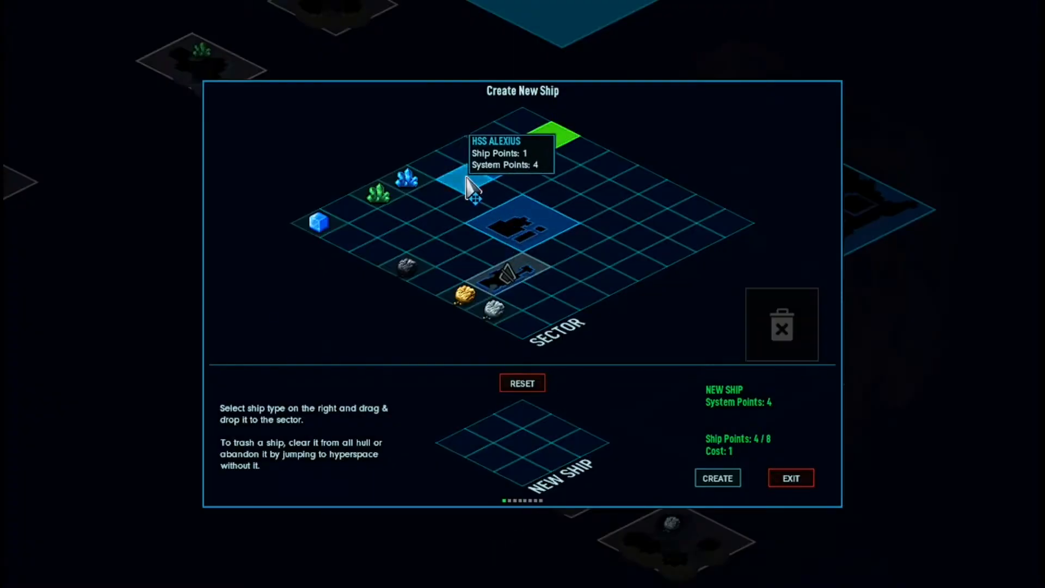
{"action": "mouse_move", "coordinate": [516, 180]}
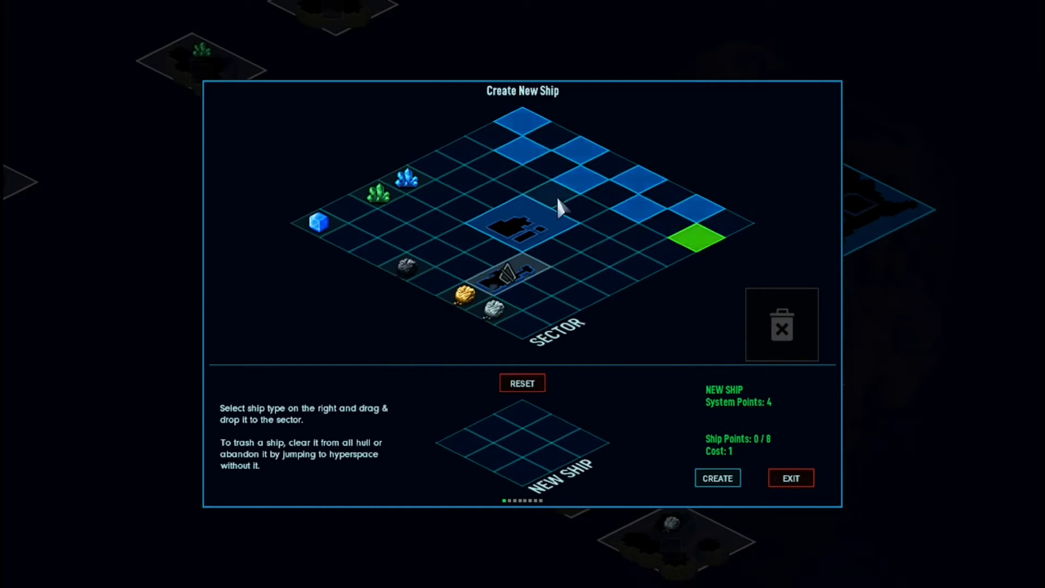
{"action": "mouse_move", "coordinate": [573, 199]}
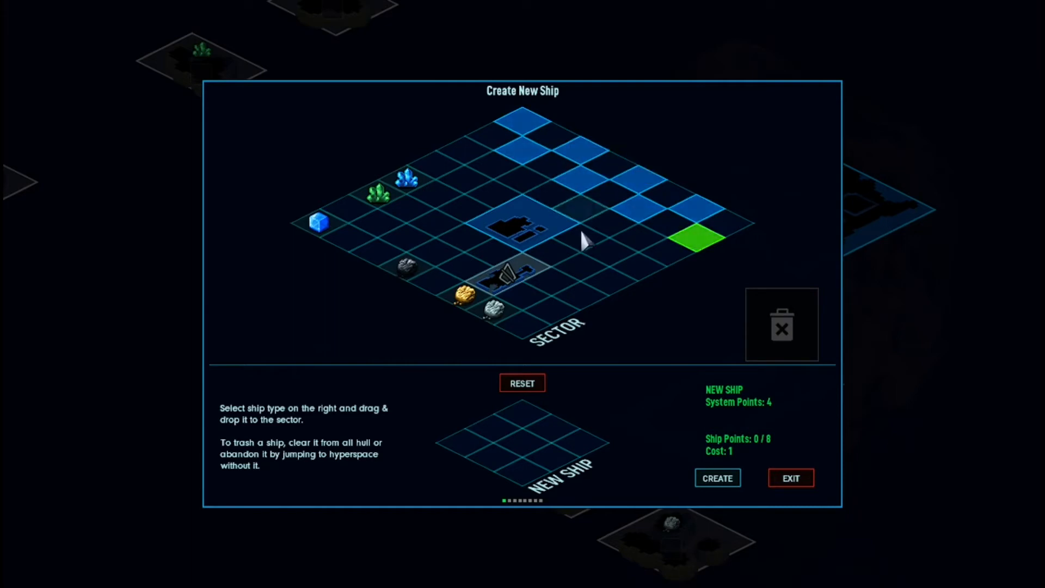
{"action": "mouse_move", "coordinate": [543, 410]}
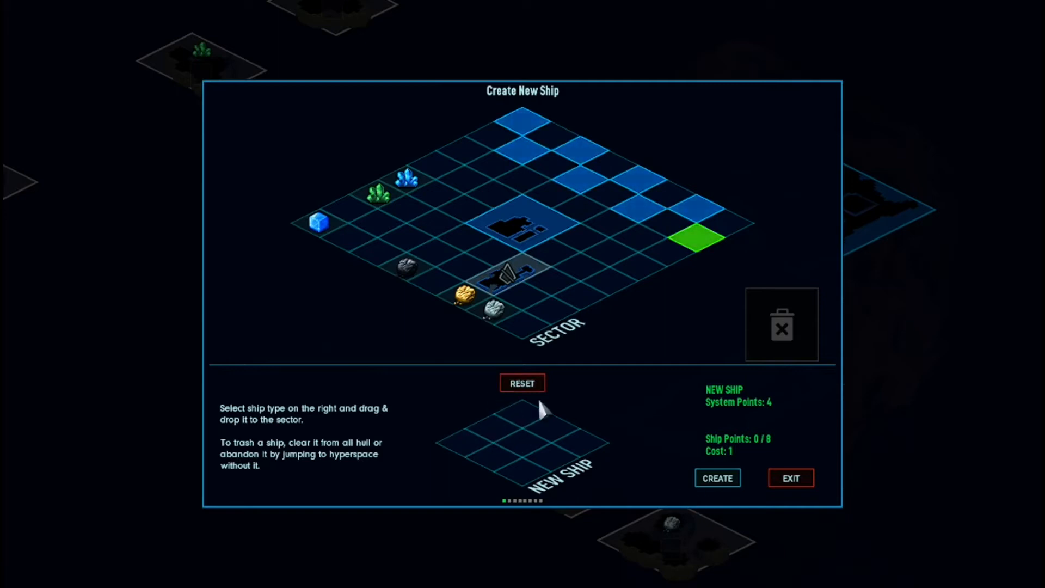
{"action": "mouse_move", "coordinate": [609, 439]}
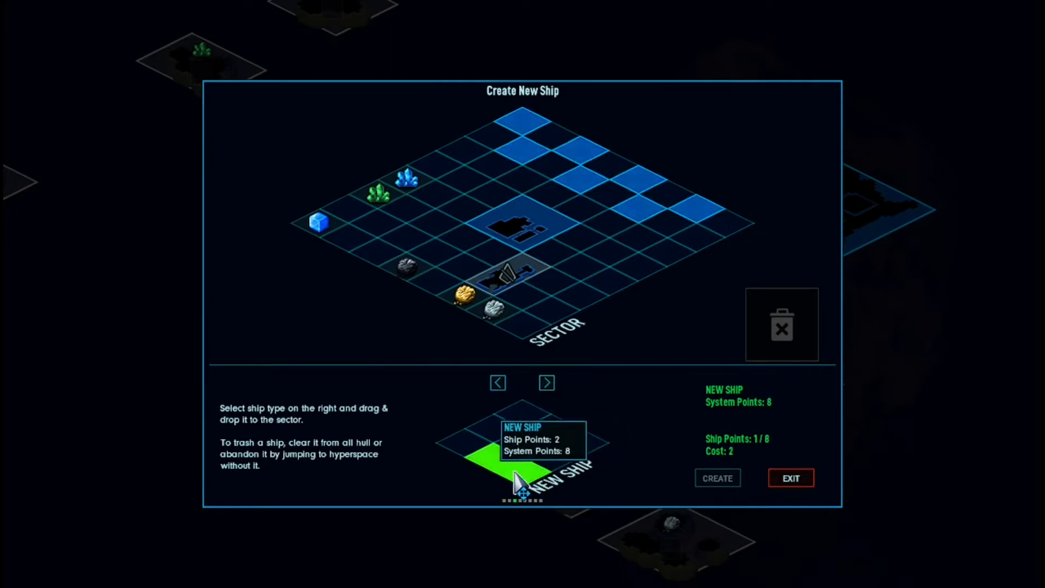
{"action": "mouse_move", "coordinate": [690, 234]}
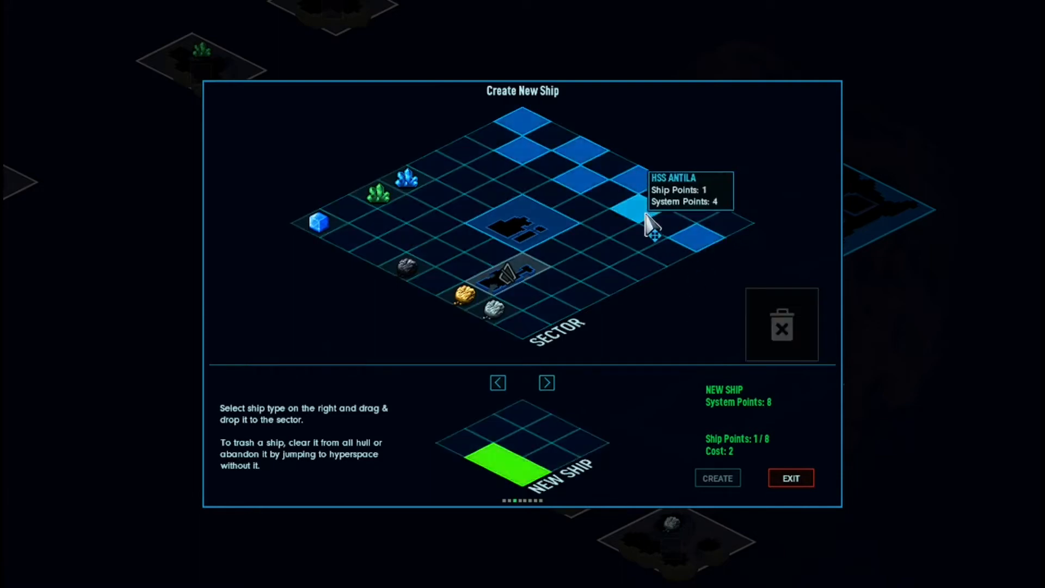
{"action": "mouse_move", "coordinate": [579, 408]}
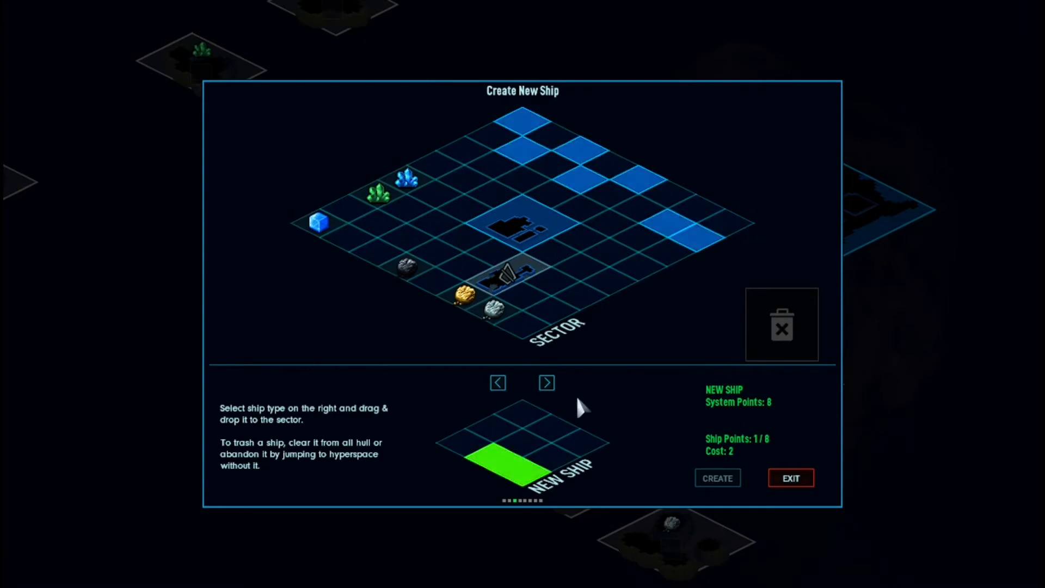
Switch to a larger three-tile ship layout and move one ship lower in the sector
{"action": "left_click", "coordinate": [547, 382]}
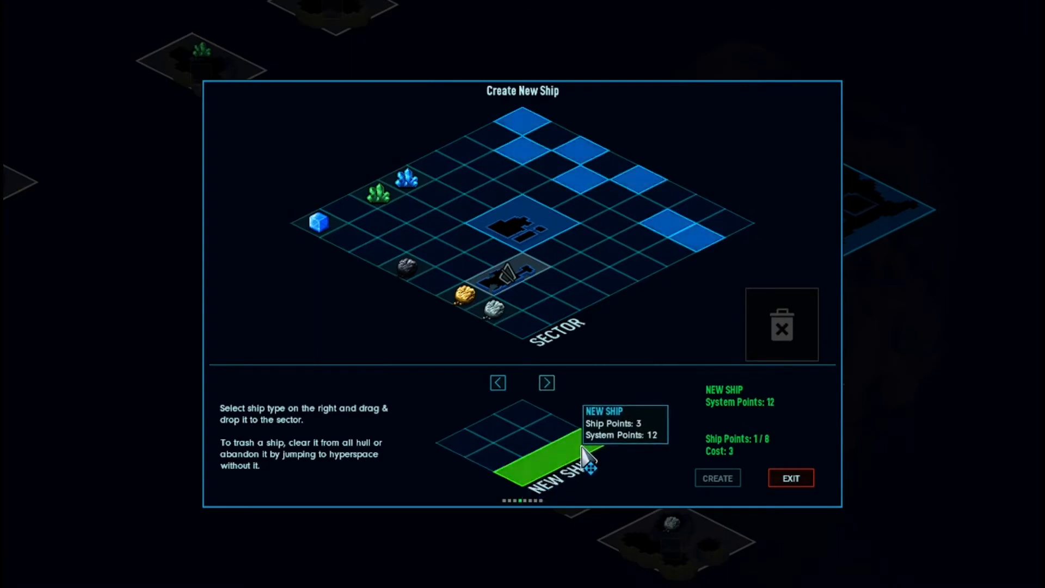
{"action": "mouse_move", "coordinate": [566, 397]}
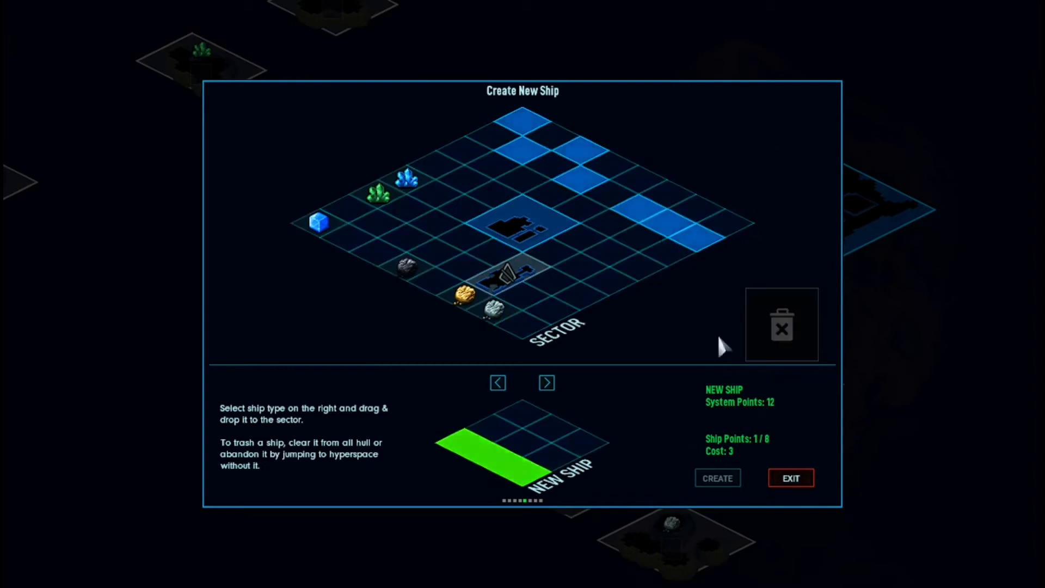
{"action": "mouse_move", "coordinate": [579, 190]}
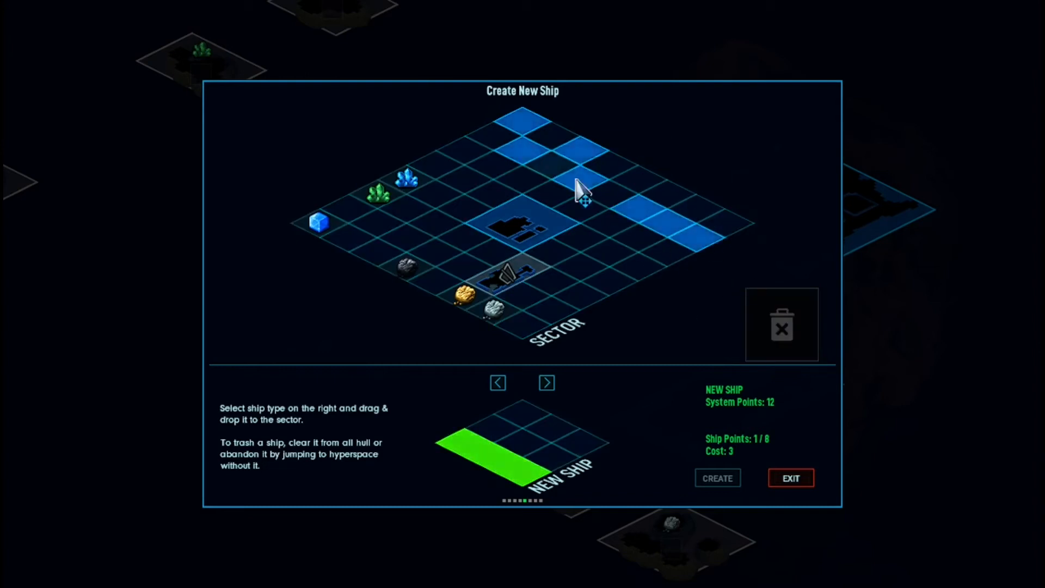
{"action": "left_click_drag", "start_coordinate": [579, 190], "coordinate": [610, 283]}
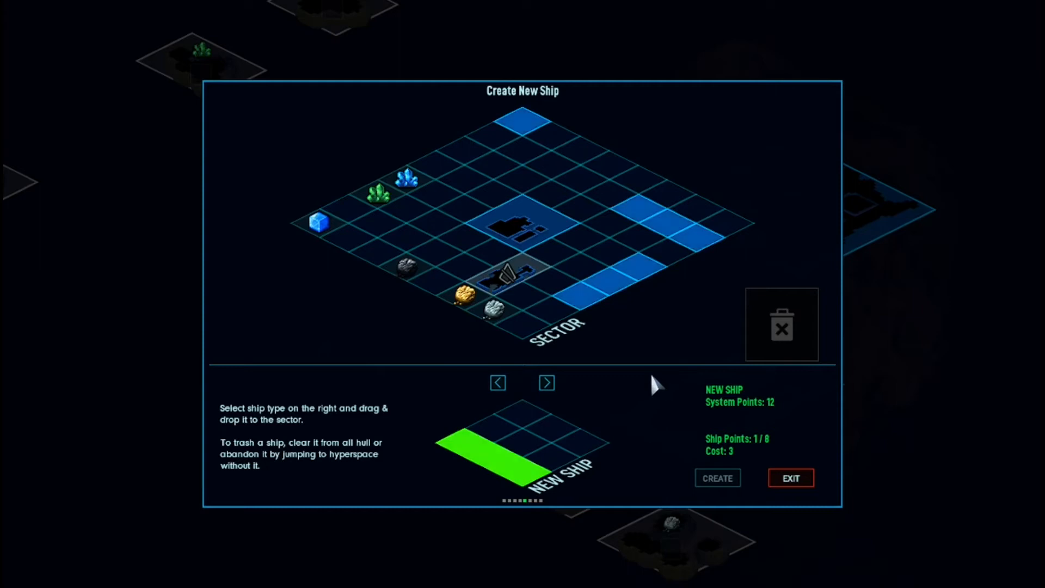
{"action": "mouse_move", "coordinate": [656, 222]}
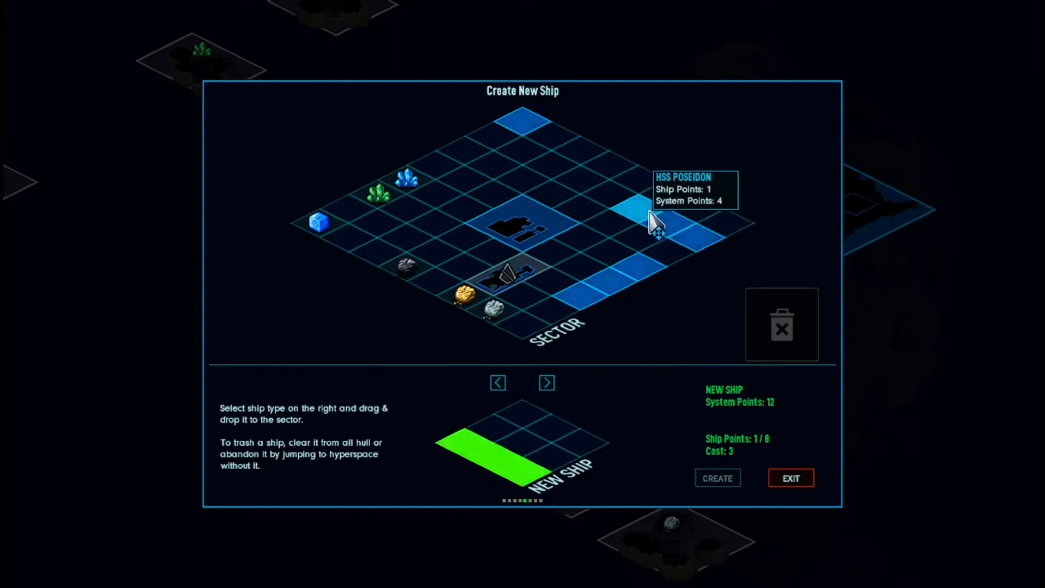
{"action": "mouse_move", "coordinate": [560, 290]}
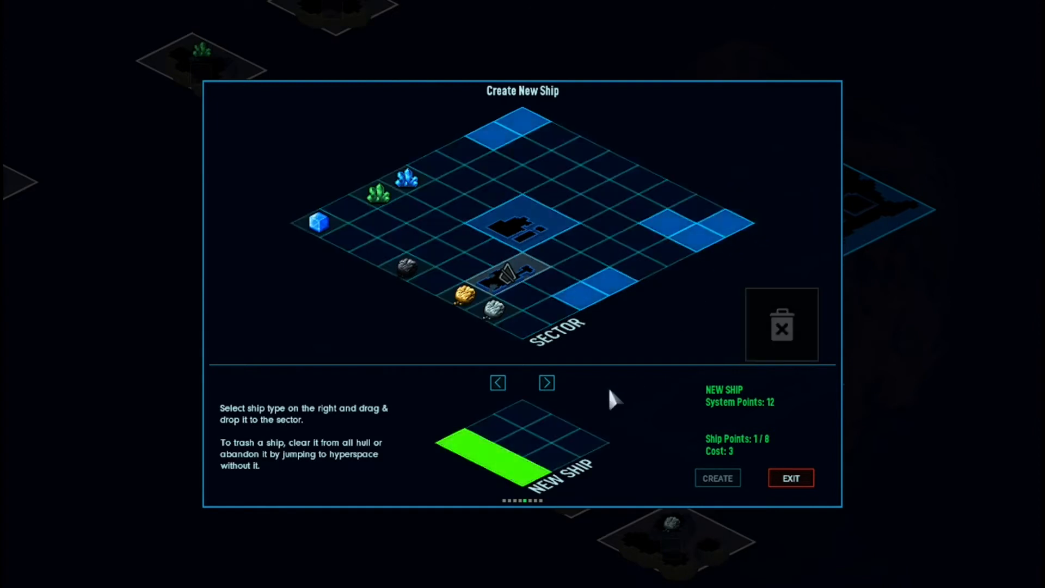
{"action": "mouse_move", "coordinate": [534, 497]}
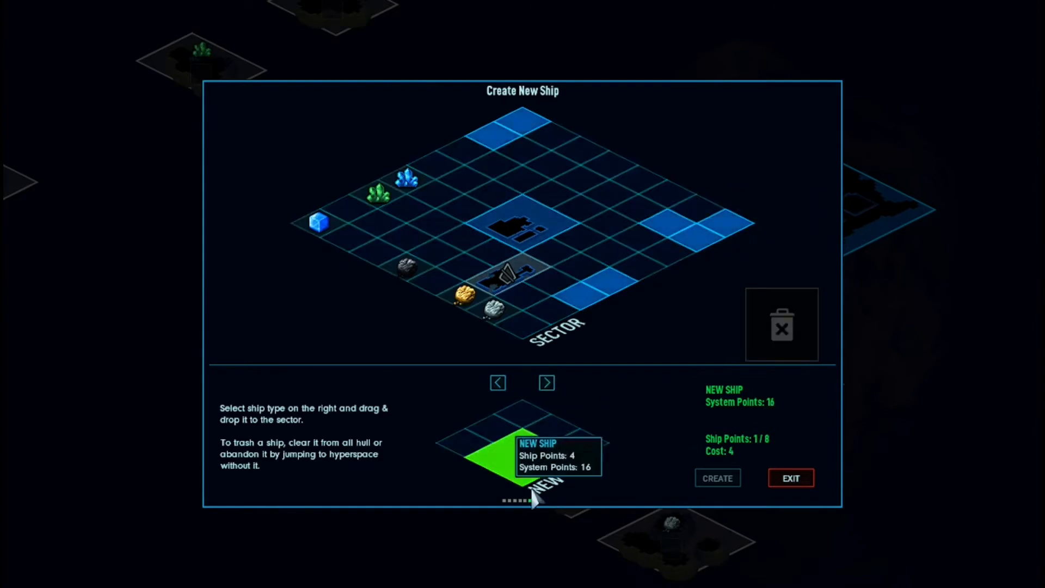
Drag a ship into the cluster on the sector's right side
{"action": "left_click_drag", "start_coordinate": [533, 454], "coordinate": [697, 213]}
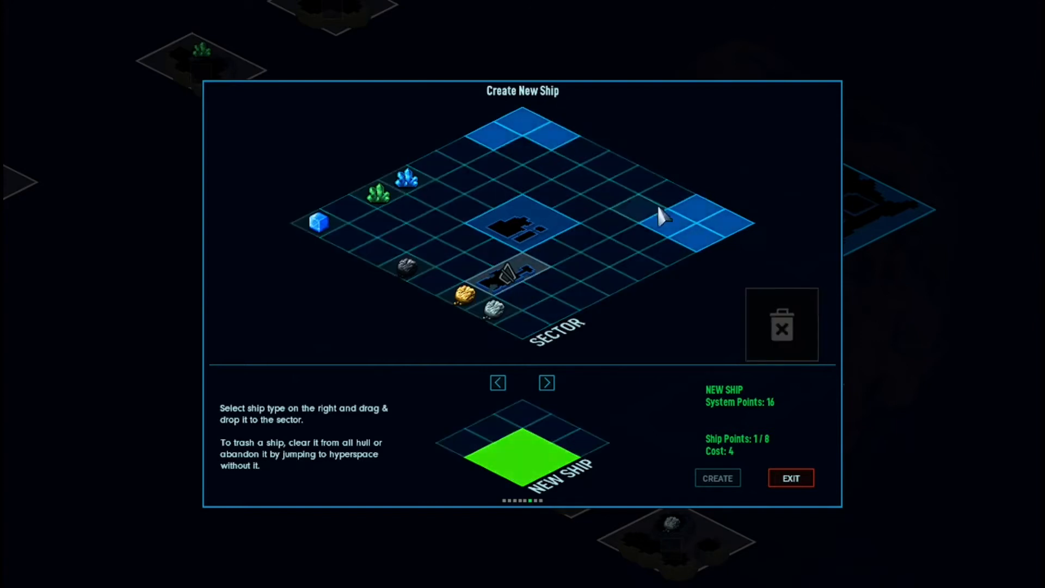
{"action": "mouse_move", "coordinate": [475, 530]}
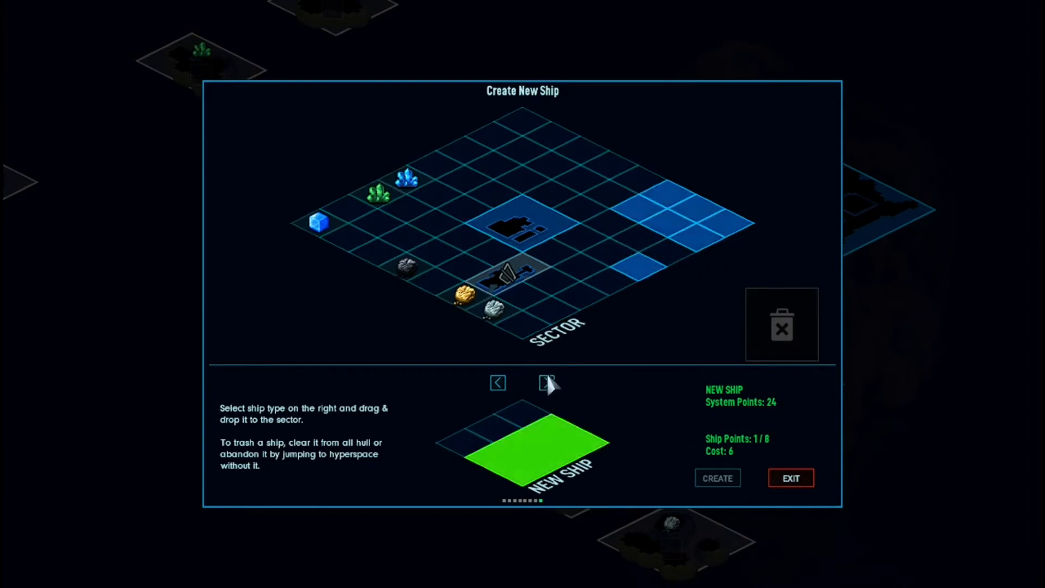
Return to the single-tile 4-system-point layout and place that ship, using all 8 ship points
{"action": "left_click", "coordinate": [547, 382]}
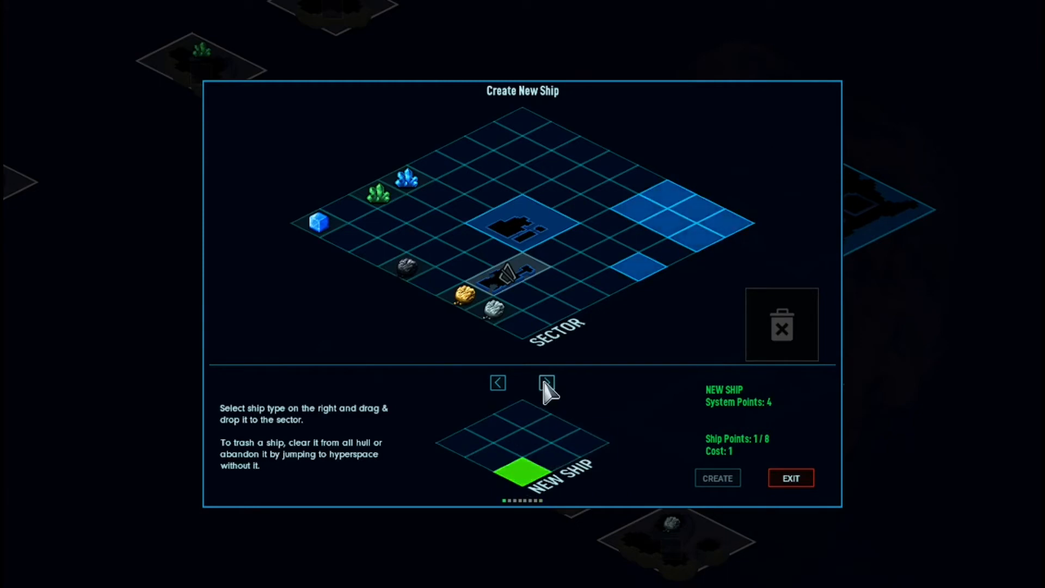
{"action": "left_click", "coordinate": [546, 382]}
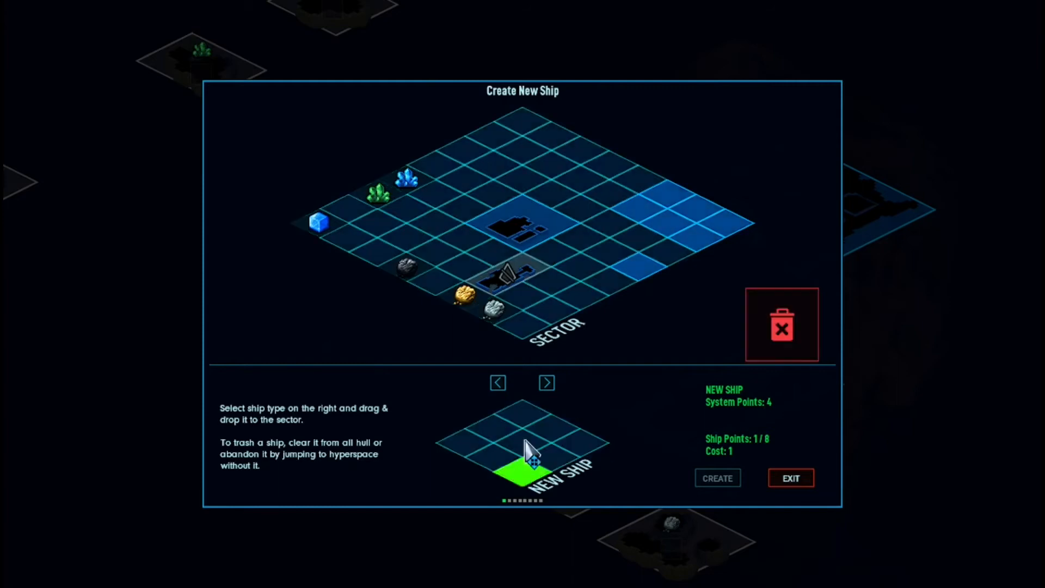
{"action": "left_click_drag", "start_coordinate": [534, 459], "coordinate": [613, 280]}
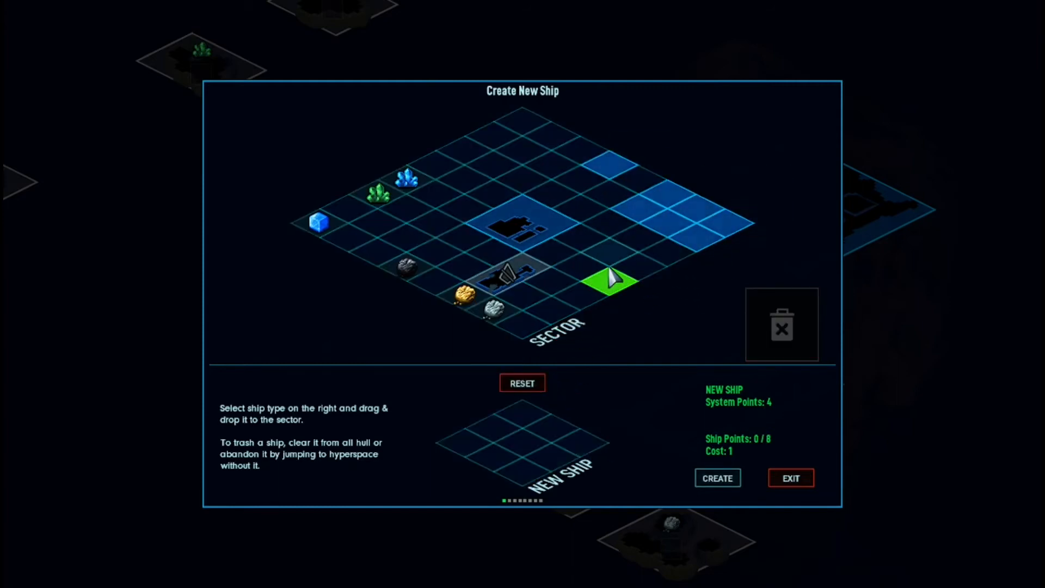
{"action": "left_click_drag", "start_coordinate": [610, 280], "coordinate": [569, 180]}
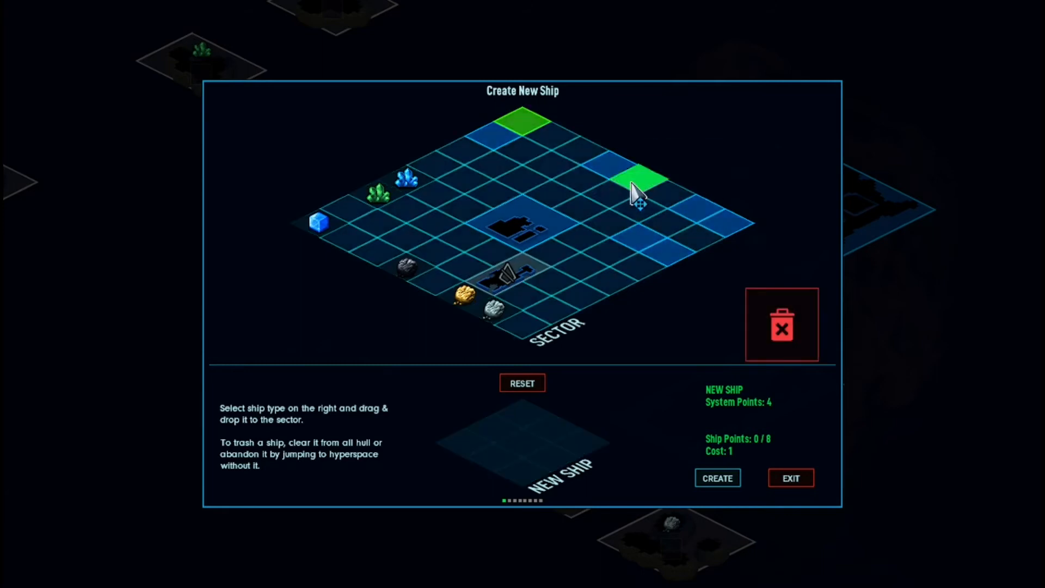
{"action": "mouse_move", "coordinate": [719, 229]}
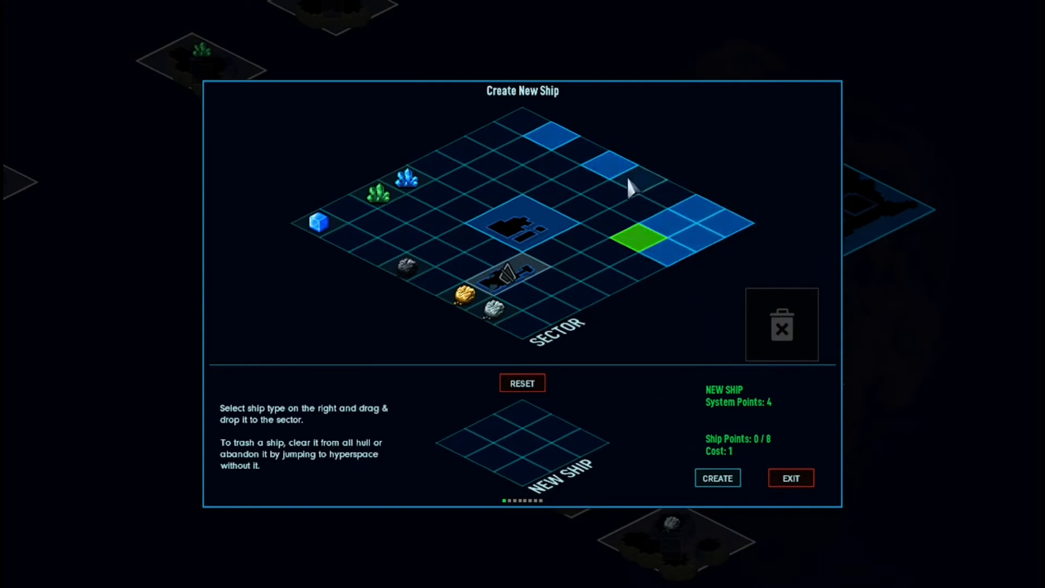
{"action": "mouse_move", "coordinate": [572, 153]}
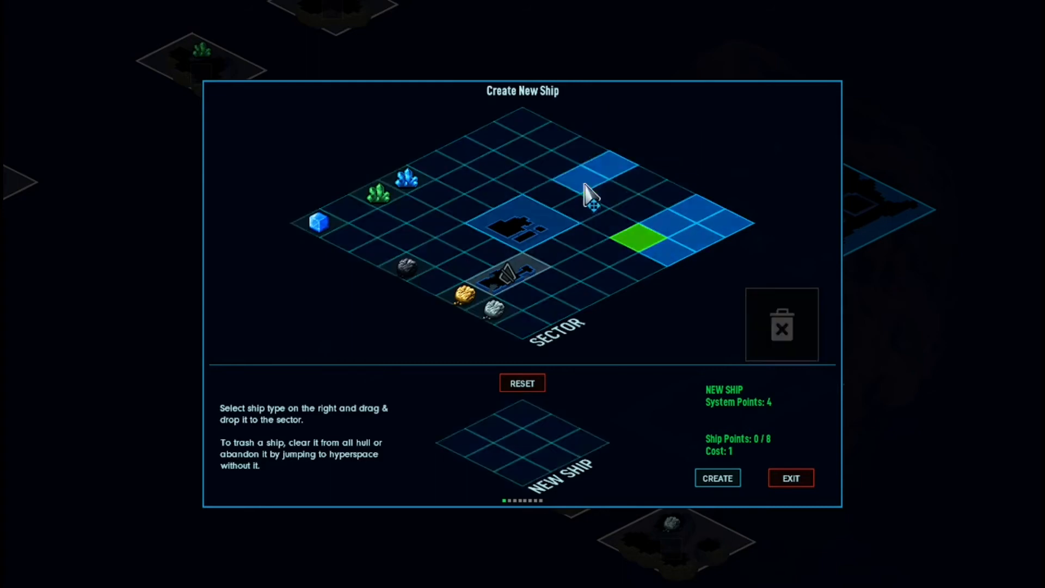
{"action": "mouse_move", "coordinate": [703, 350]}
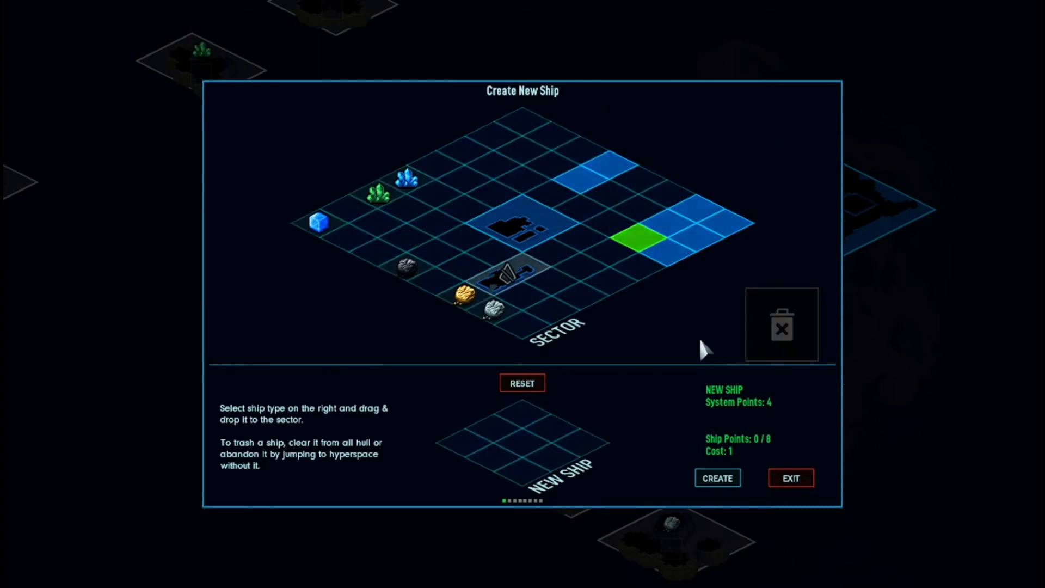
{"action": "mouse_move", "coordinate": [727, 377]}
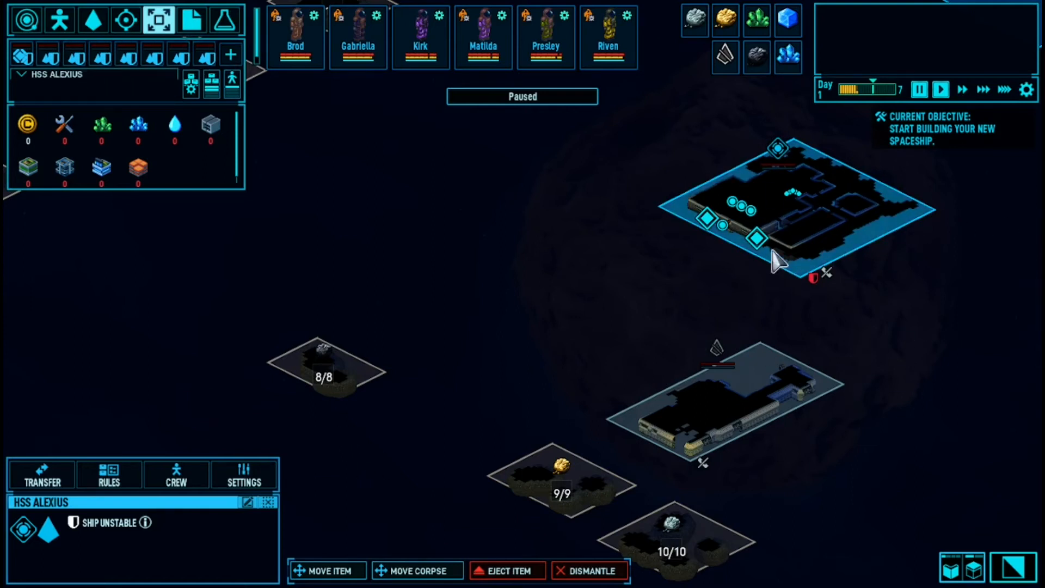
{"action": "mouse_move", "coordinate": [916, 287]}
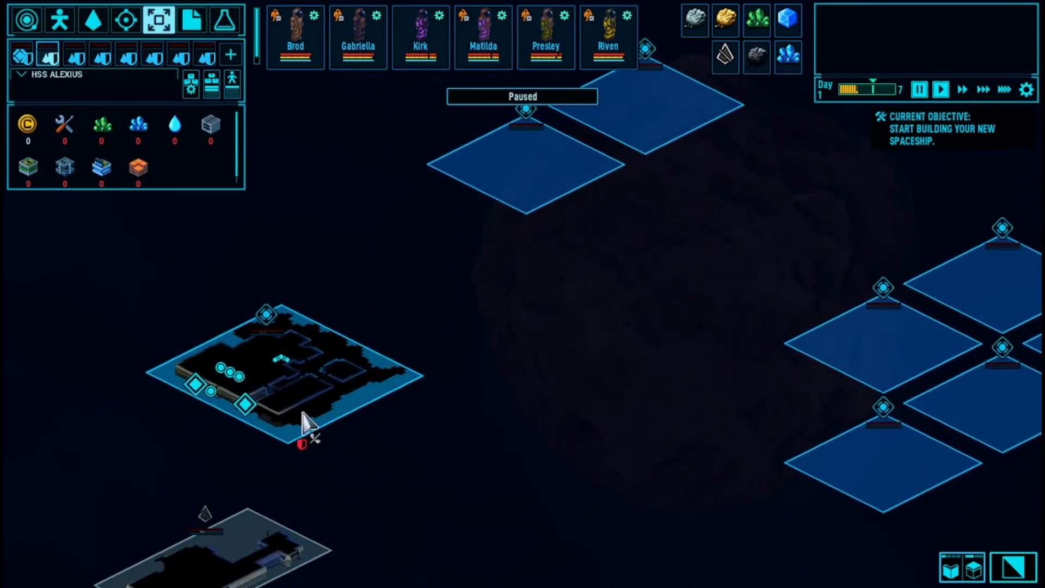
{"action": "mouse_move", "coordinate": [283, 373]}
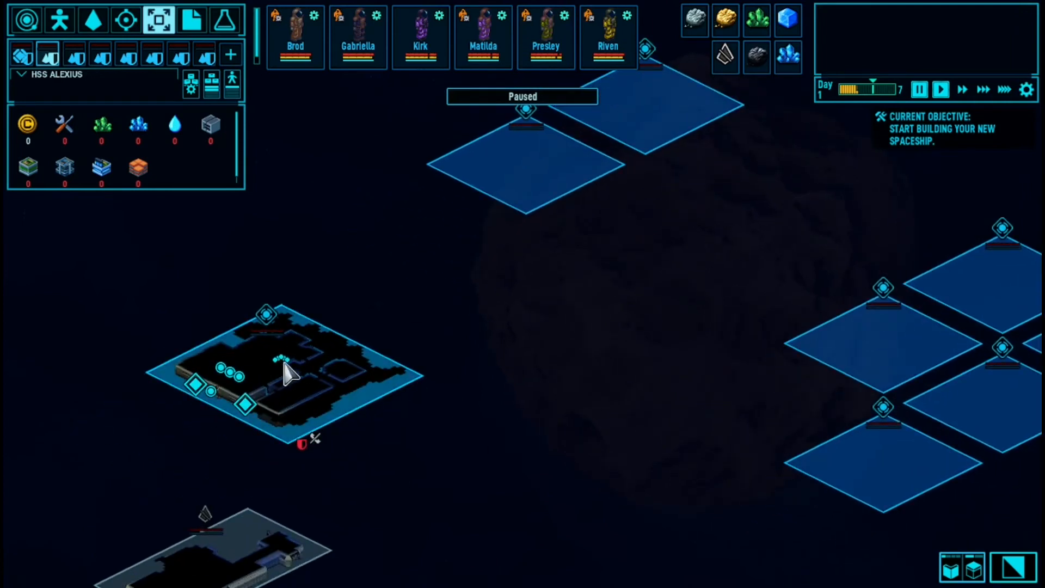
{"action": "mouse_move", "coordinate": [320, 430]}
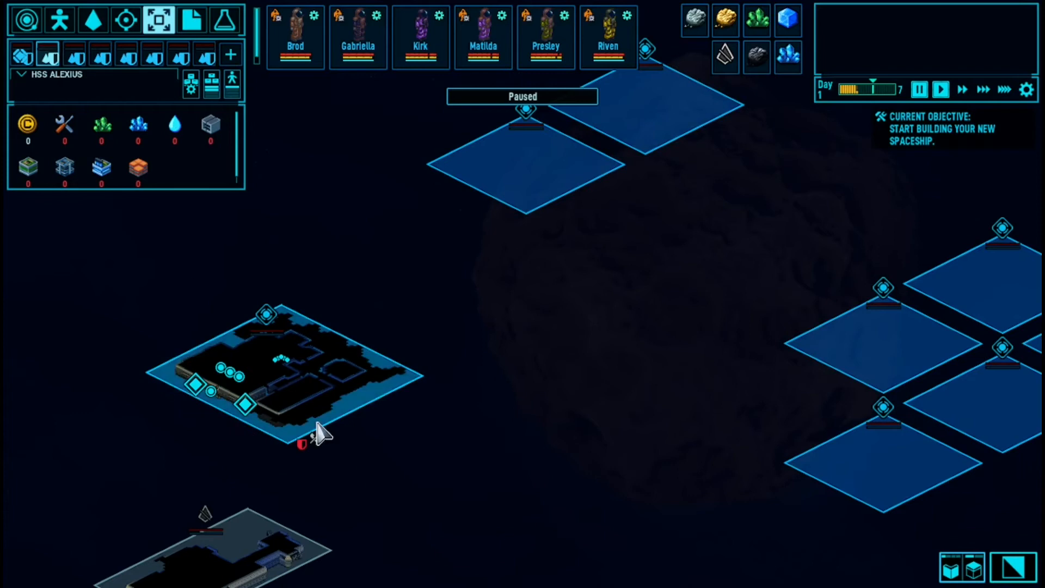
{"action": "mouse_move", "coordinate": [946, 476]}
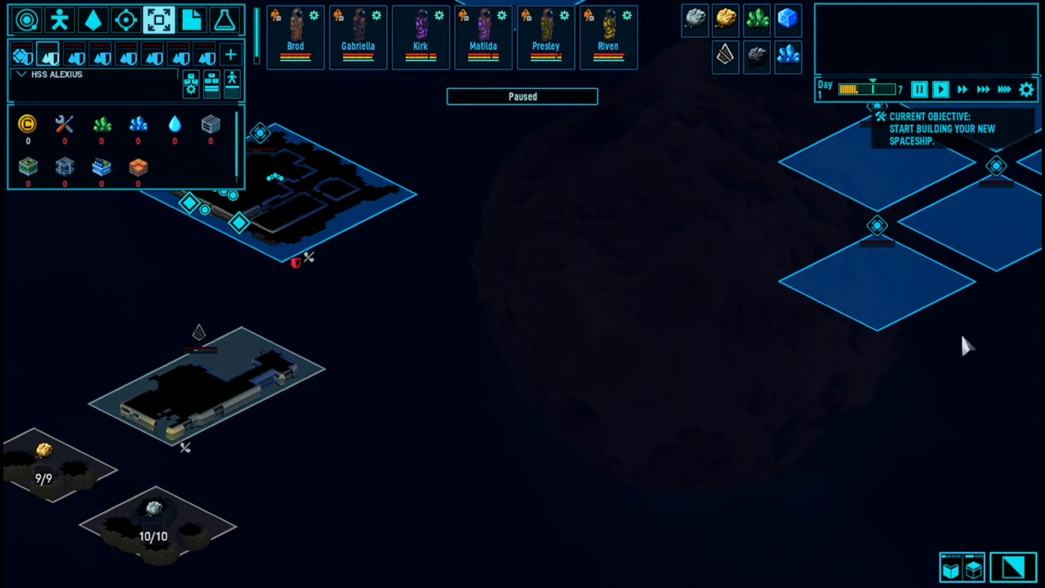
{"action": "mouse_move", "coordinate": [932, 270]}
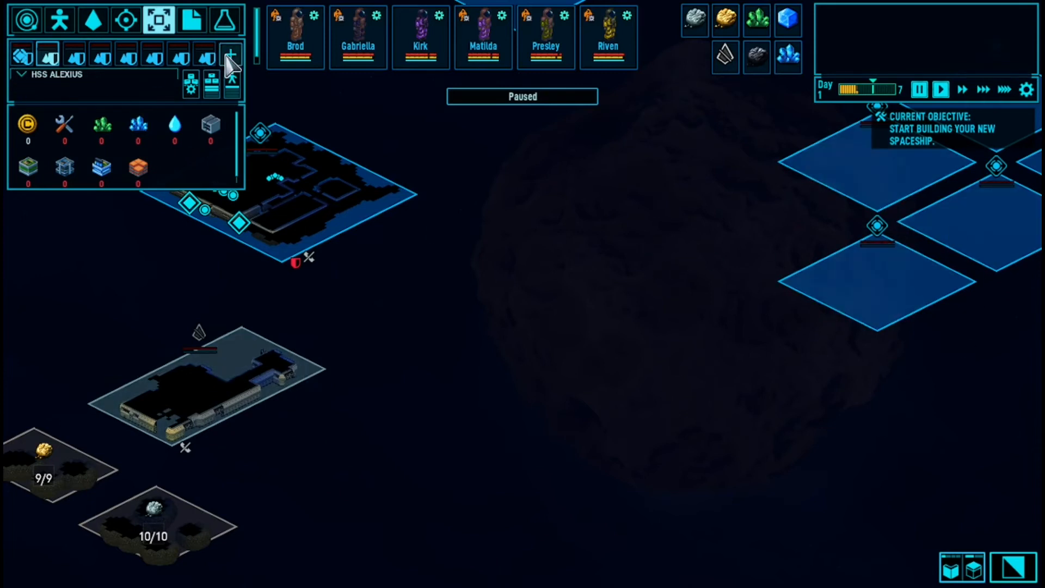
{"action": "mouse_move", "coordinate": [230, 63]}
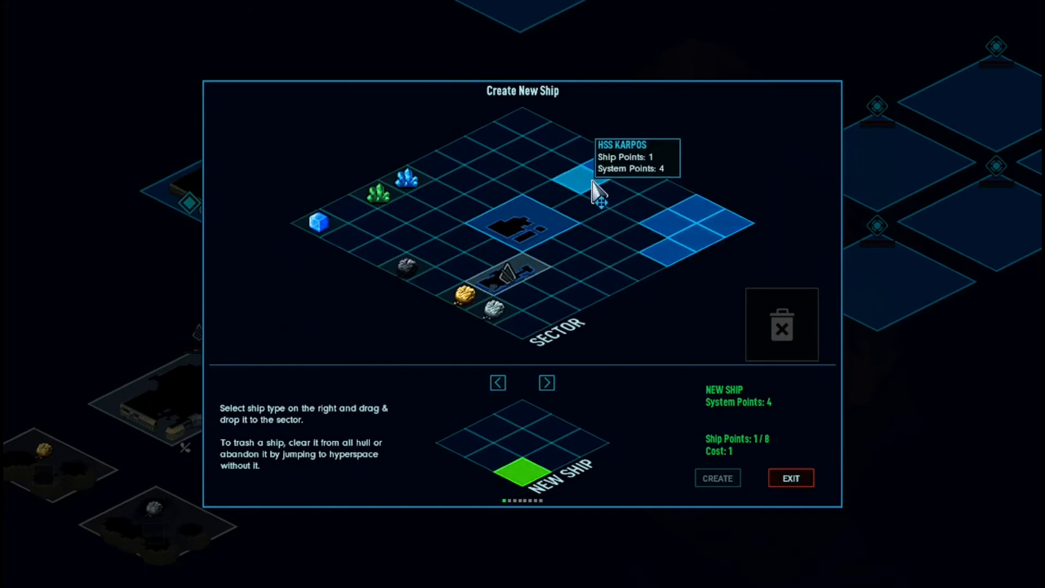
{"action": "mouse_move", "coordinate": [616, 219]}
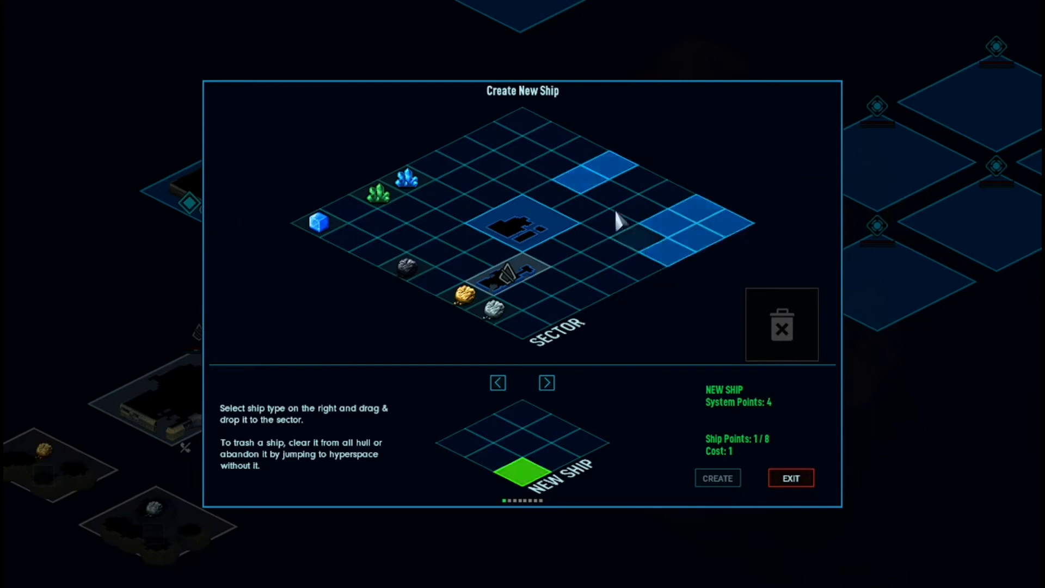
{"action": "mouse_move", "coordinate": [698, 244]}
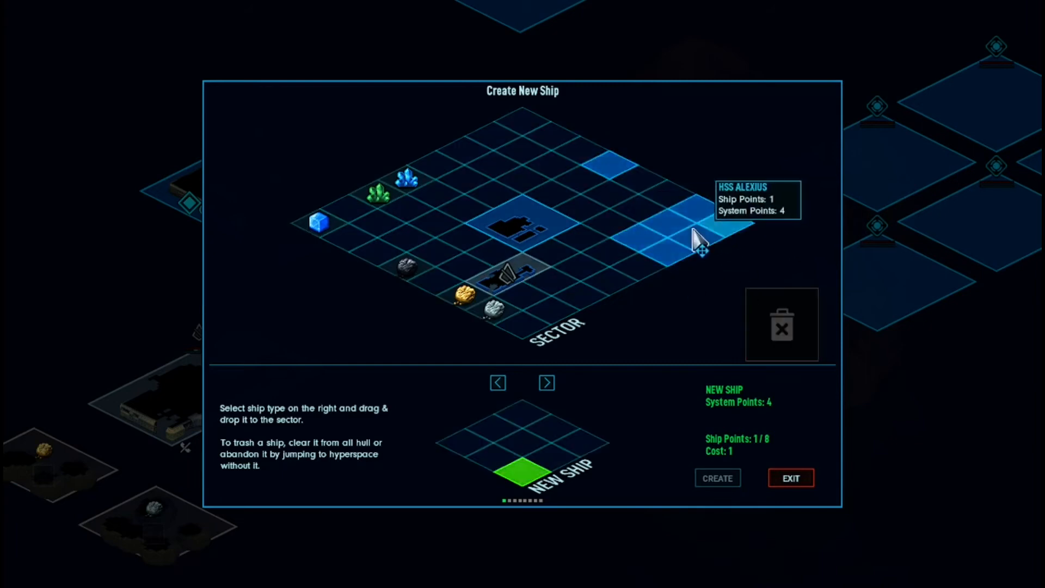
{"action": "mouse_move", "coordinate": [610, 186]}
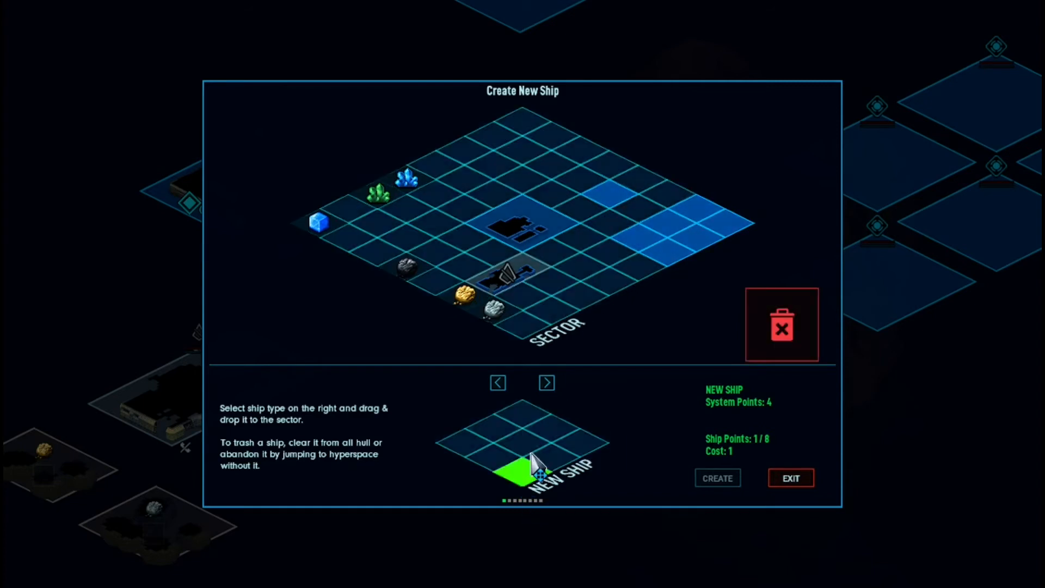
{"action": "mouse_move", "coordinate": [626, 247]}
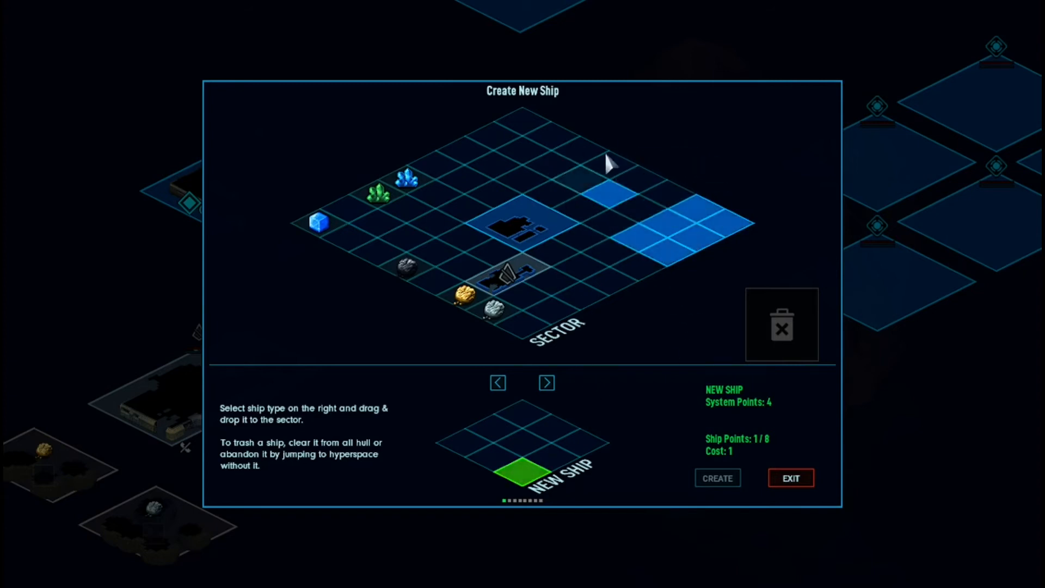
{"action": "mouse_move", "coordinate": [555, 213]}
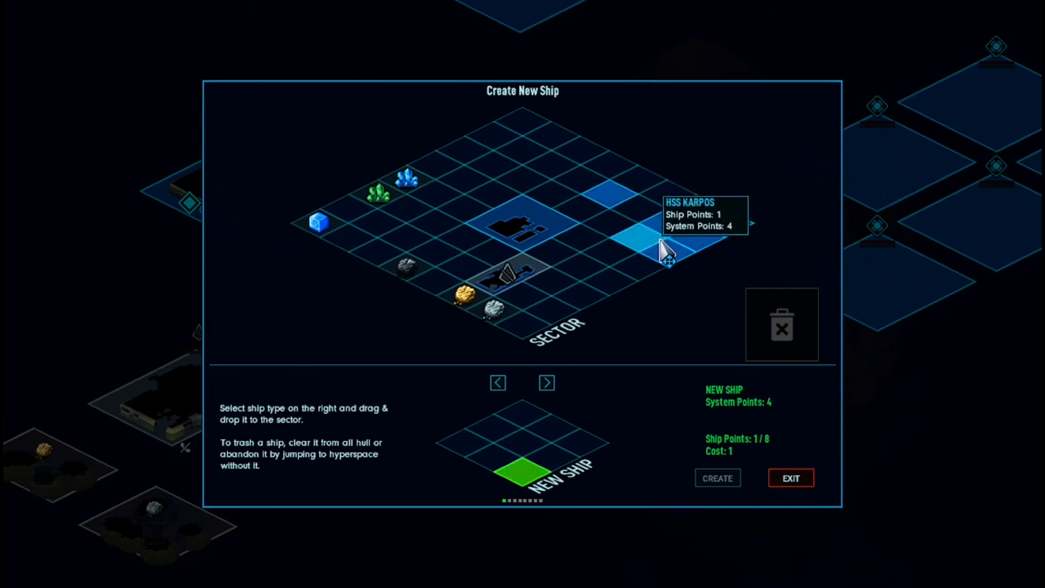
{"action": "mouse_move", "coordinate": [583, 419]}
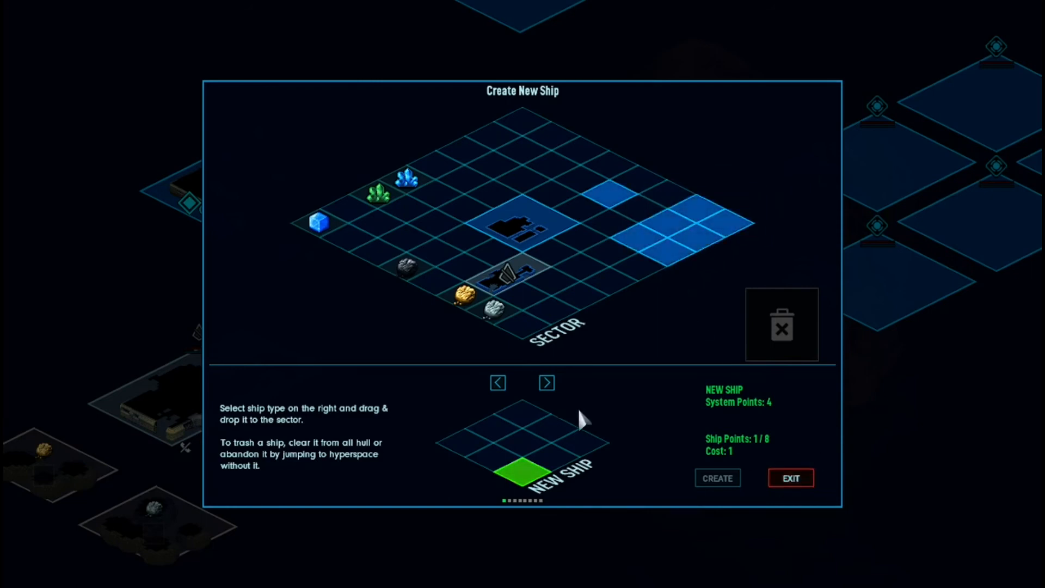
{"action": "mouse_move", "coordinate": [806, 440]}
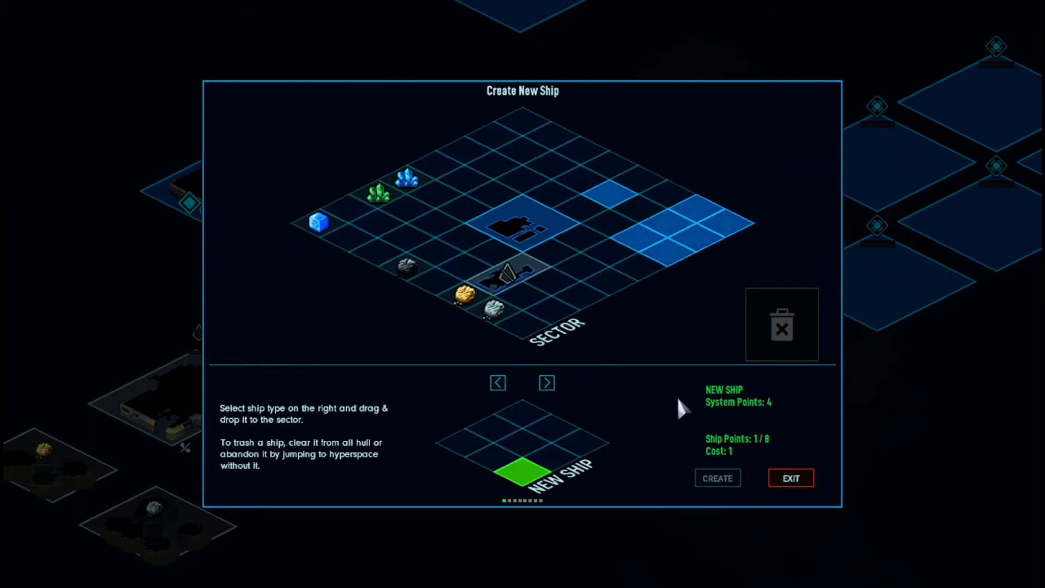
{"action": "mouse_move", "coordinate": [769, 419]}
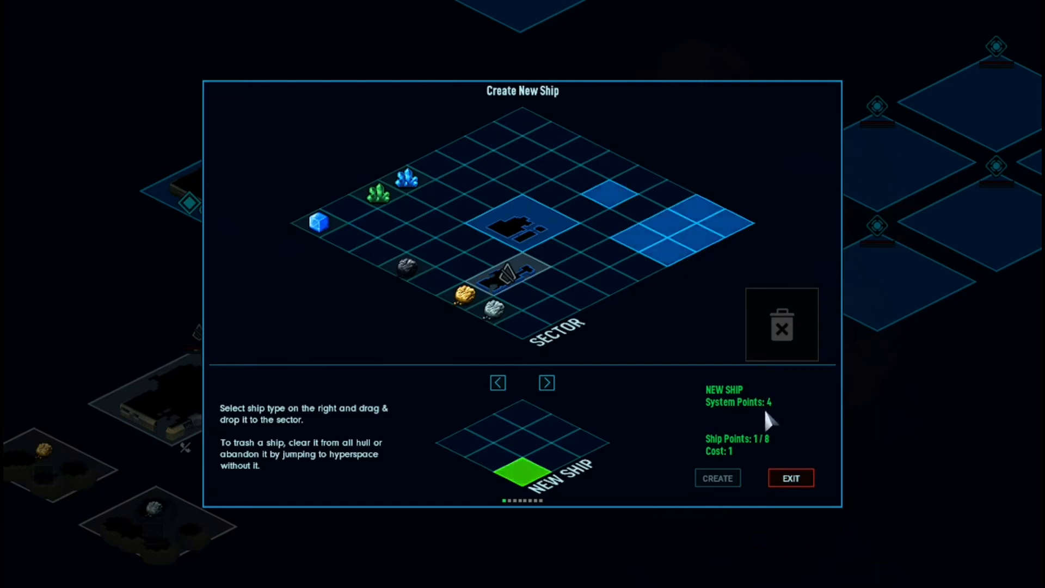
{"action": "mouse_move", "coordinate": [466, 174]}
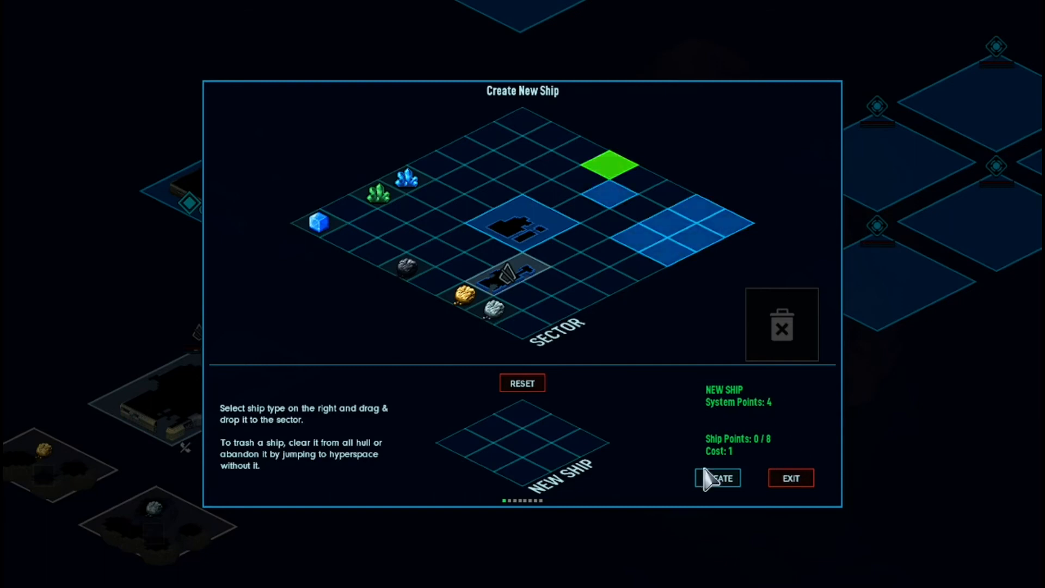
Create another one-tile ship using the last ship point
{"action": "left_click", "coordinate": [790, 478]}
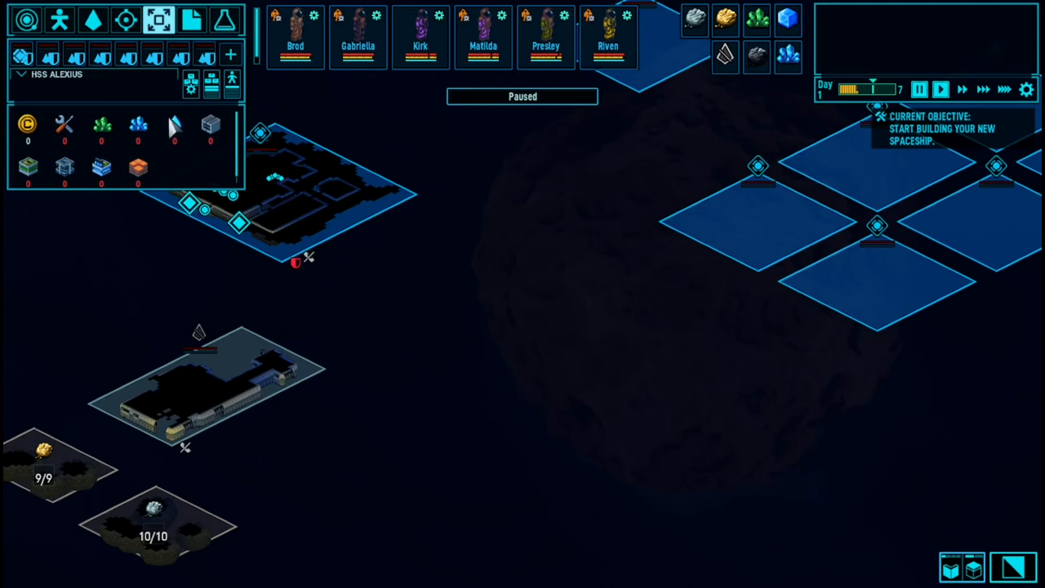
Select HSS Alexius and reopen the build menu showing hull build costs
{"action": "left_click", "coordinate": [48, 56]}
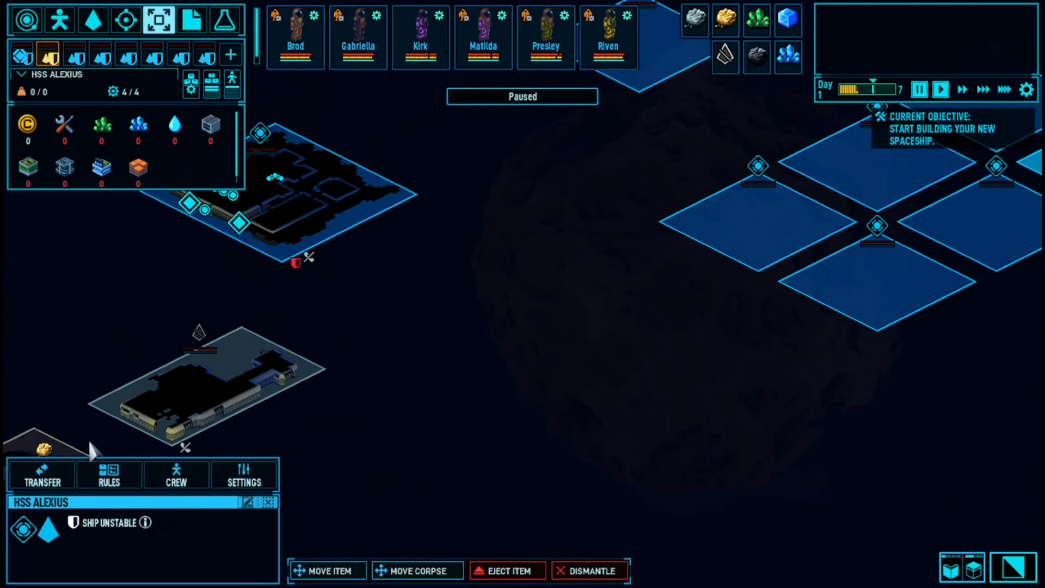
{"action": "mouse_move", "coordinate": [215, 229]}
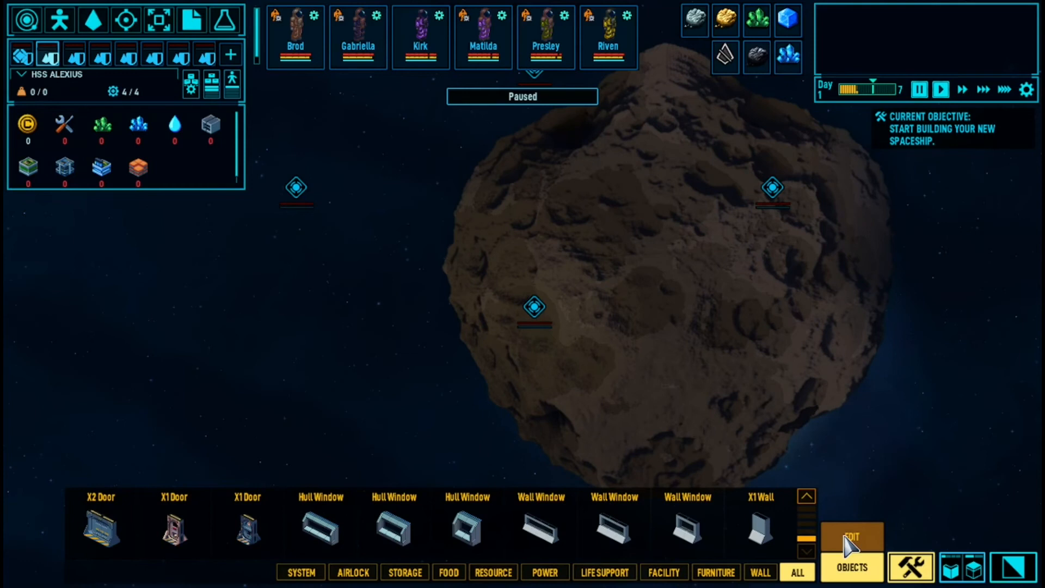
{"action": "left_click", "coordinate": [174, 526]}
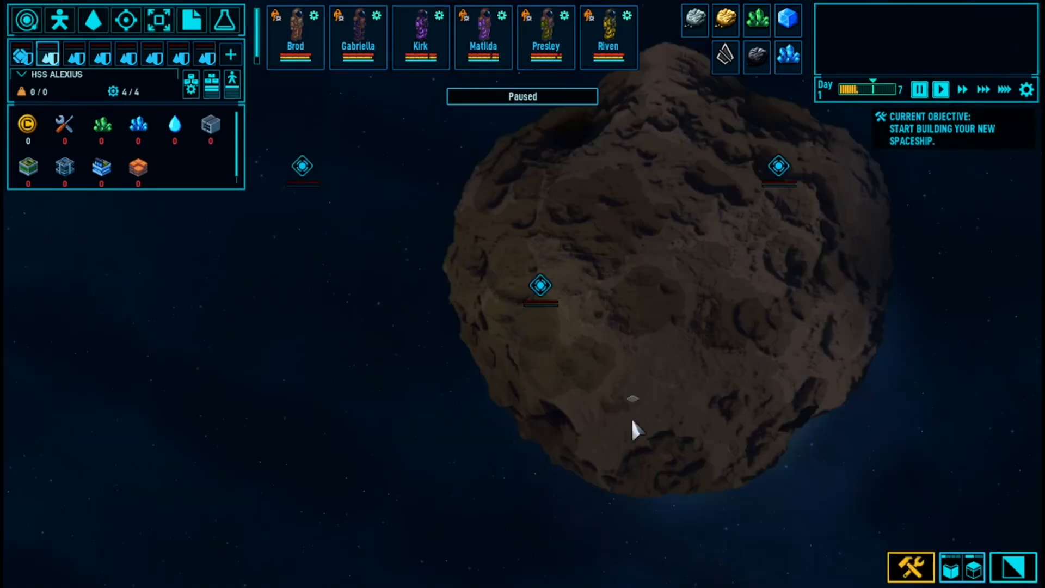
{"action": "left_click", "coordinate": [910, 567]}
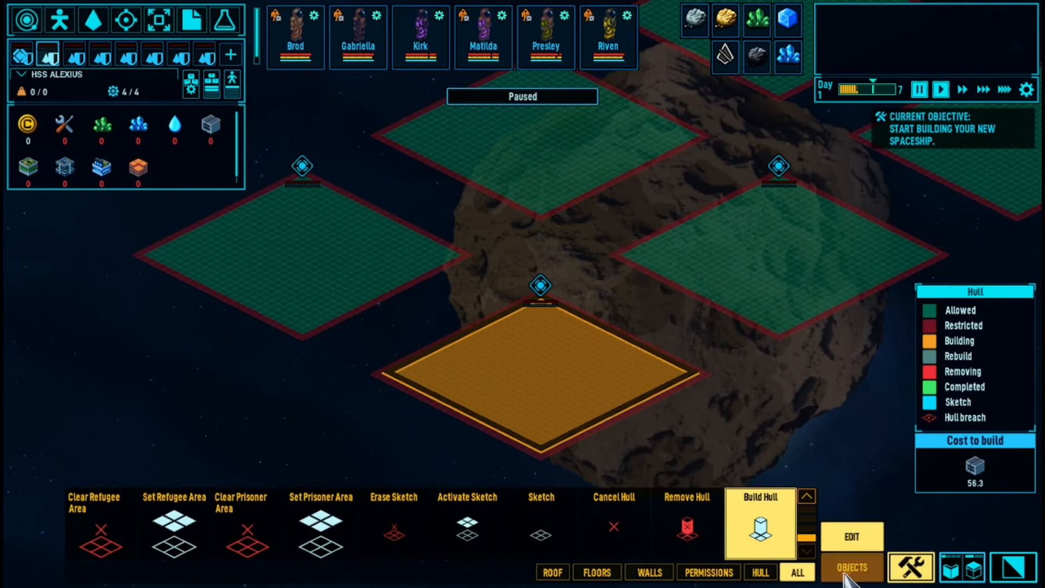
Filter buildable objects to System and inspect the Hyperium Hyperdrive and Hull Stabilizer
{"action": "left_click", "coordinate": [851, 568]}
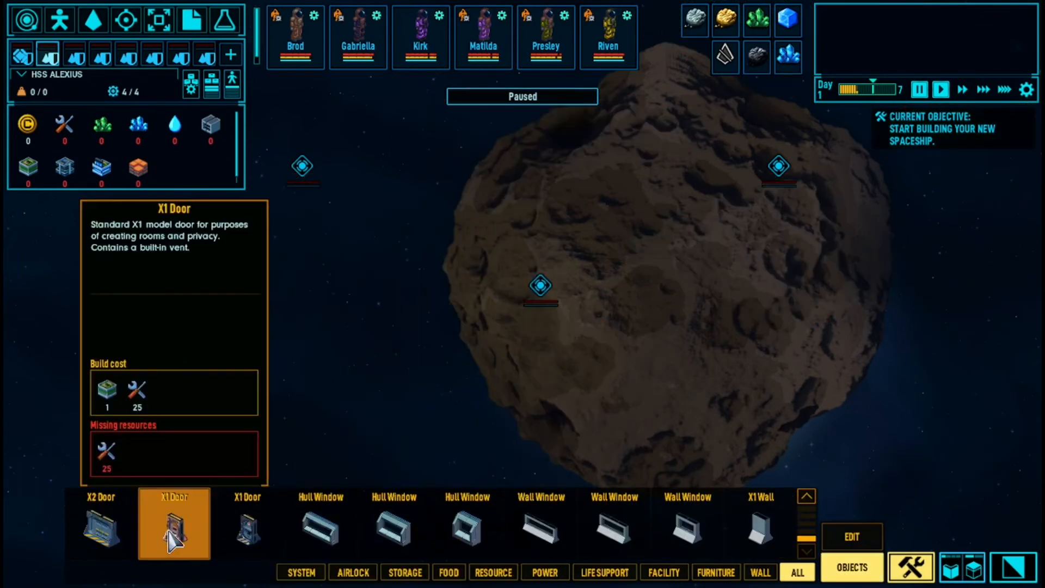
{"action": "left_click", "coordinate": [300, 572]}
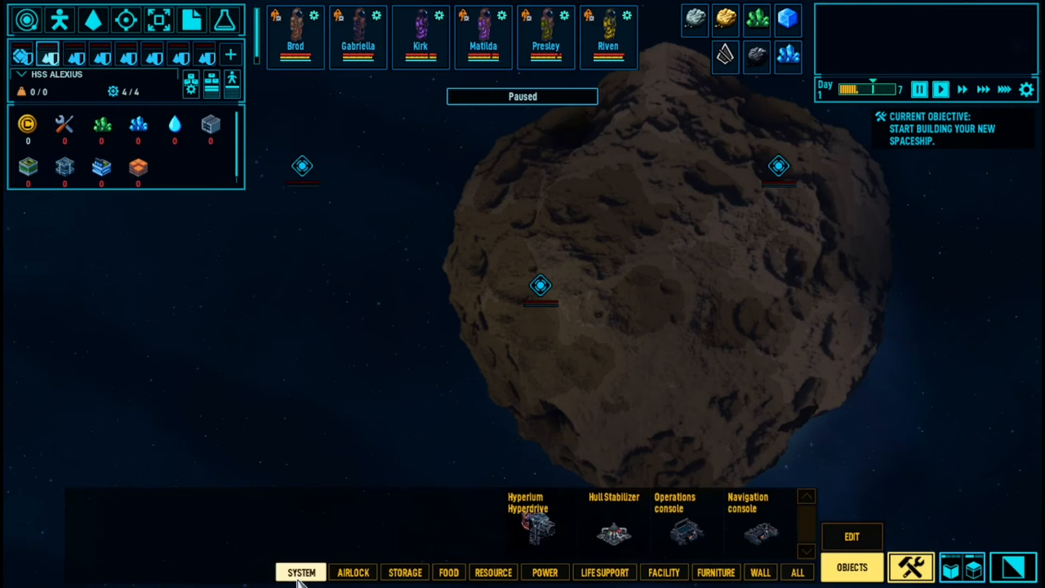
{"action": "left_click", "coordinate": [540, 523]}
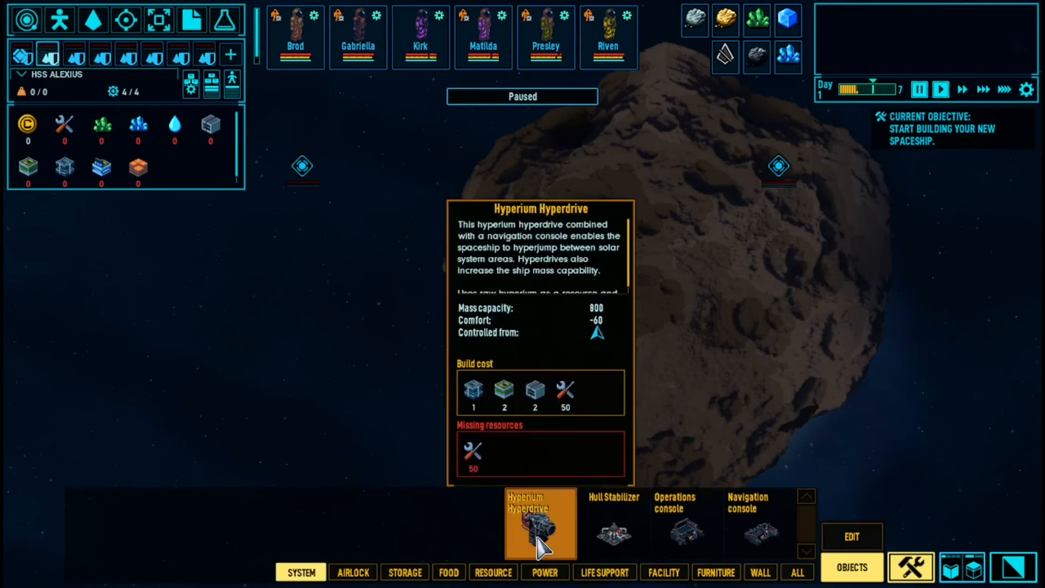
{"action": "left_click", "coordinate": [612, 523]}
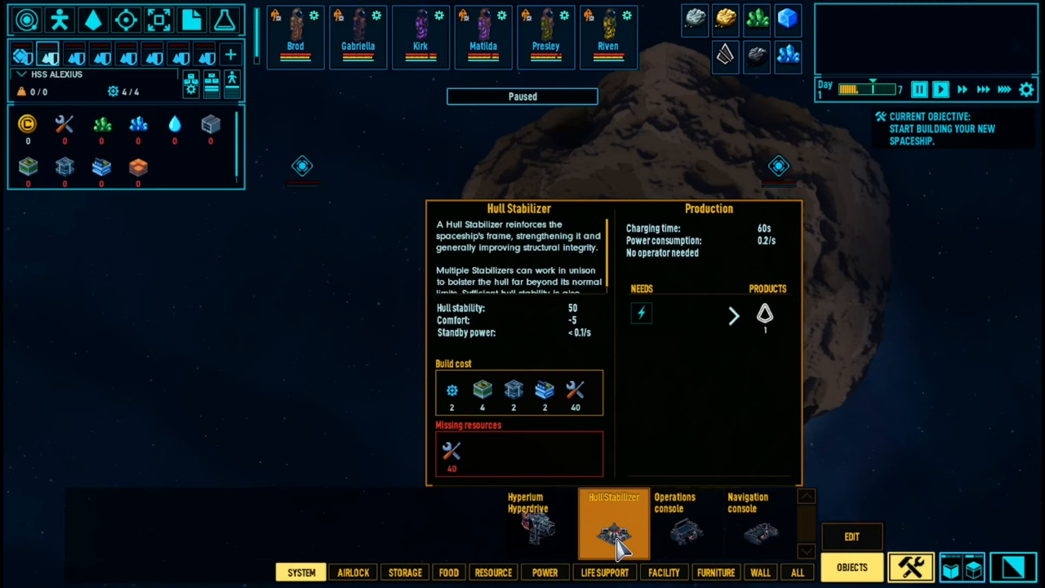
Glance at the Create New Ship dialog, then re-inspect and pick the Hull Stabilizer
{"action": "left_click", "coordinate": [126, 20]}
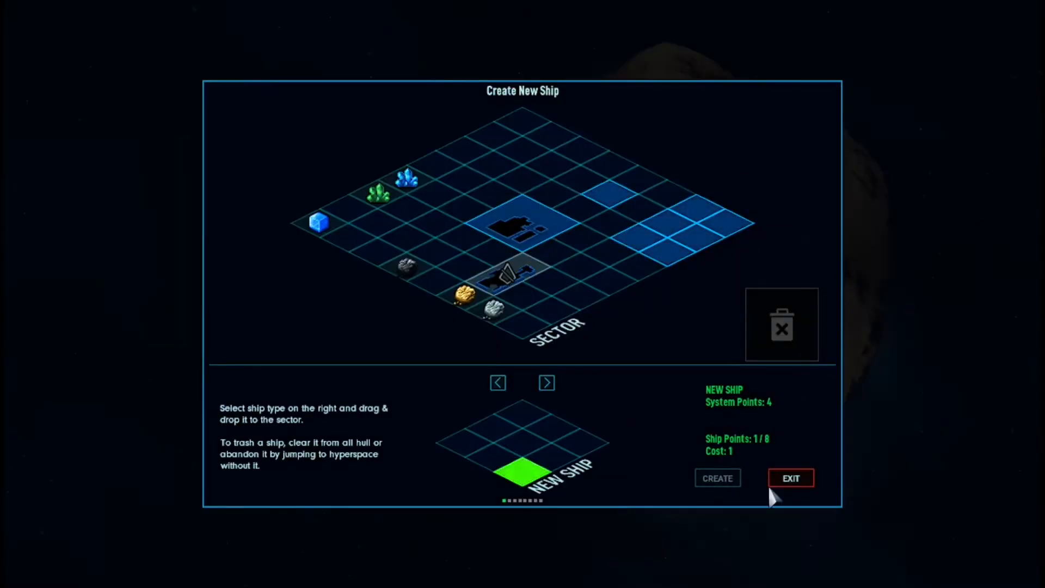
{"action": "left_click", "coordinate": [790, 478]}
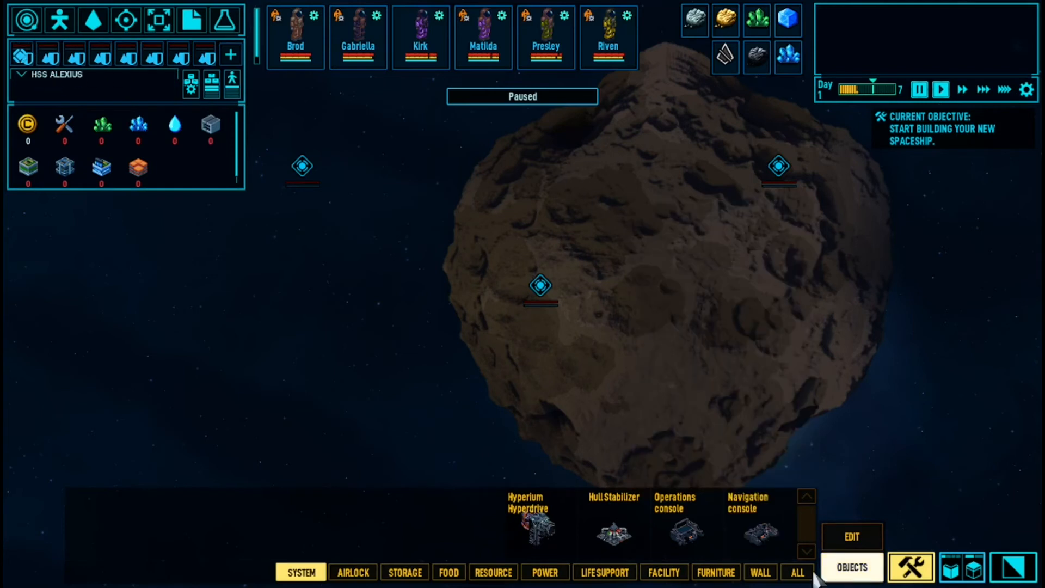
{"action": "left_click", "coordinate": [758, 523]}
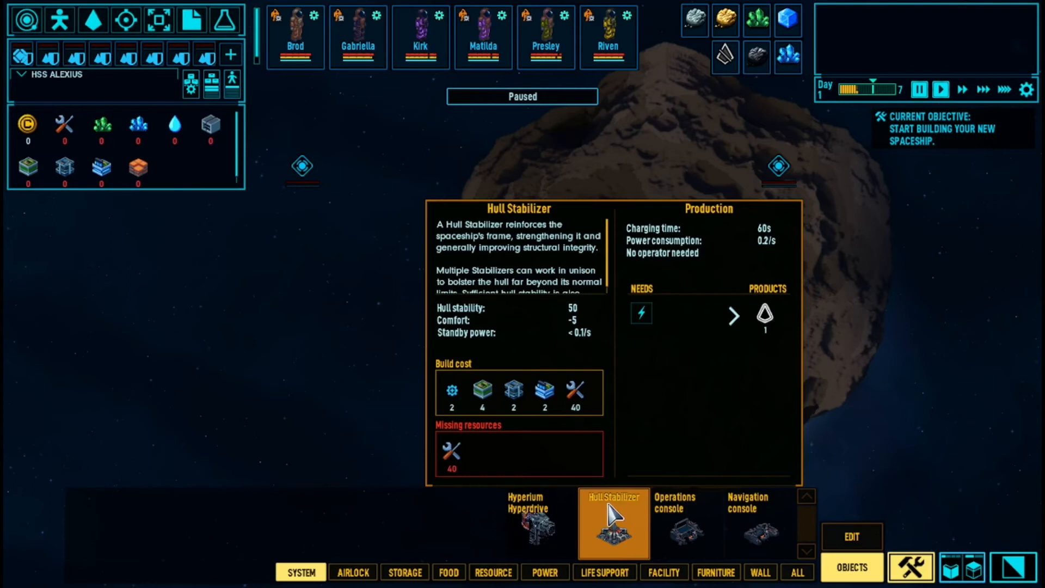
{"action": "mouse_move", "coordinate": [621, 543]}
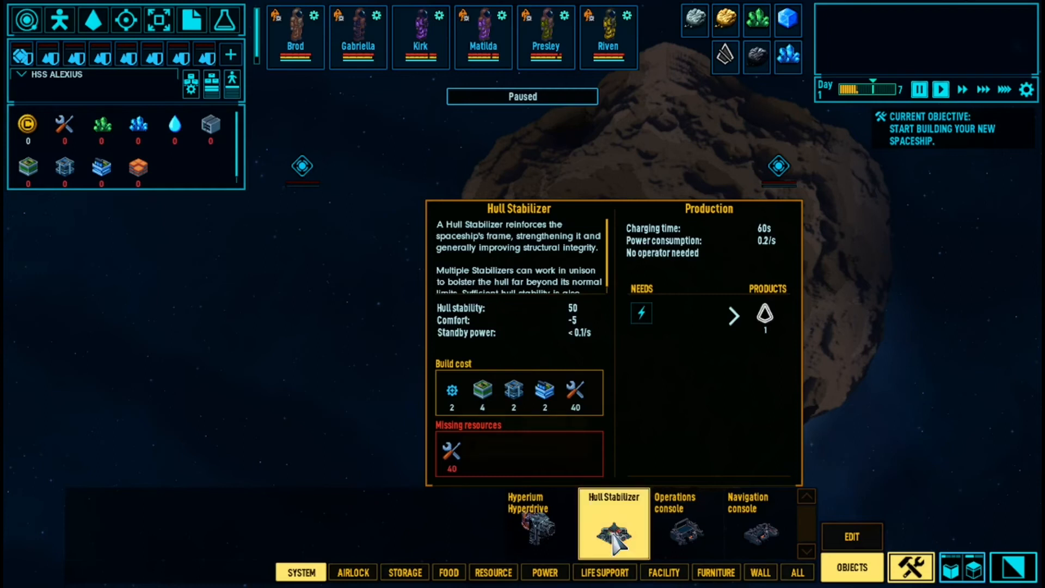
{"action": "left_click", "coordinate": [540, 523]}
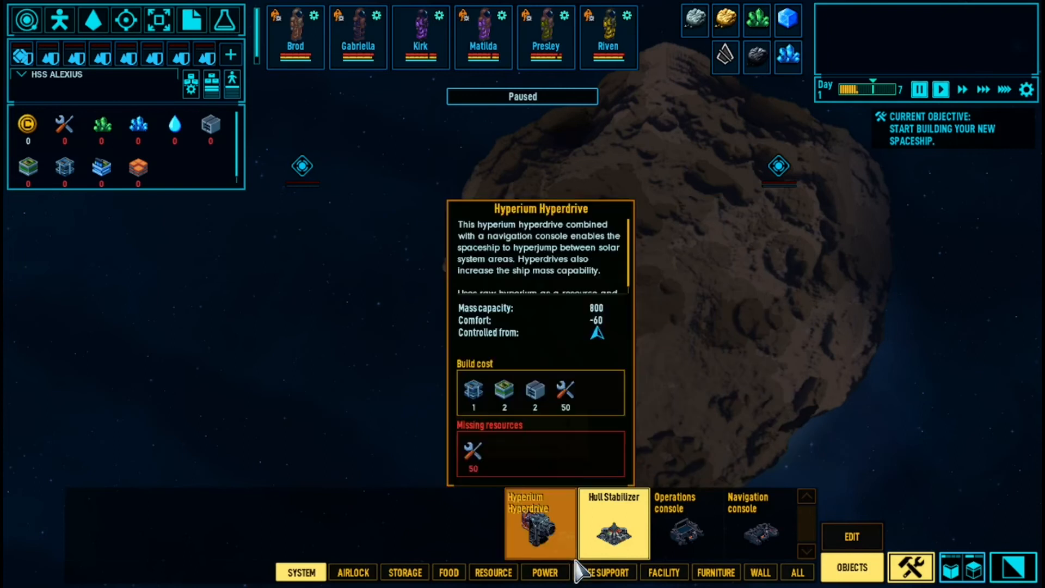
{"action": "left_click", "coordinate": [614, 523]}
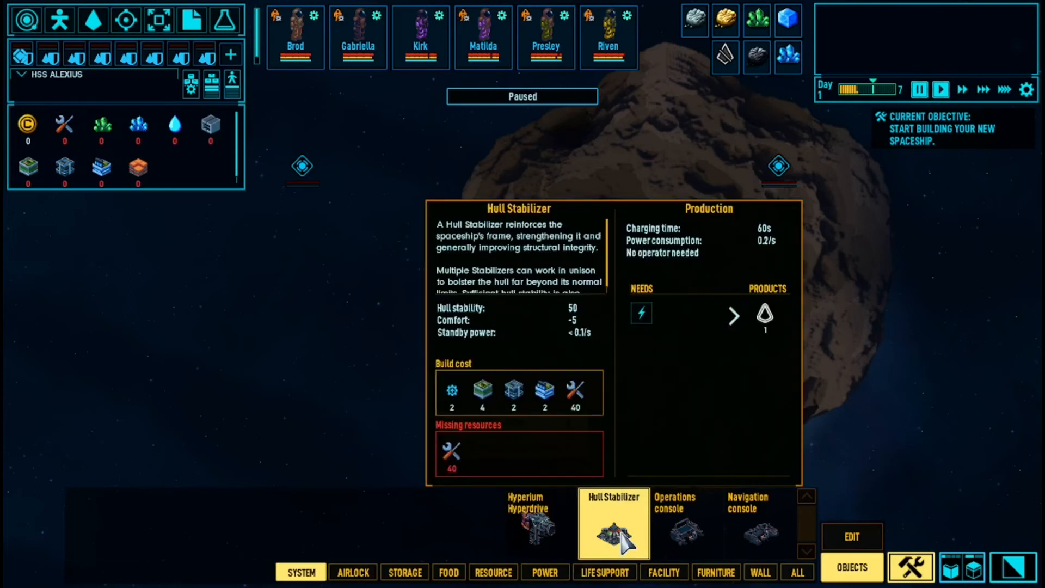
Attempt a Hull Stabilizer placement, refused for lacking an airlock, then view the research tree
{"action": "left_click", "coordinate": [685, 522]}
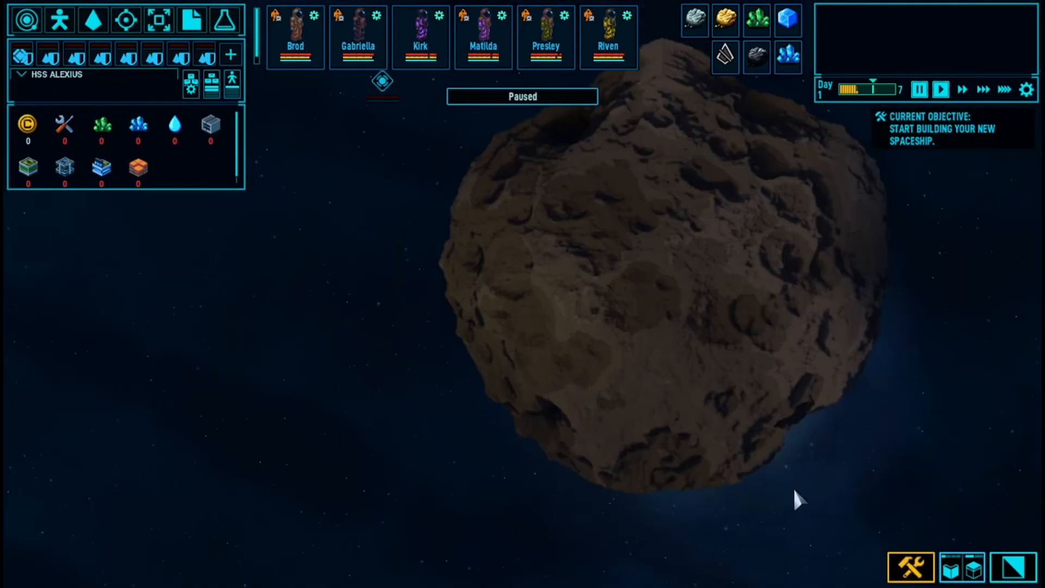
{"action": "left_click", "coordinate": [614, 522]}
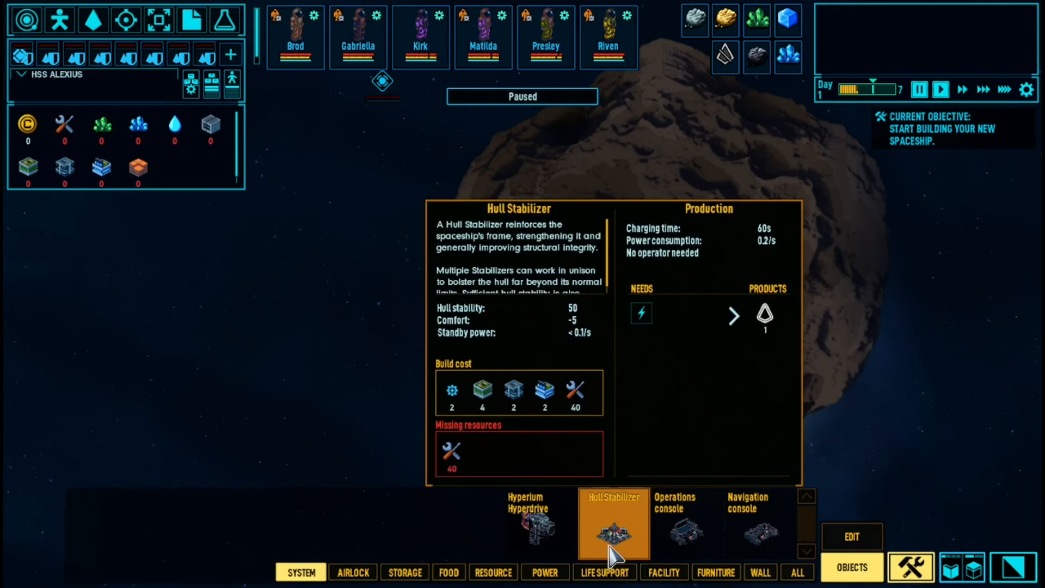
{"action": "left_click", "coordinate": [614, 523]}
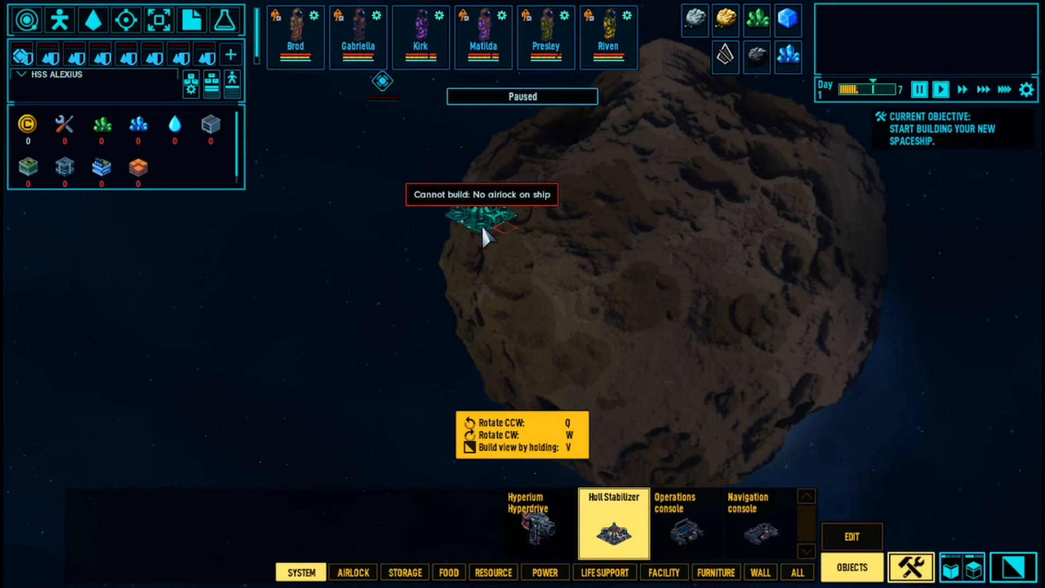
{"action": "left_click", "coordinate": [614, 523]}
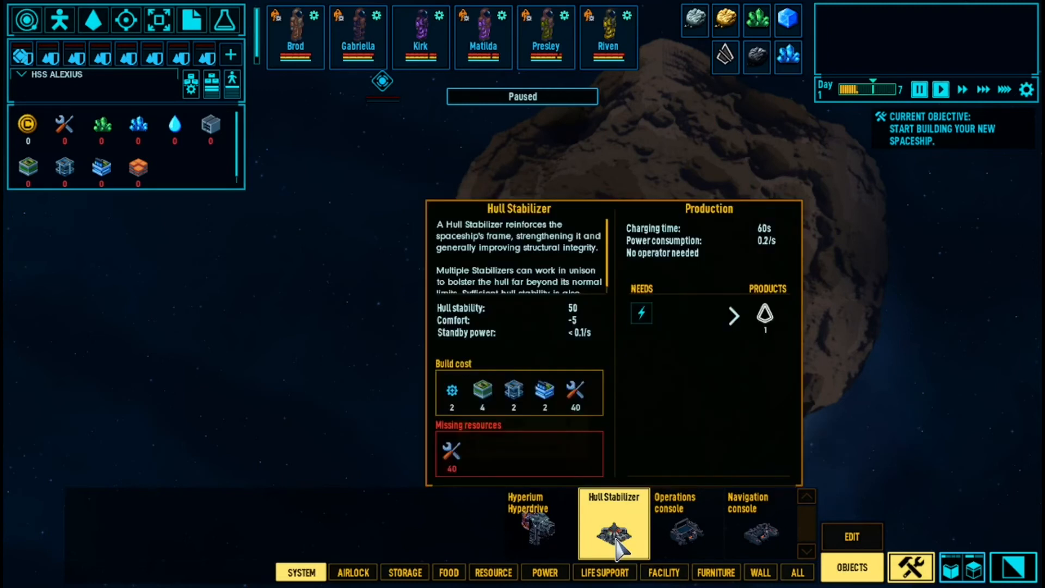
{"action": "mouse_move", "coordinate": [646, 530]}
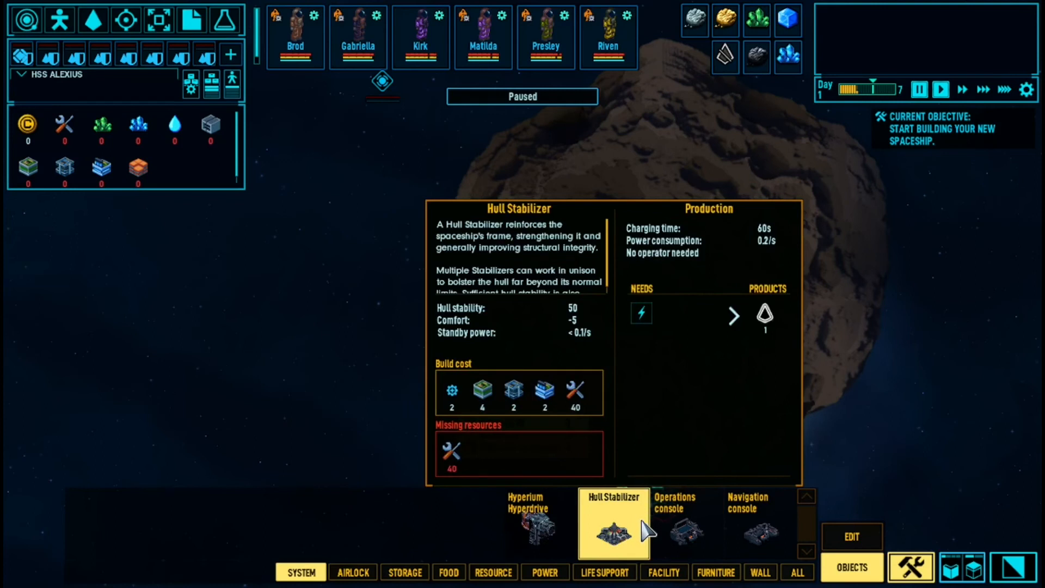
{"action": "left_click", "coordinate": [225, 19]}
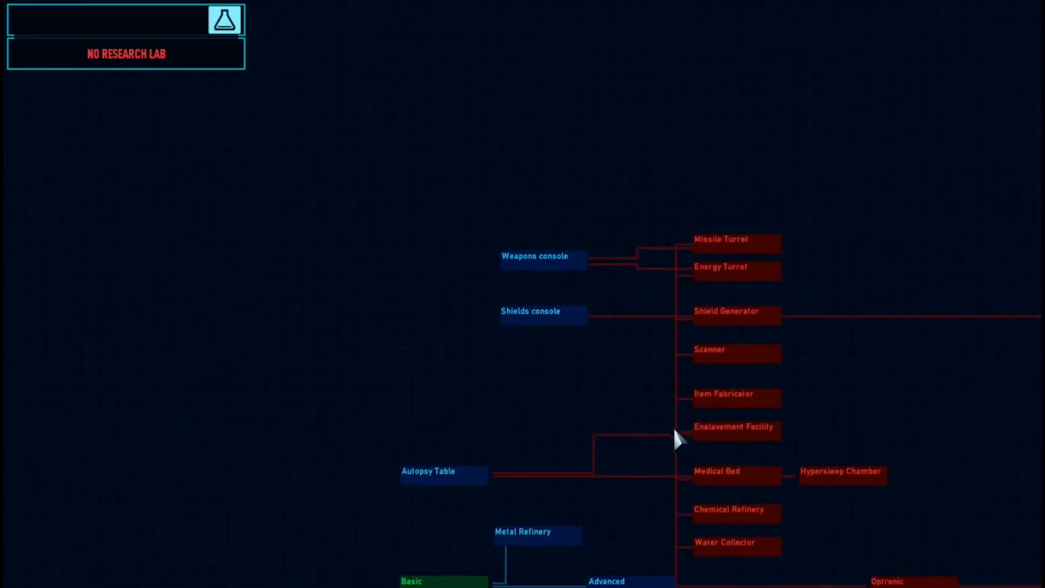
{"action": "mouse_move", "coordinate": [746, 240]}
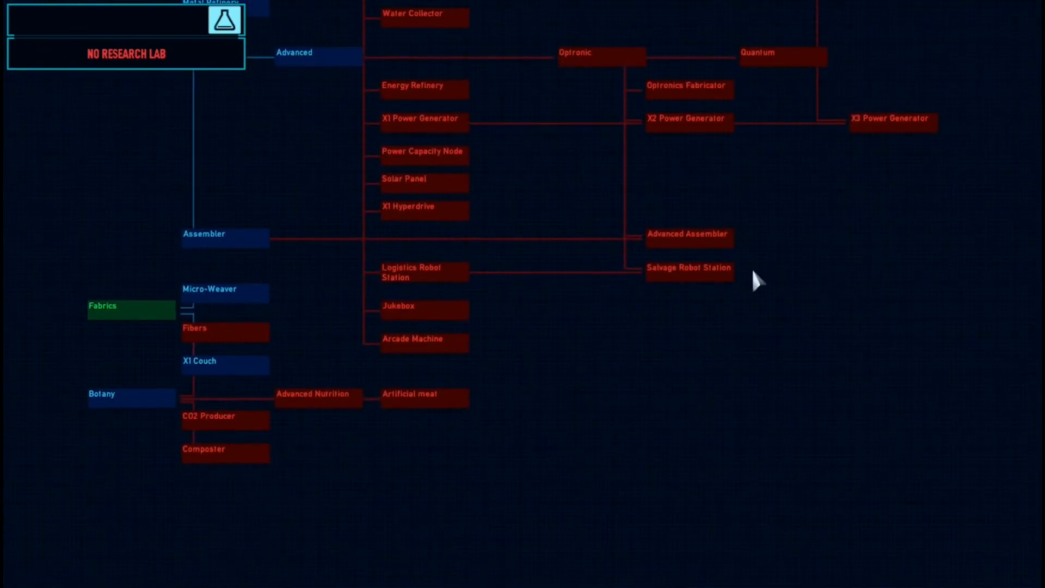
{"action": "mouse_move", "coordinate": [400, 309]}
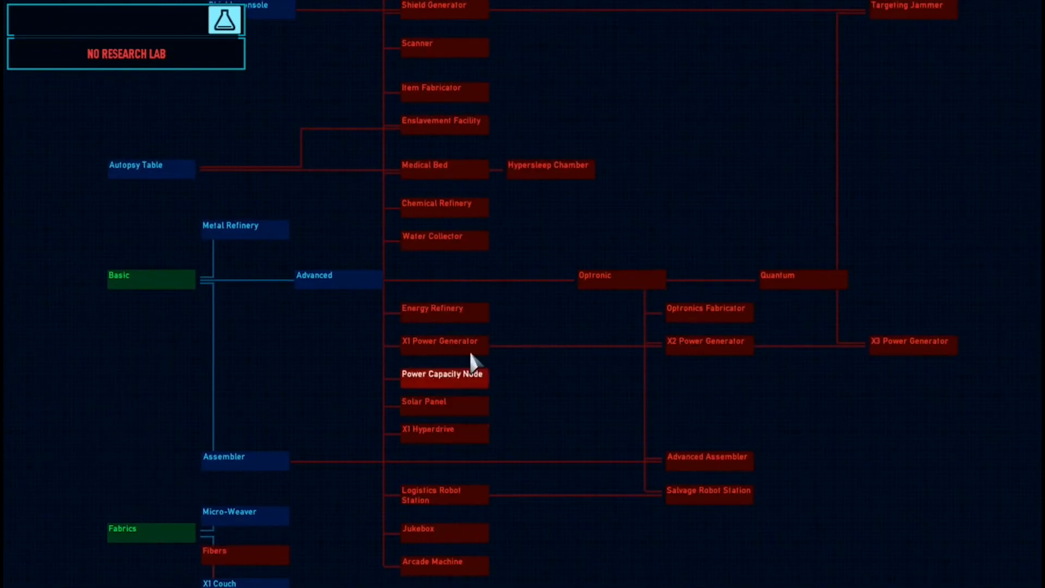
{"action": "mouse_move", "coordinate": [489, 278]}
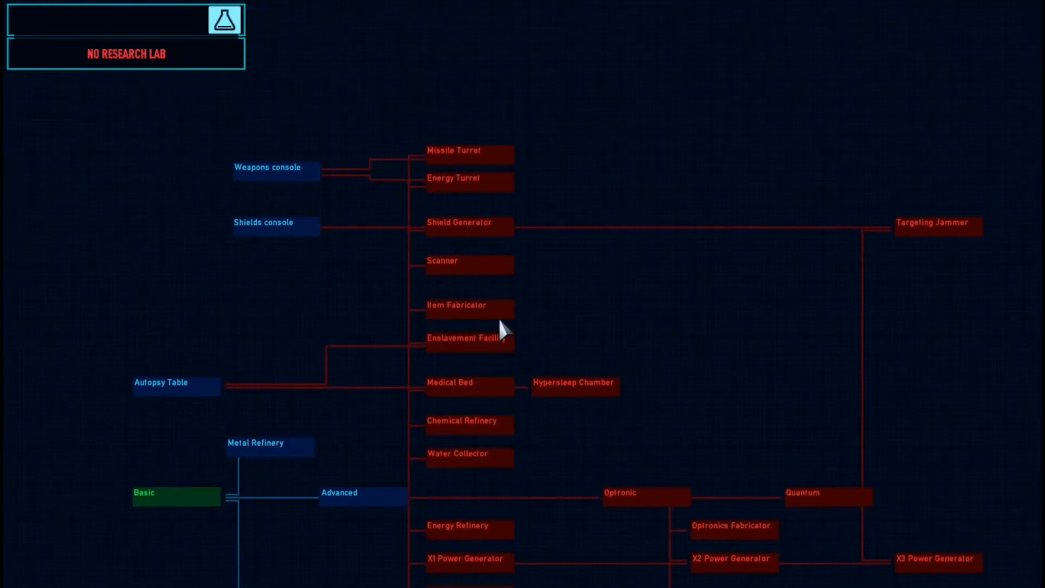
{"action": "mouse_move", "coordinate": [483, 127]}
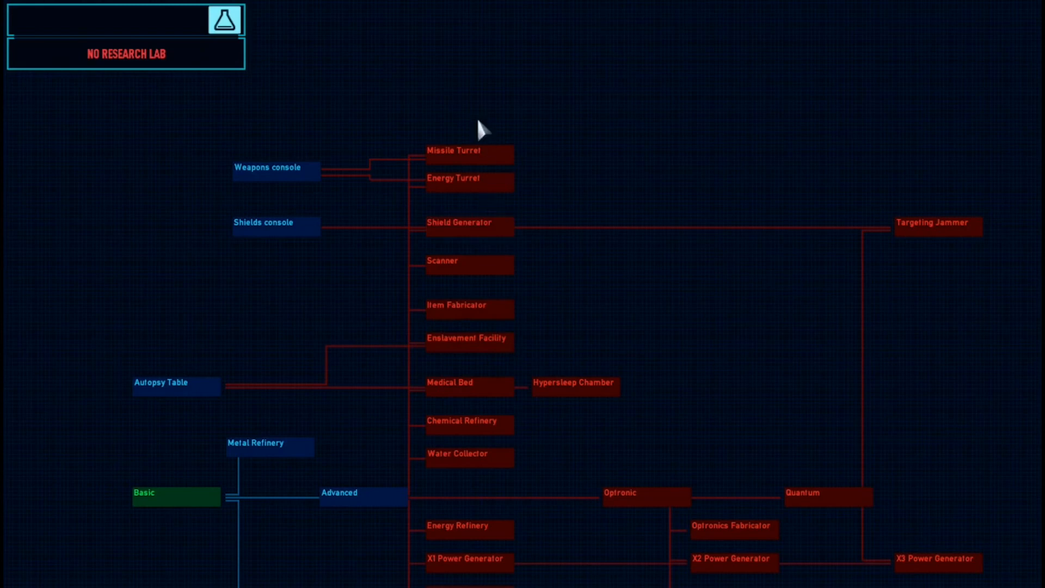
{"action": "mouse_move", "coordinate": [477, 187]}
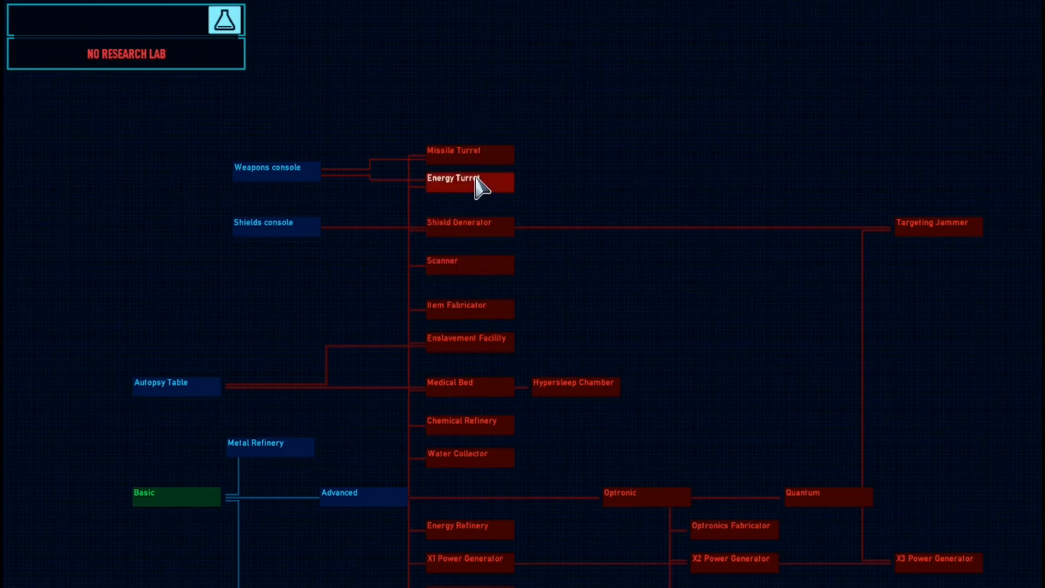
{"action": "mouse_move", "coordinate": [510, 160]}
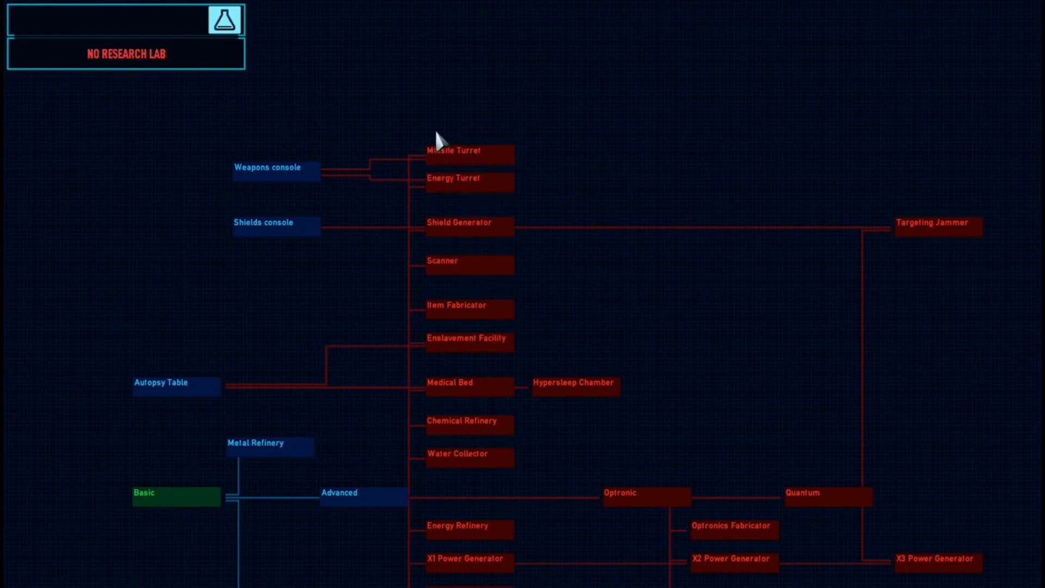
Check Shields, Targeting Jammer, Energy Turret and Shield Generator requirements, then close the details
{"action": "left_click", "coordinate": [276, 222]}
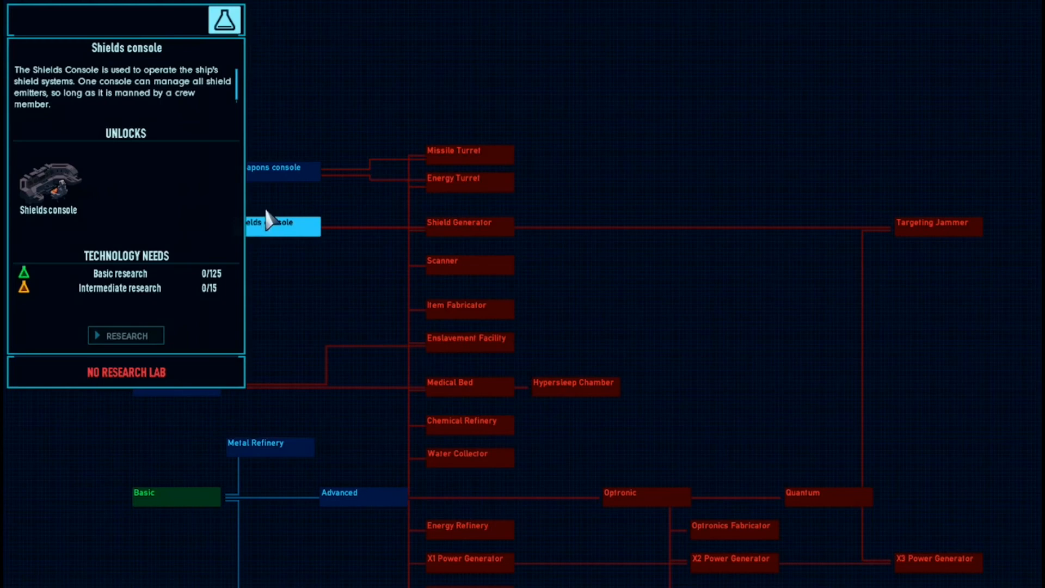
{"action": "left_click", "coordinate": [938, 226]}
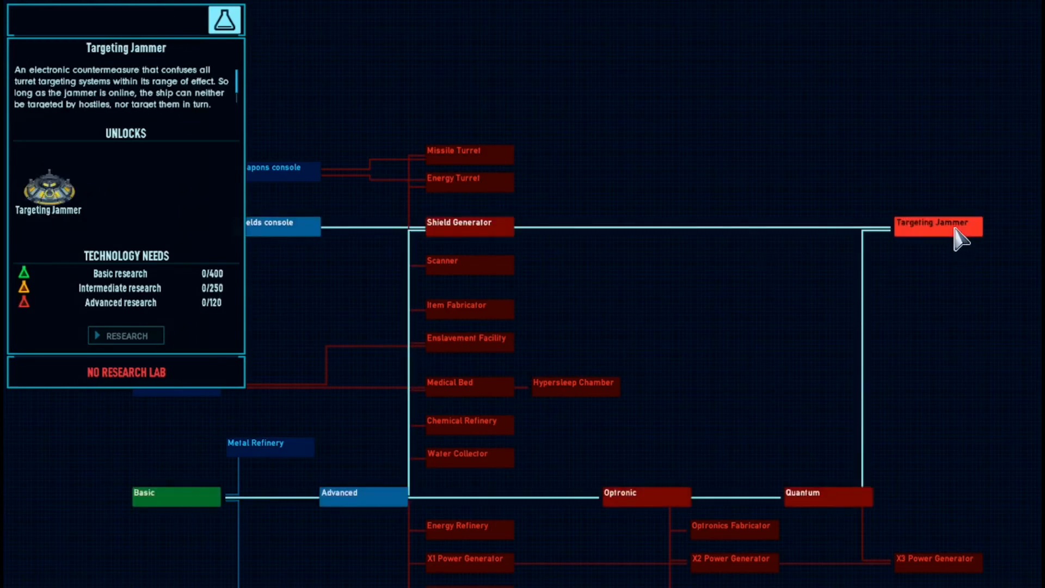
{"action": "mouse_move", "coordinate": [467, 154]}
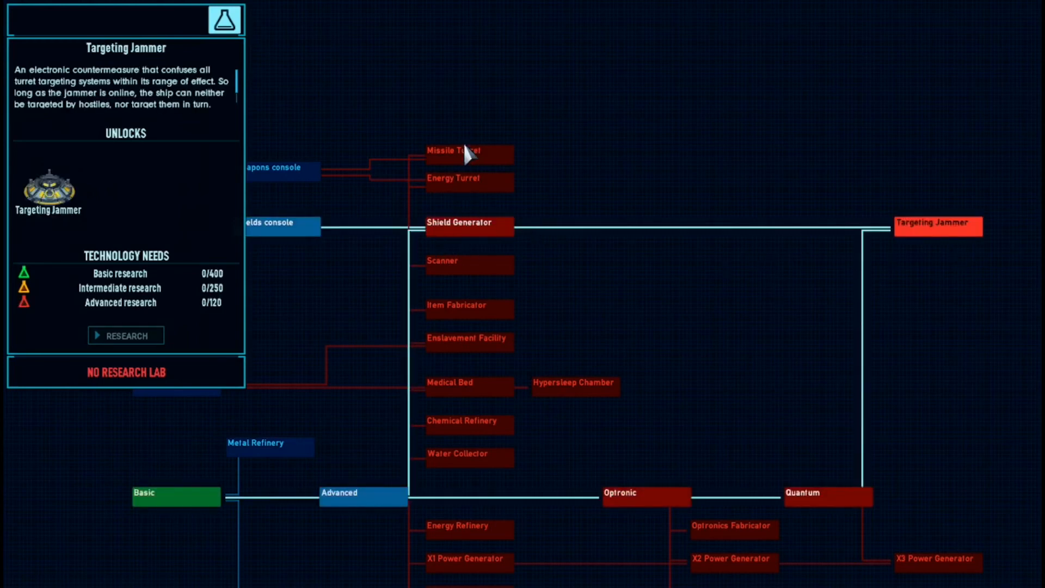
{"action": "left_click", "coordinate": [469, 154]}
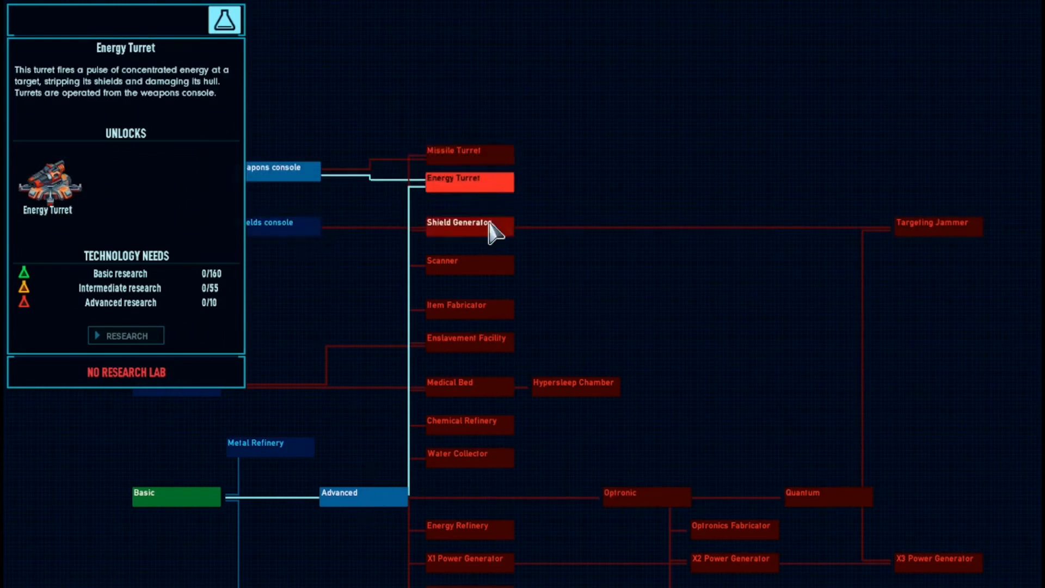
{"action": "mouse_move", "coordinate": [461, 190]}
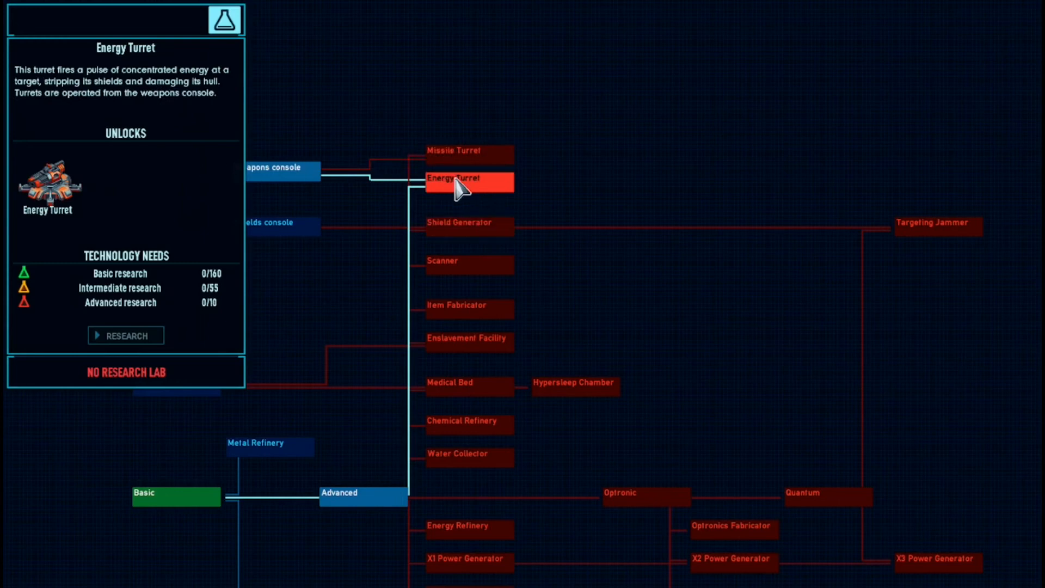
{"action": "left_click", "coordinate": [469, 225]}
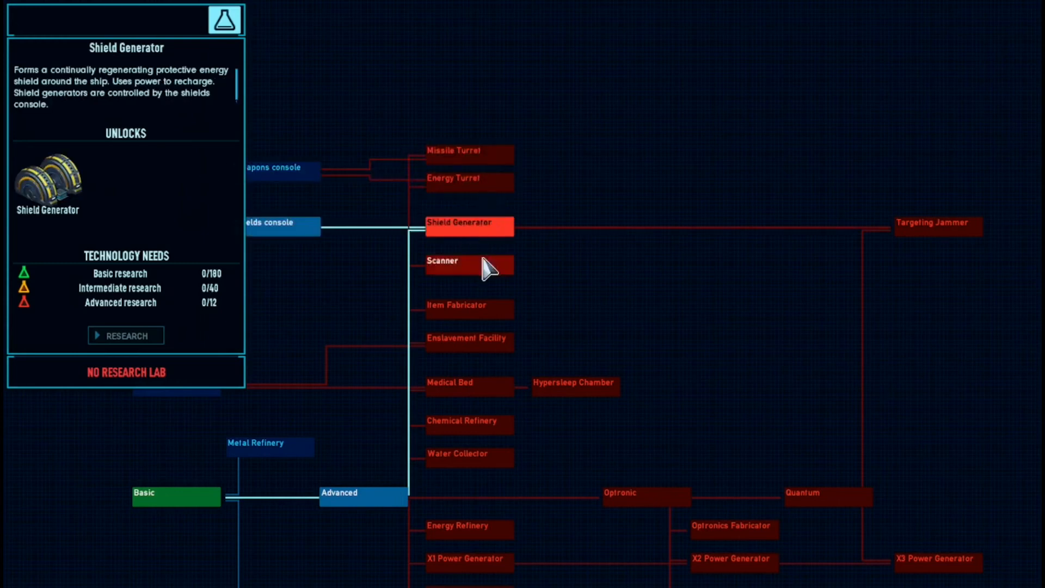
{"action": "left_click", "coordinate": [936, 226]}
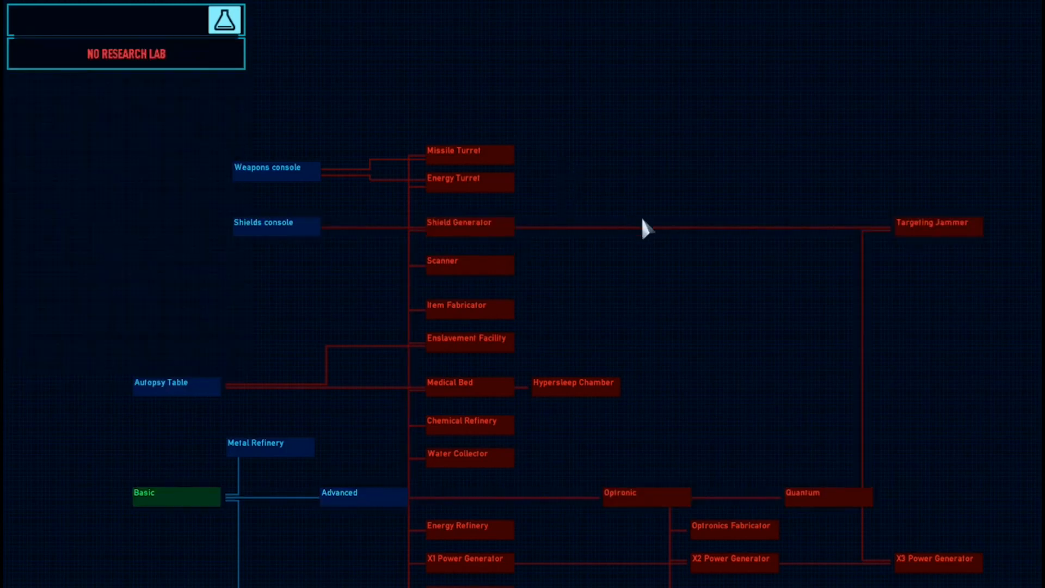
{"action": "mouse_move", "coordinate": [398, 286]}
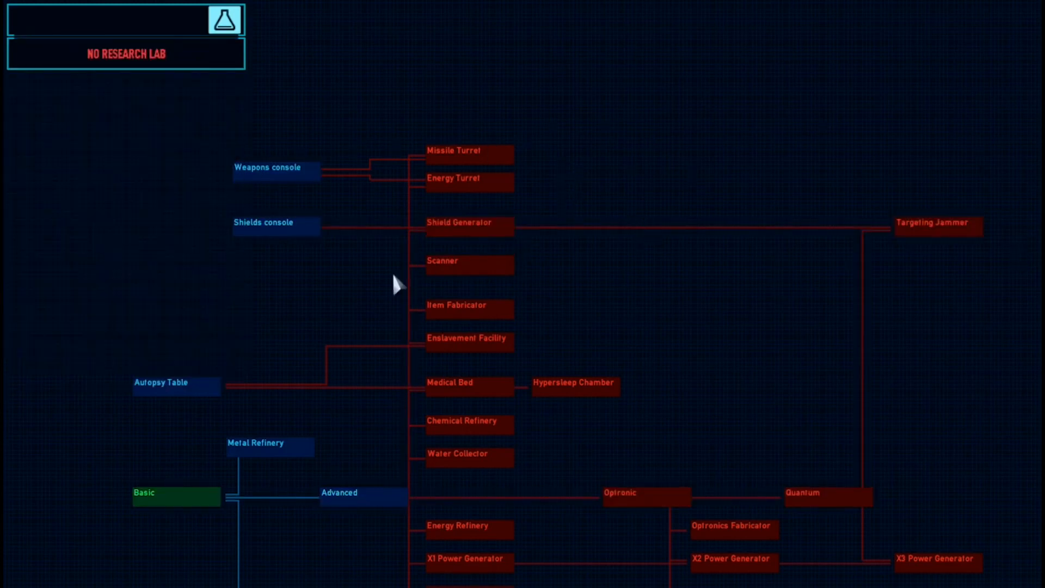
{"action": "mouse_move", "coordinate": [195, 187]}
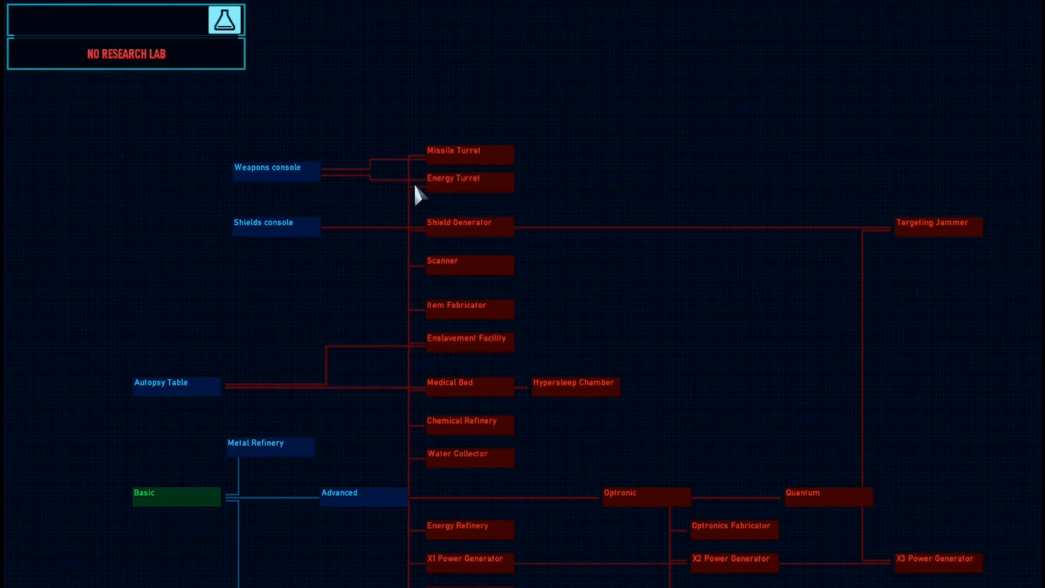
{"action": "mouse_move", "coordinate": [413, 195]}
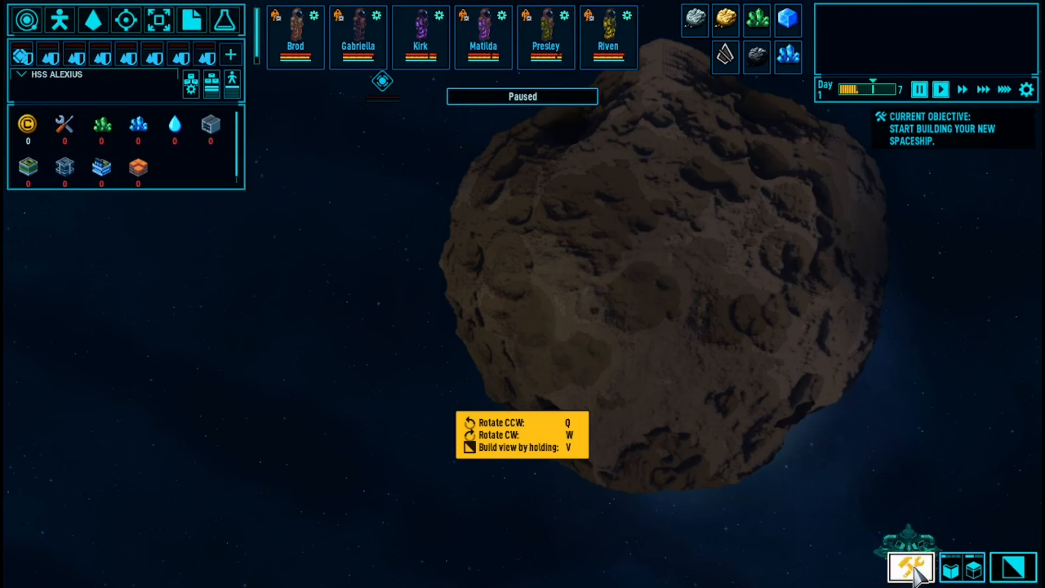
Reopen the build menu in hull-editing mode, showing the 56.3 hull cost
{"action": "left_click", "coordinate": [911, 567]}
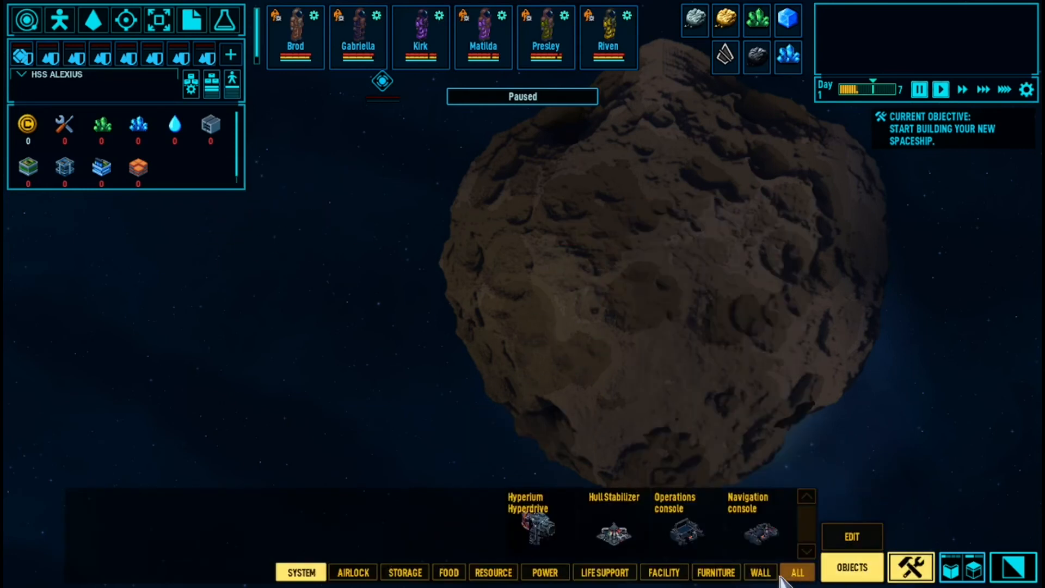
{"action": "left_click", "coordinate": [760, 572]}
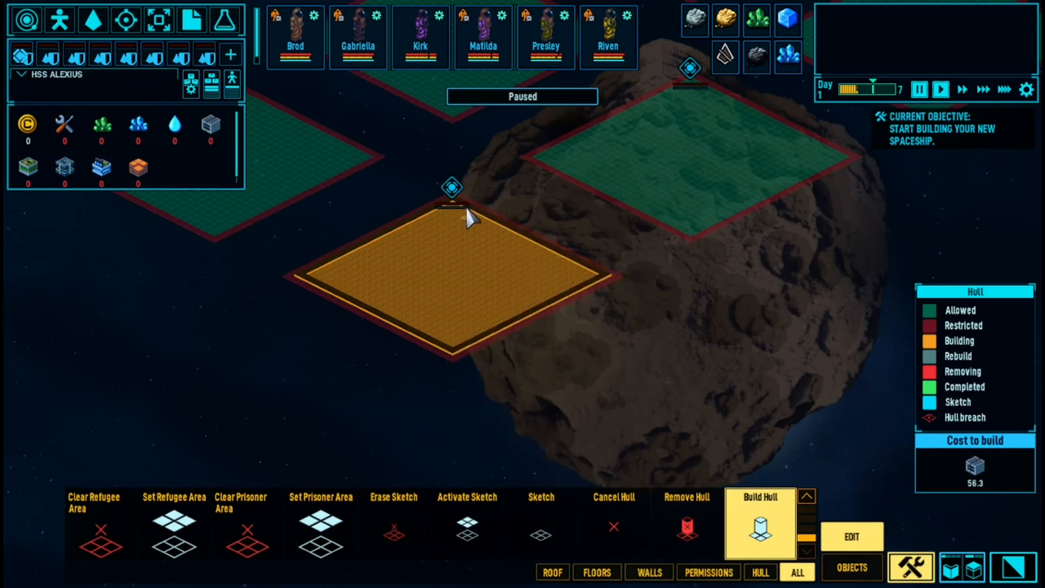
{"action": "mouse_move", "coordinate": [579, 260]}
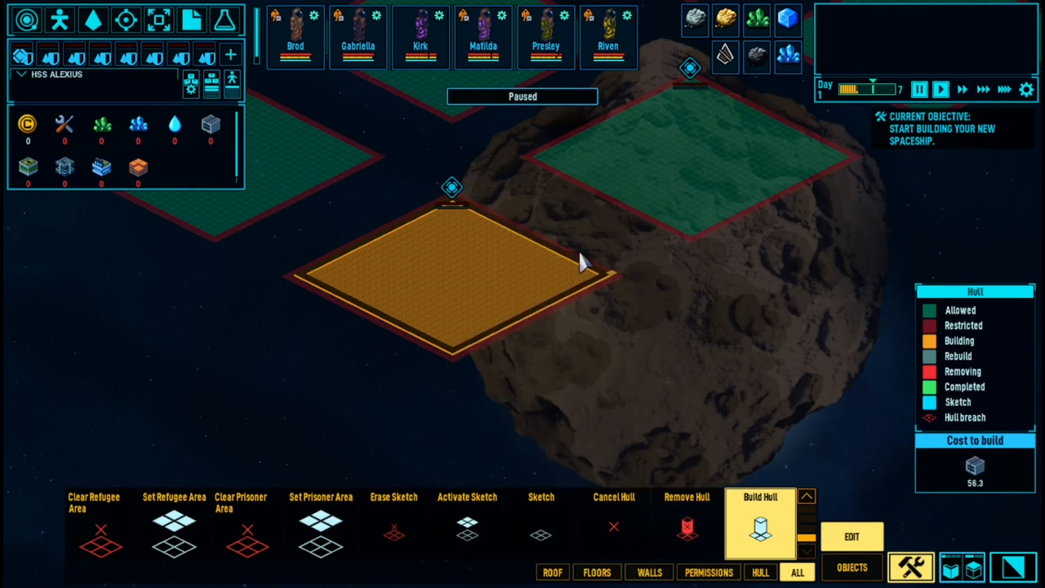
{"action": "mouse_move", "coordinate": [606, 313]}
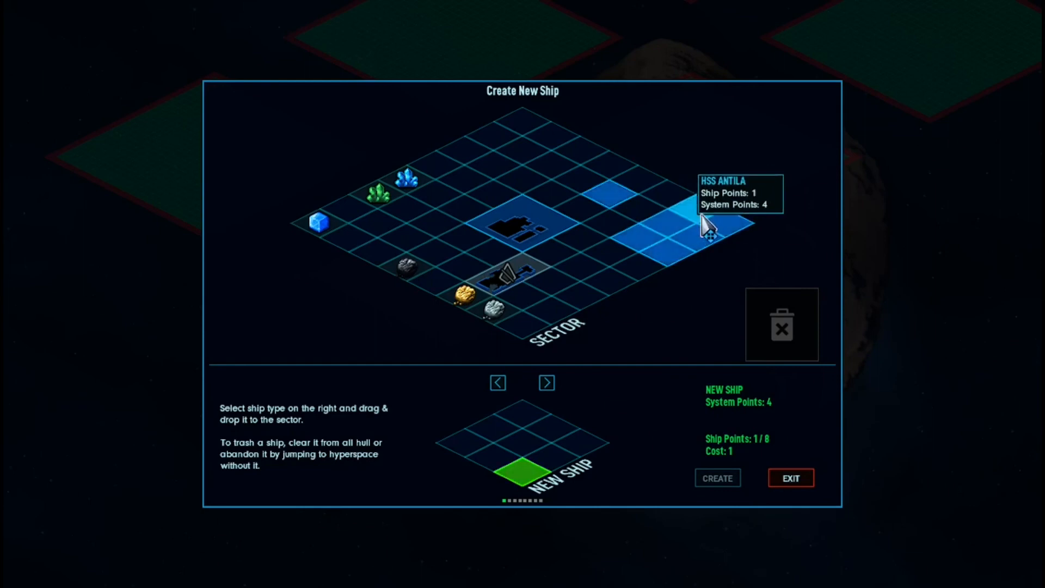
{"action": "mouse_move", "coordinate": [593, 270]}
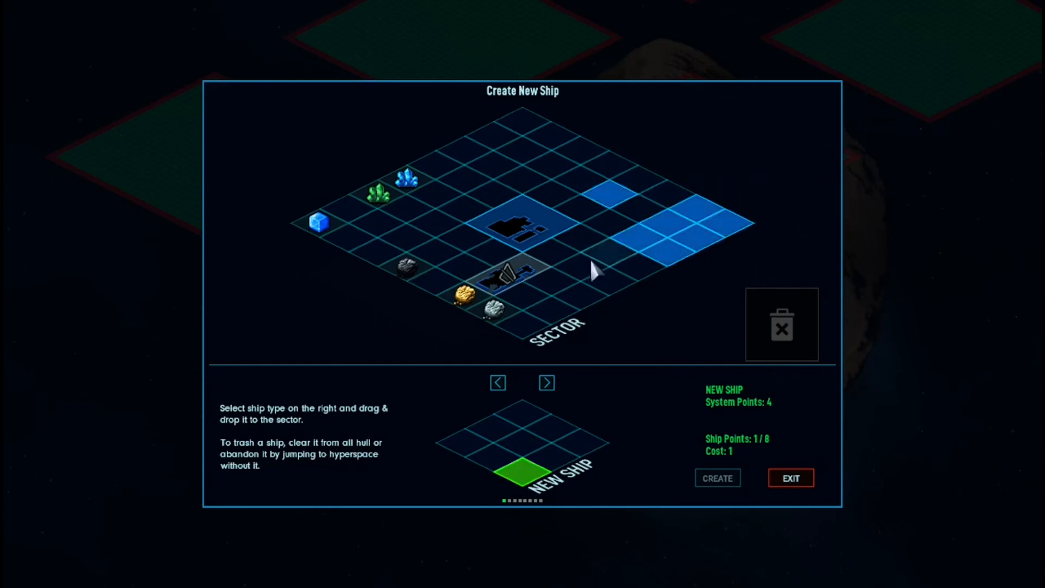
{"action": "mouse_move", "coordinate": [683, 273]}
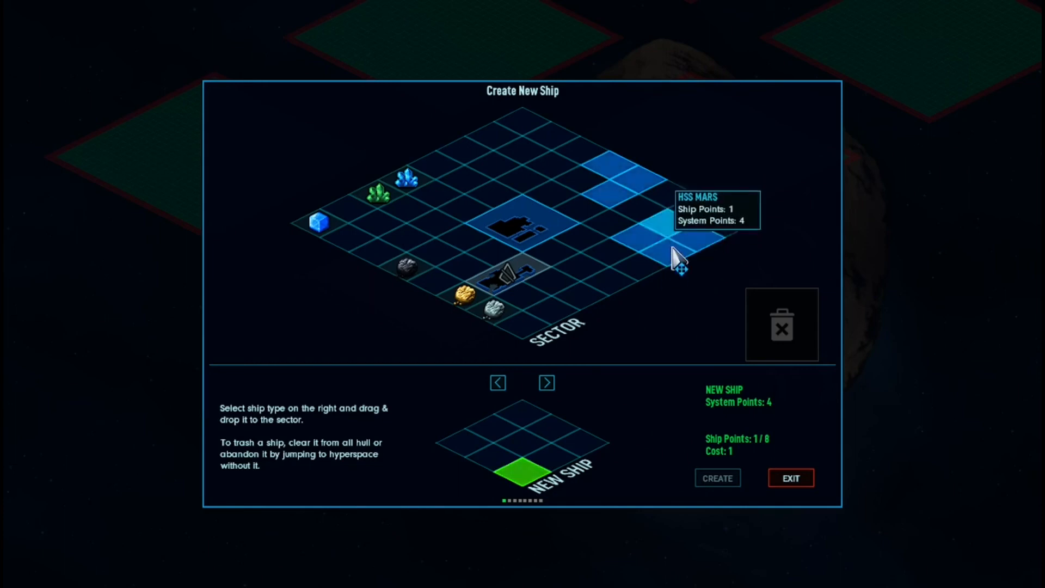
{"action": "mouse_move", "coordinate": [669, 241]}
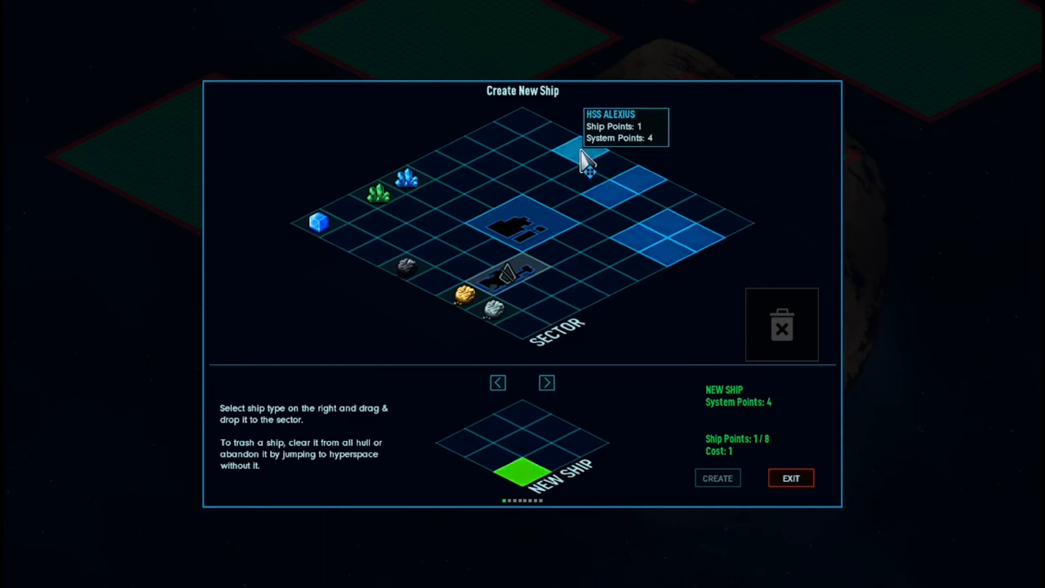
{"action": "mouse_move", "coordinate": [633, 190]}
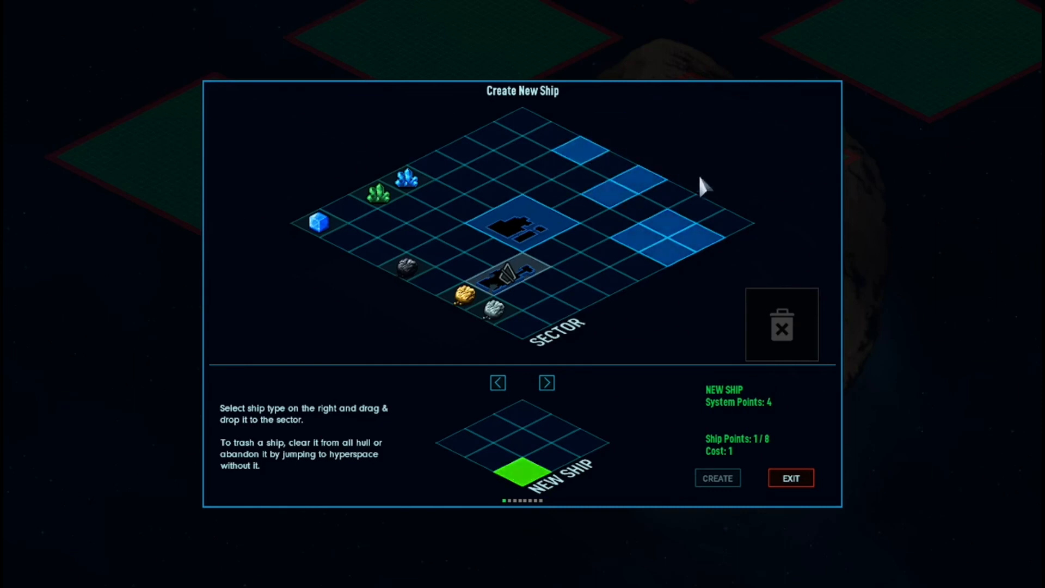
{"action": "mouse_move", "coordinate": [757, 268]}
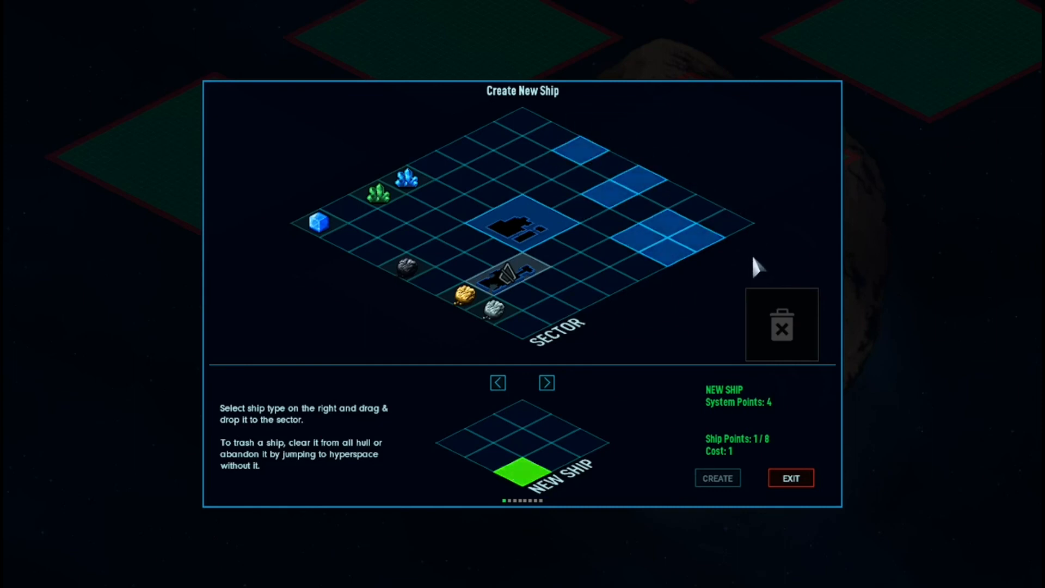
{"action": "mouse_move", "coordinate": [507, 126]}
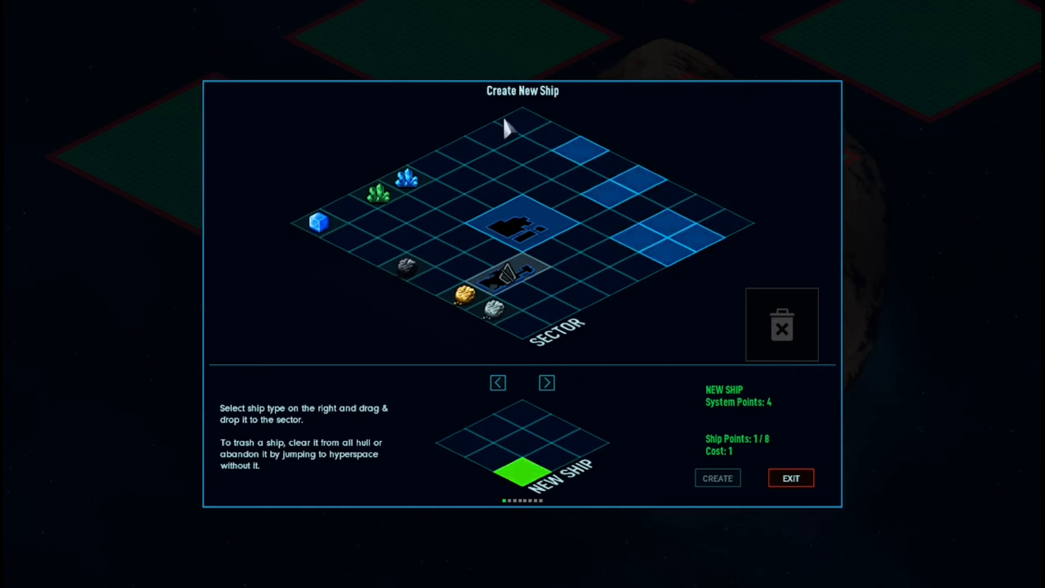
{"action": "mouse_move", "coordinate": [572, 127]}
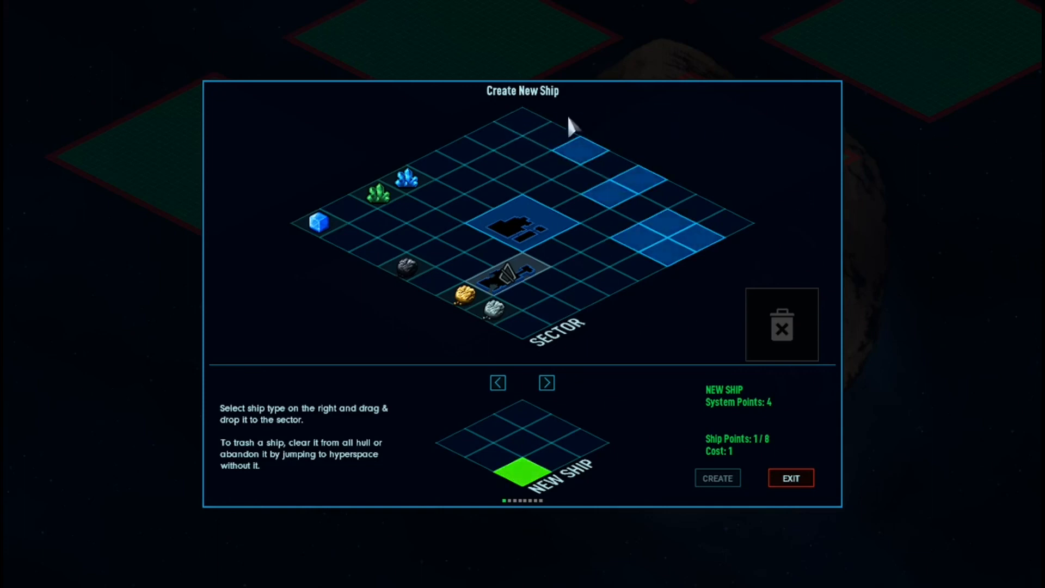
{"action": "mouse_move", "coordinate": [674, 276]}
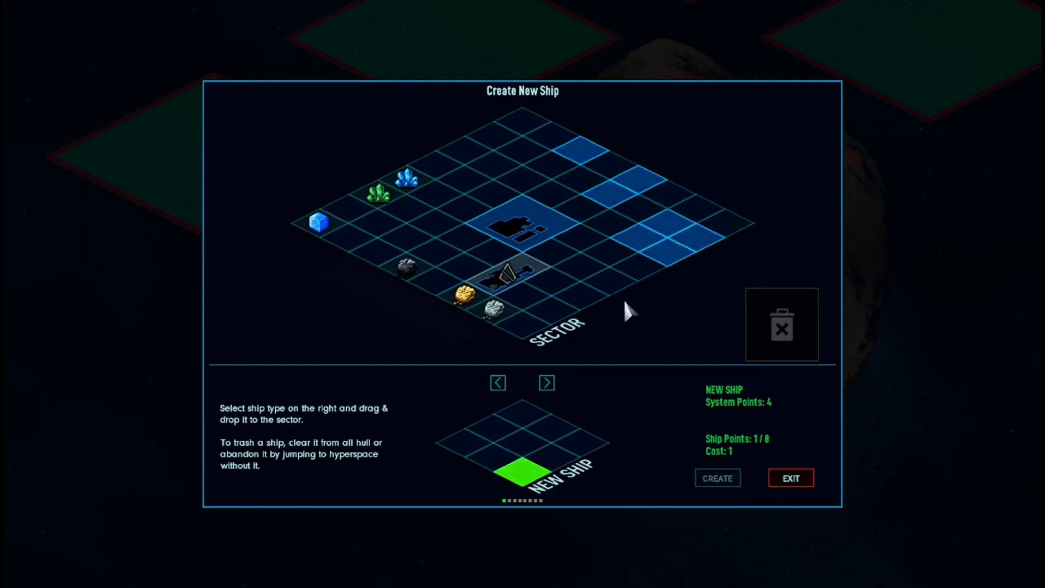
{"action": "mouse_move", "coordinate": [603, 400]}
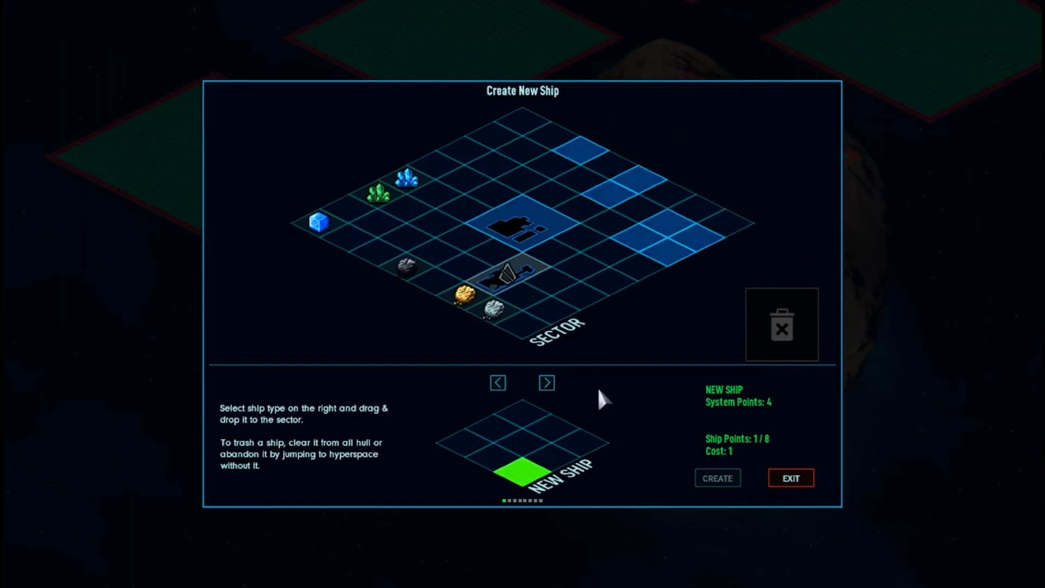
{"action": "mouse_move", "coordinate": [724, 277]}
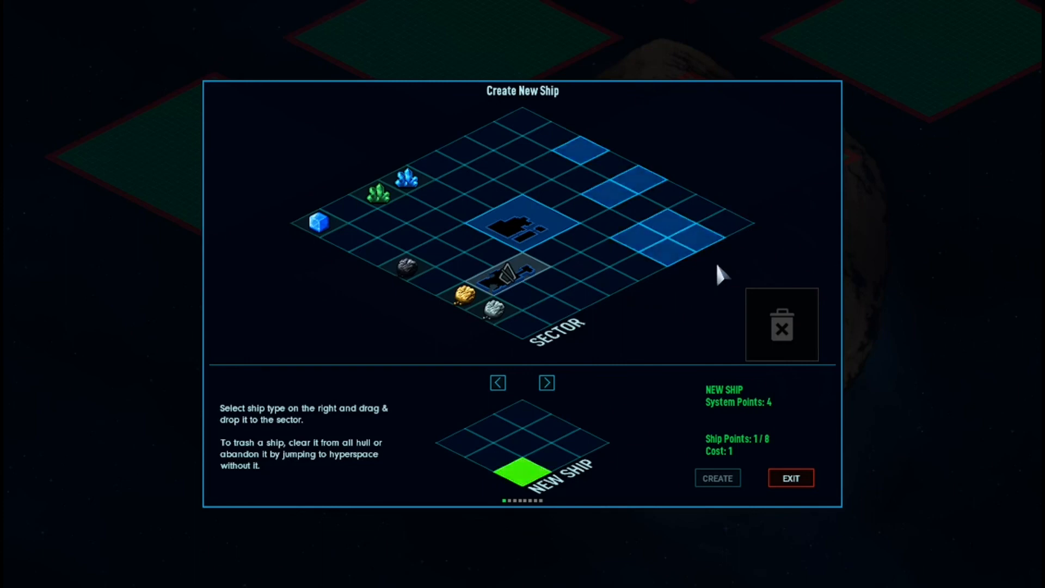
{"action": "mouse_move", "coordinate": [688, 334]}
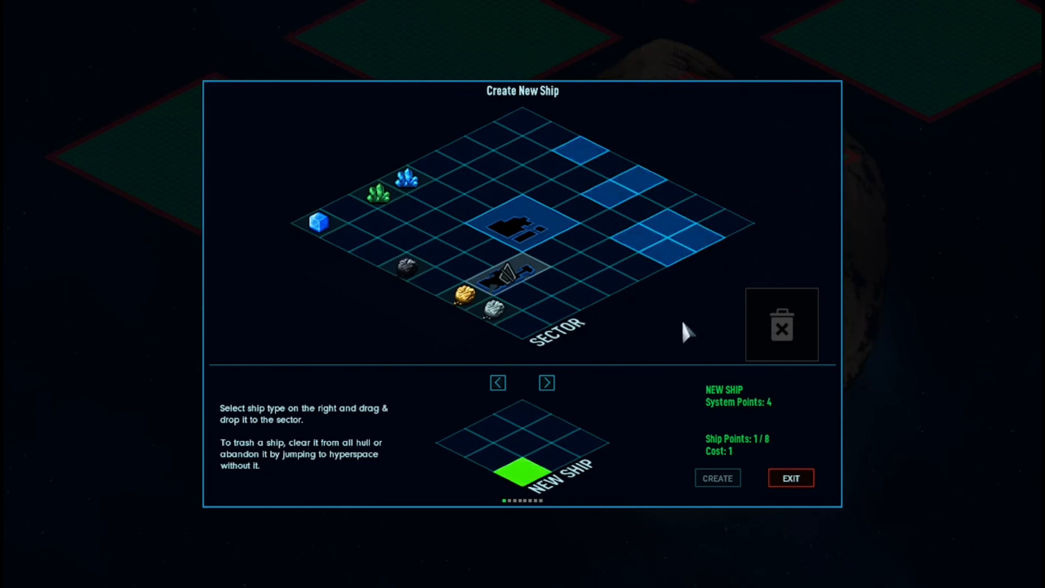
{"action": "mouse_move", "coordinate": [790, 477]}
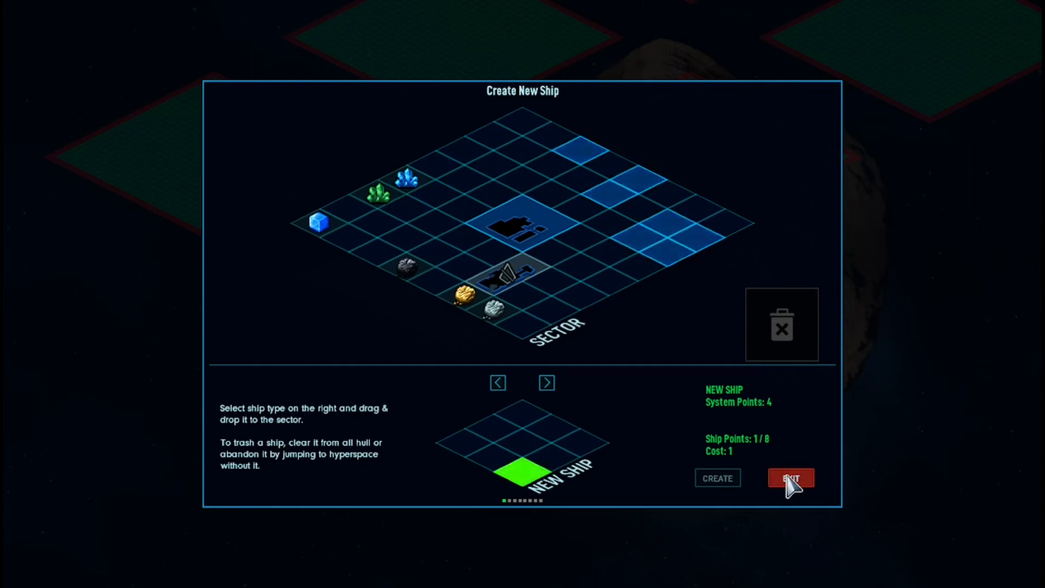
Exit the Create New Ship screen back to the map
{"action": "left_click", "coordinate": [789, 478]}
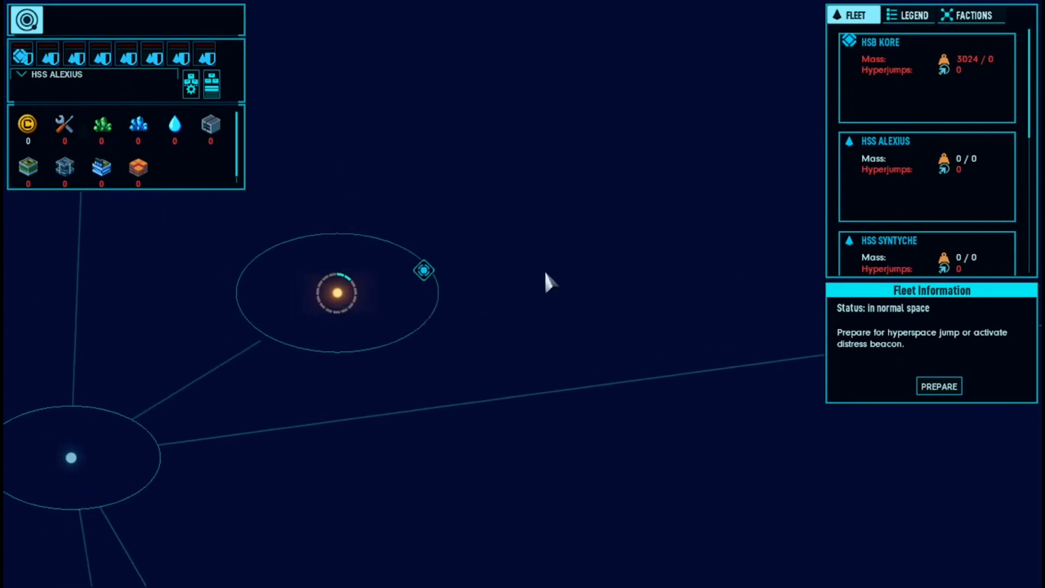
{"action": "mouse_move", "coordinate": [523, 276]}
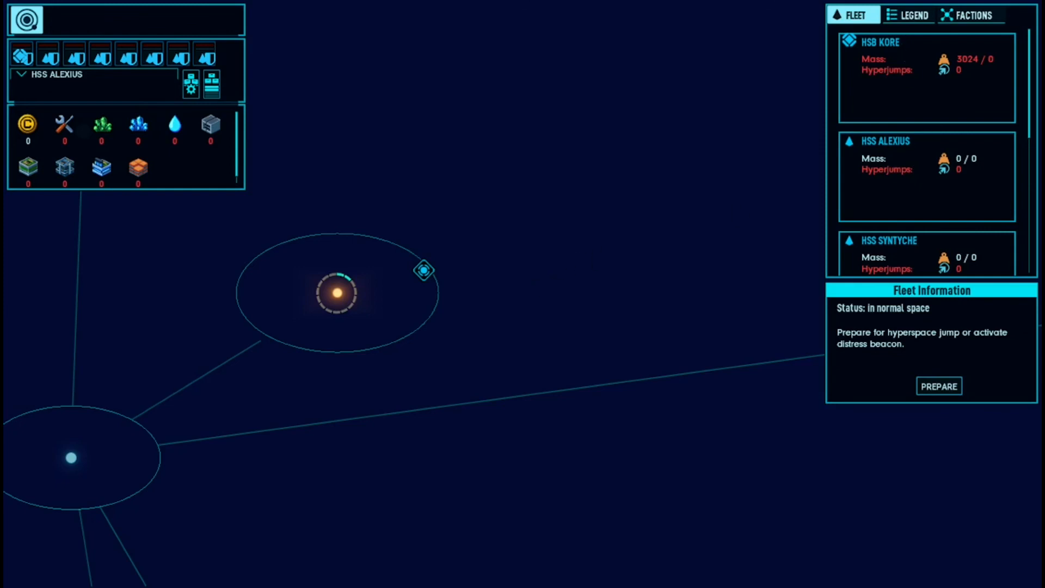
{"action": "mouse_move", "coordinate": [405, 315]}
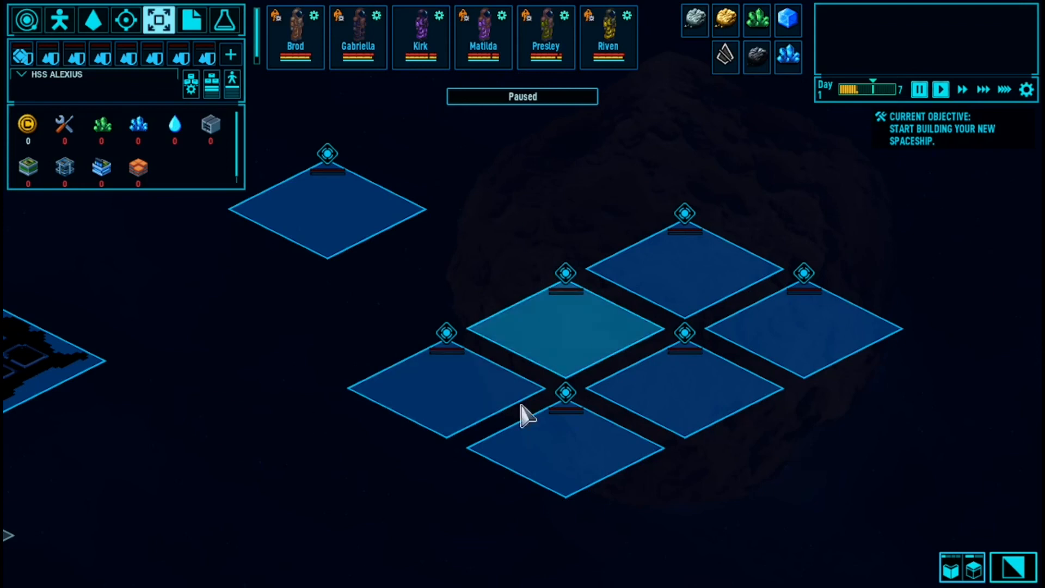
{"action": "mouse_move", "coordinate": [740, 446]}
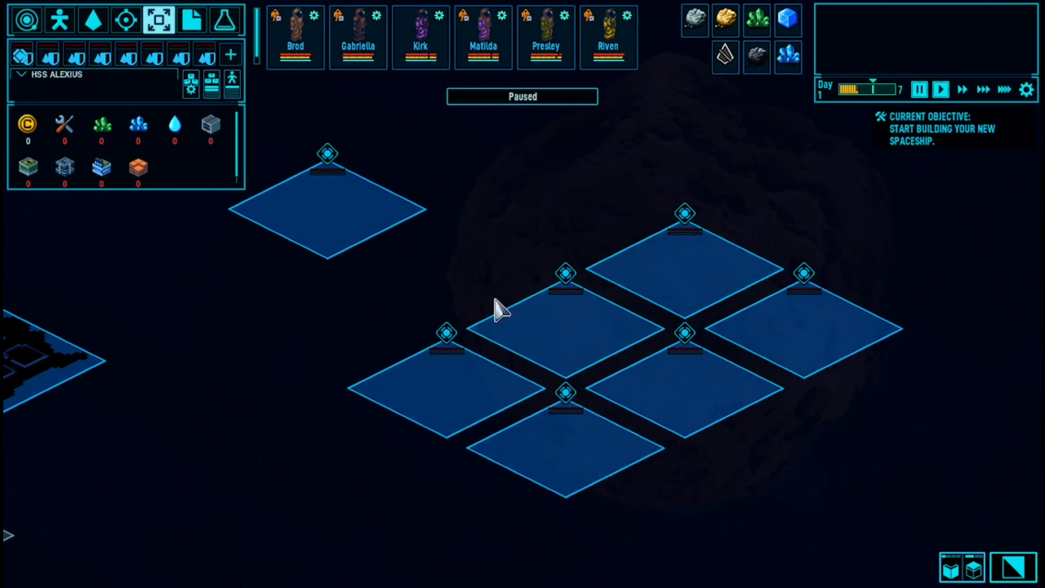
{"action": "mouse_move", "coordinate": [377, 330]}
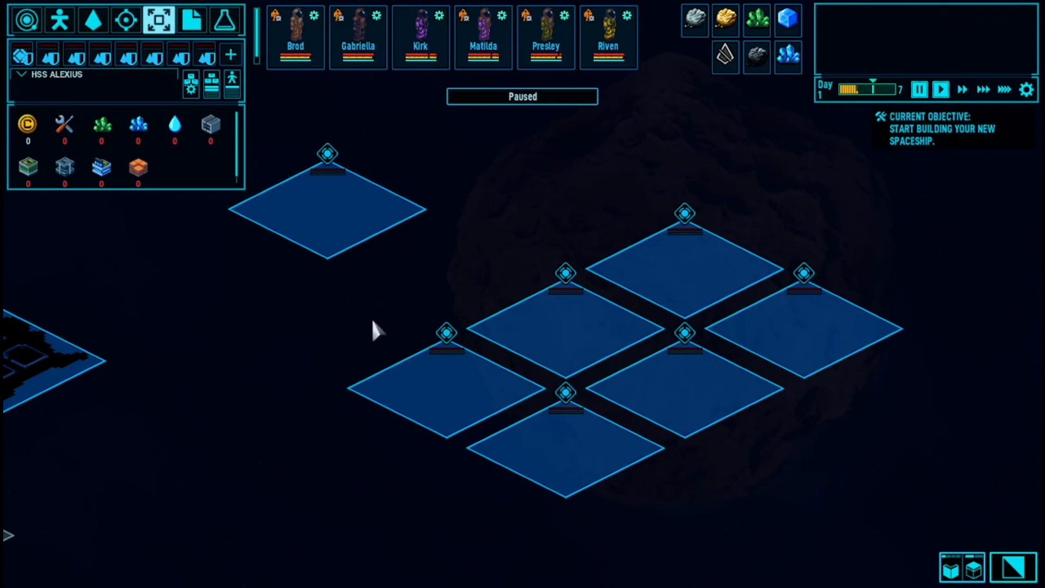
{"action": "mouse_move", "coordinate": [400, 303]}
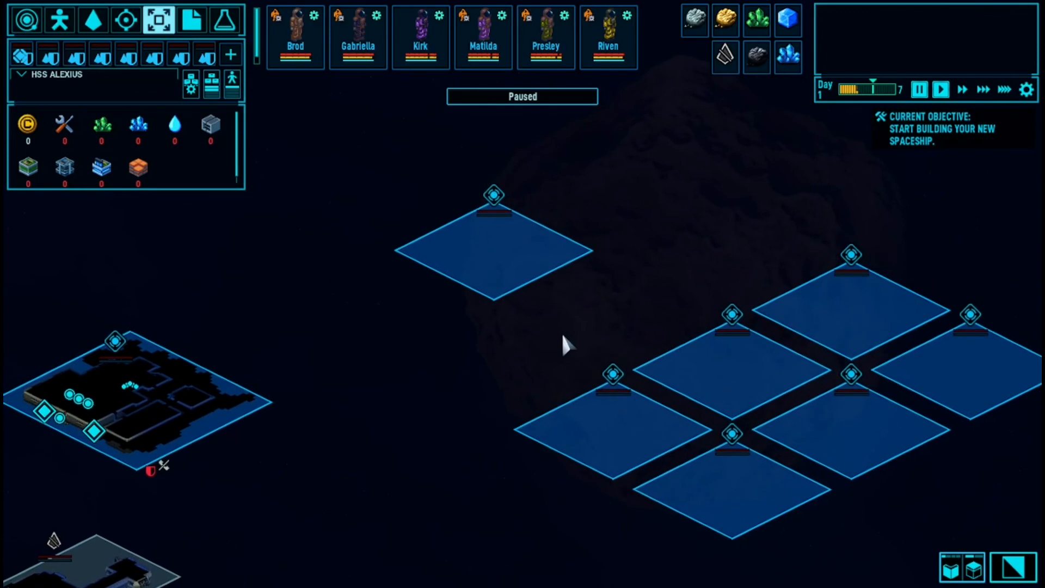
{"action": "mouse_move", "coordinate": [522, 372]}
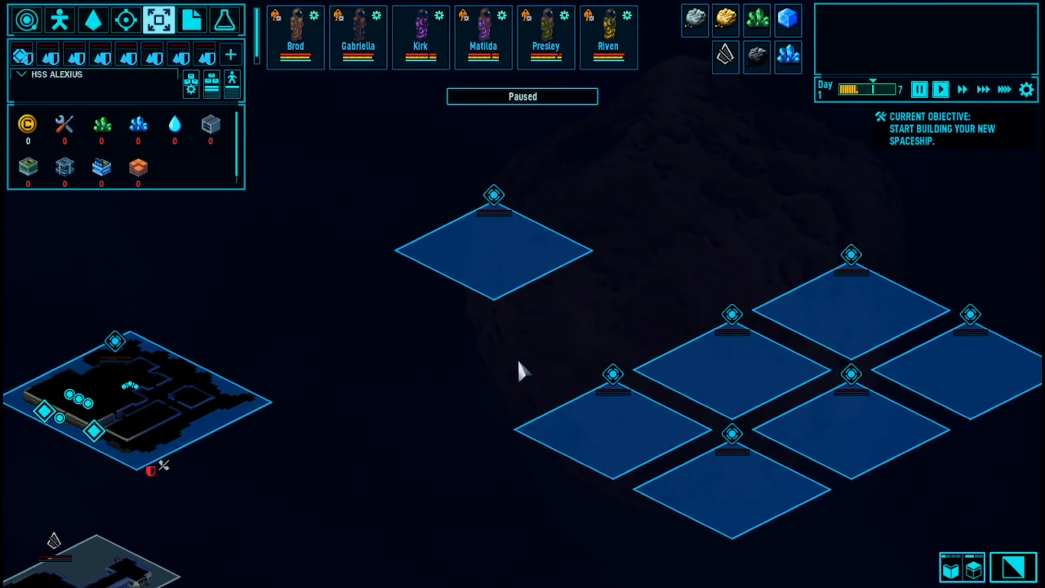